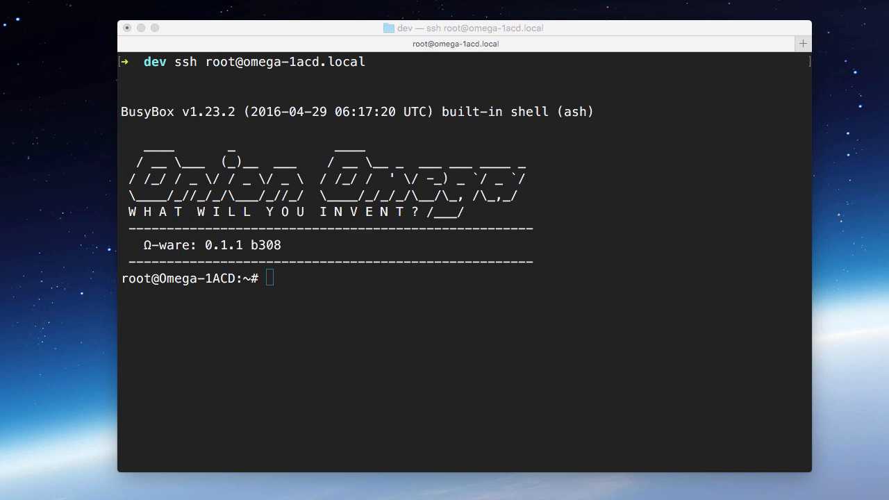
pyautogui.moveTo(368, 391)
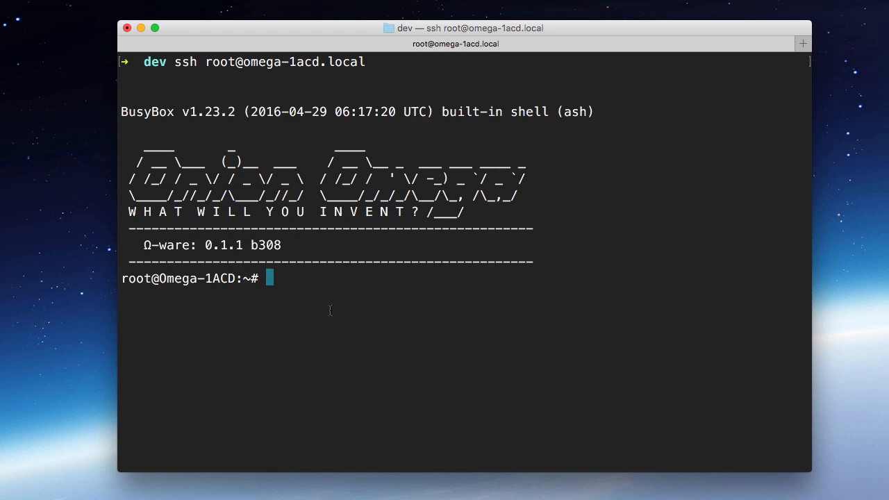
pyautogui.moveTo(340, 311)
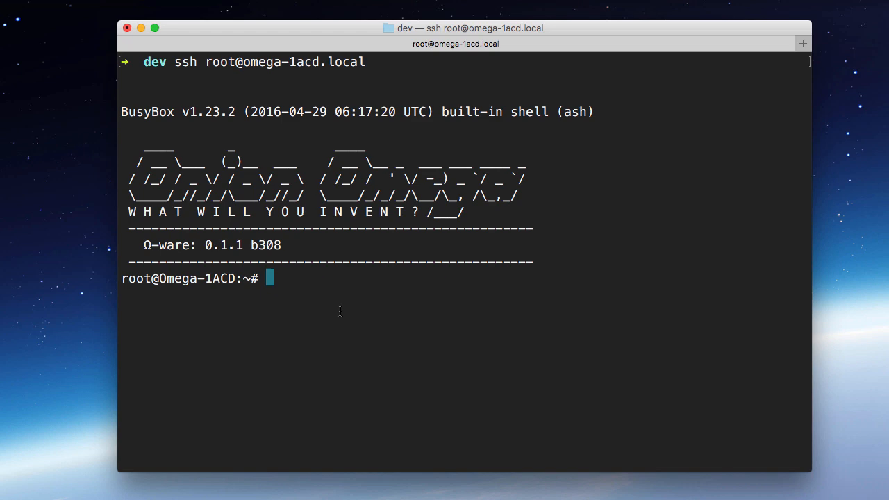
pyautogui.moveTo(375, 323)
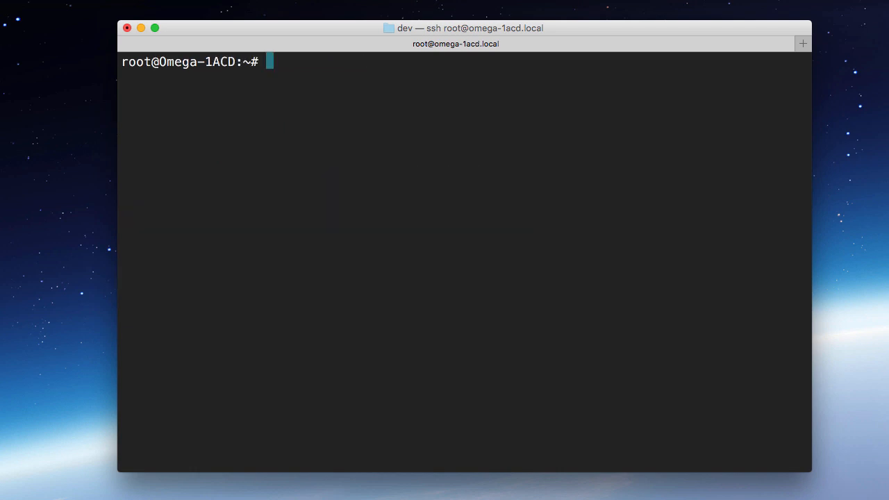
# Run 'ubus' on the Omega to display its usage help, then clear the screen
pyautogui.write('ubu')
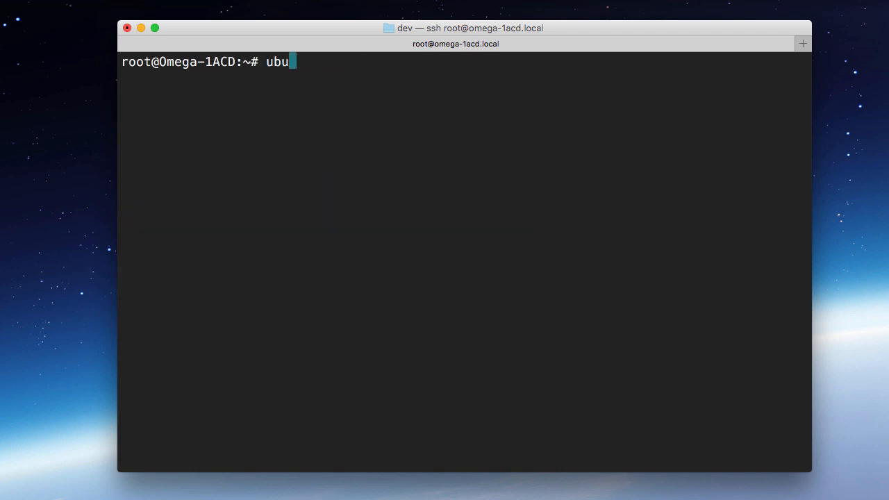
pyautogui.write('s')
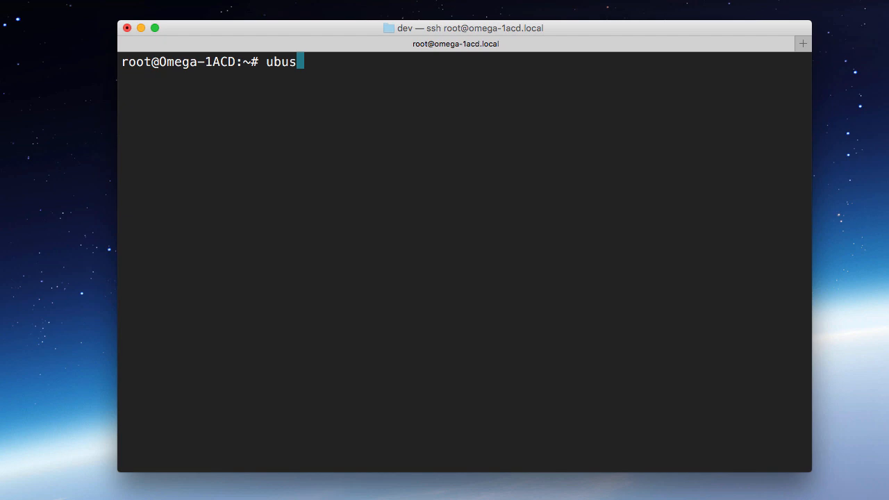
pyautogui.press('Return')
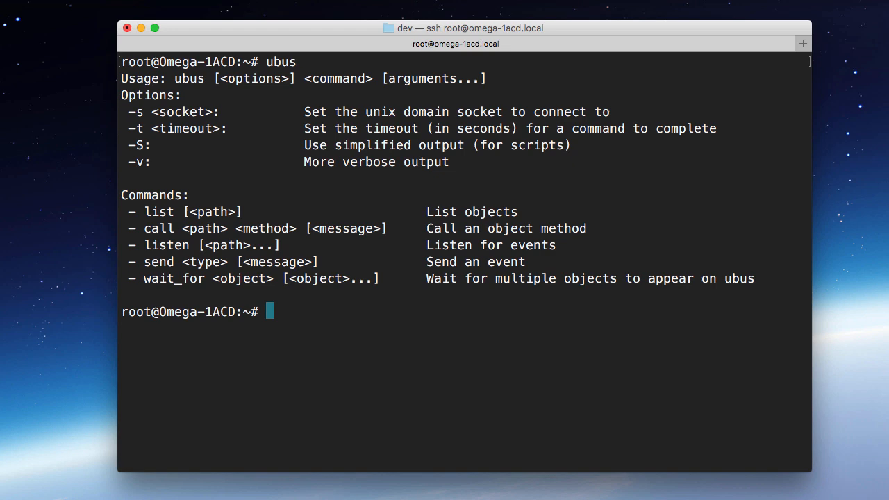
pyautogui.write('clear')
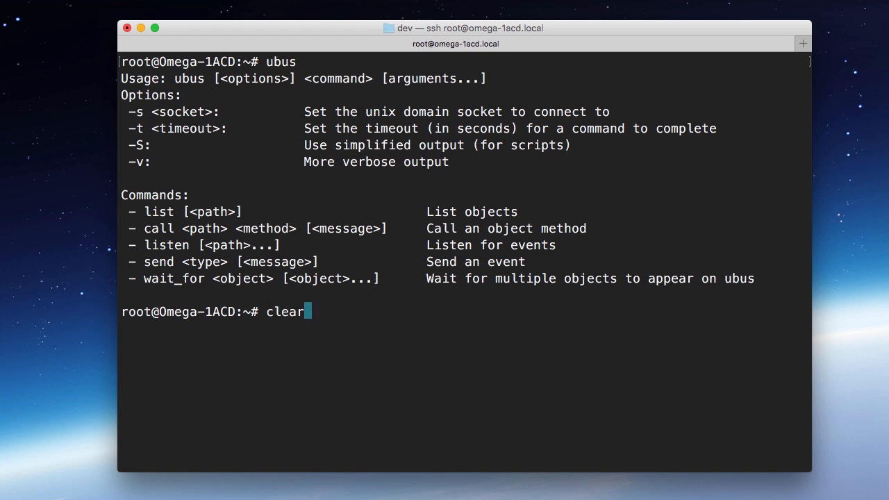
pyautogui.press('Return')
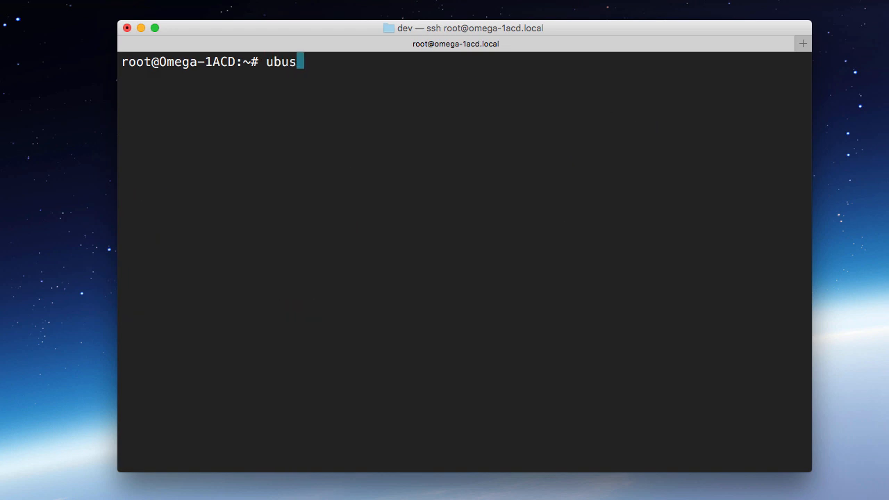
# Run 'ubus list system -v' to show the system object's methods and parameter types
pyautogui.press('Return')
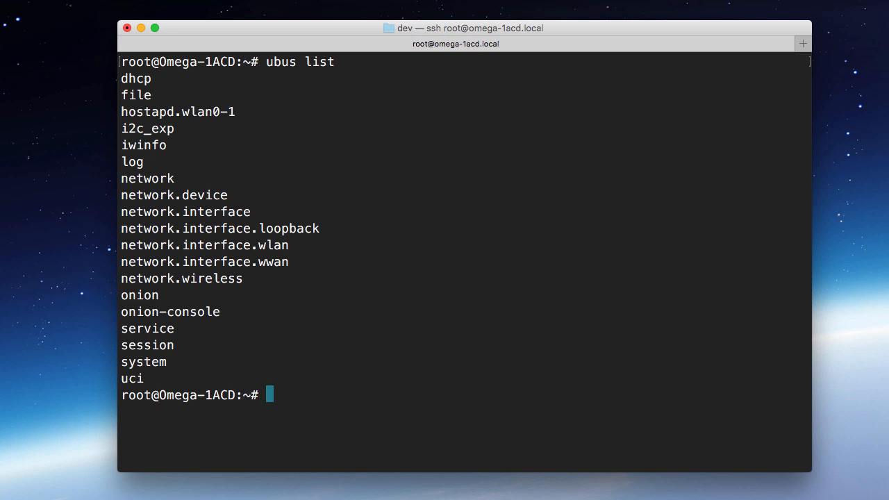
pyautogui.write('ubus')
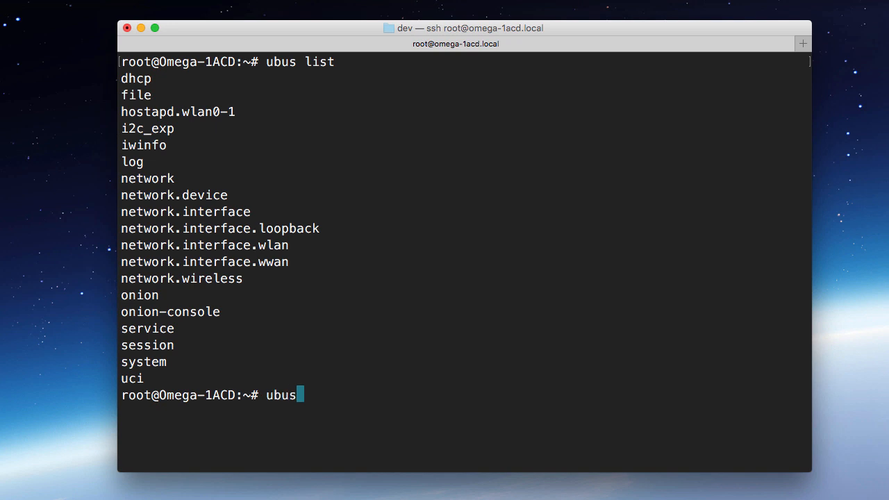
pyautogui.write('list sys')
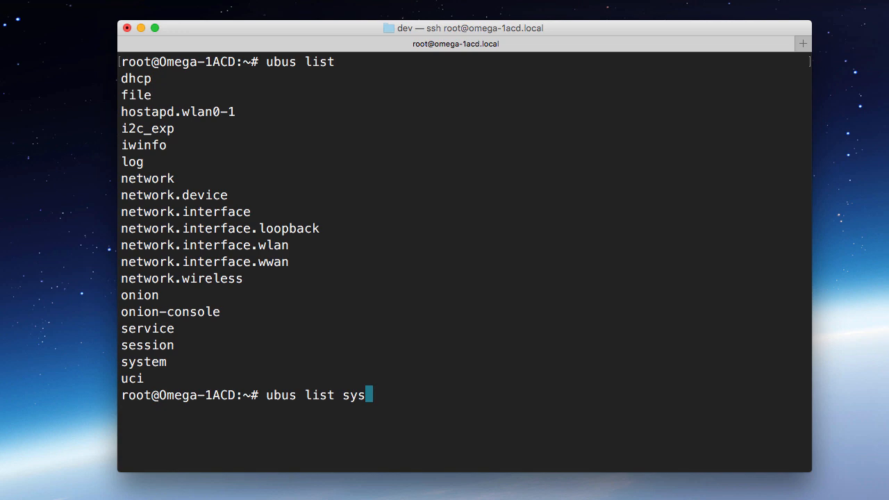
pyautogui.write('tem')
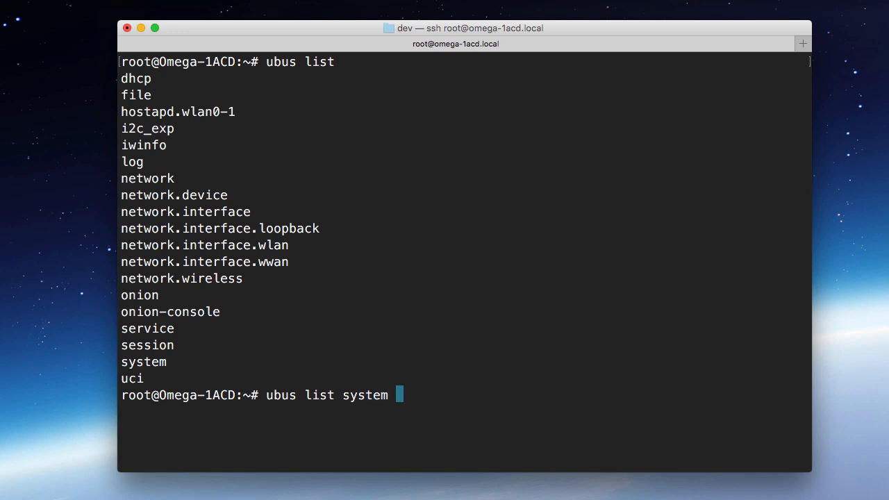
pyautogui.write('-v')
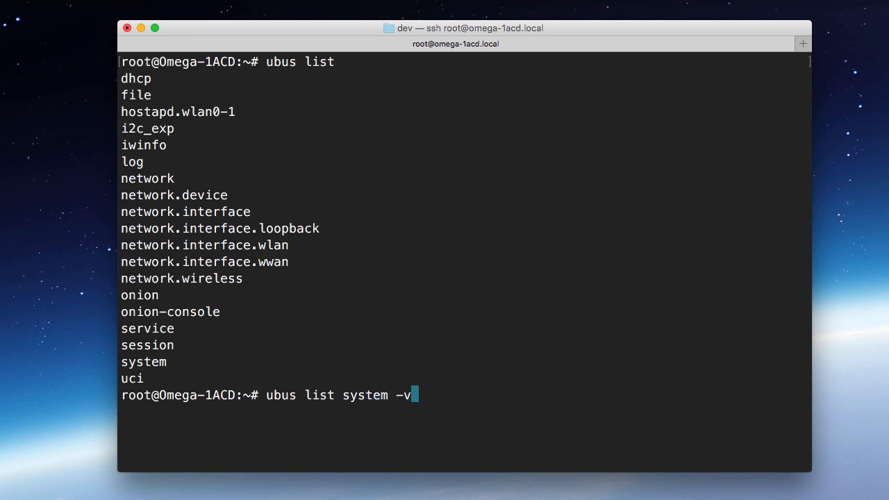
pyautogui.press('Return')
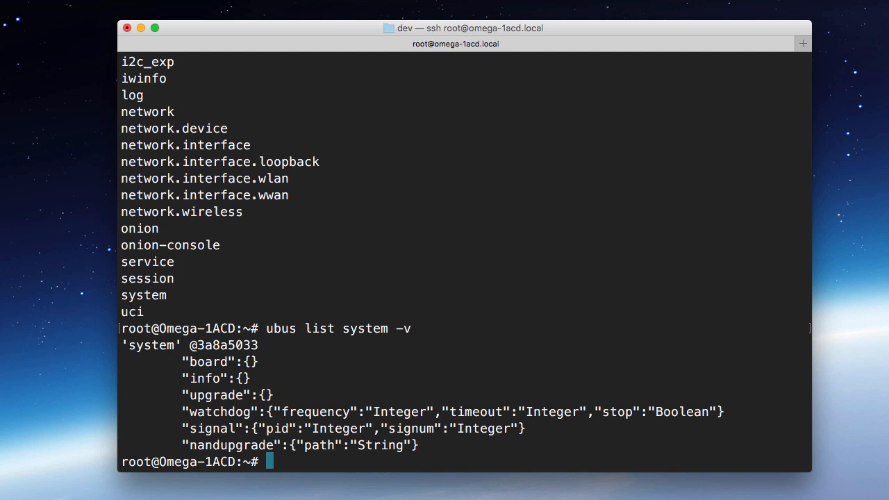
pyautogui.moveTo(370, 346)
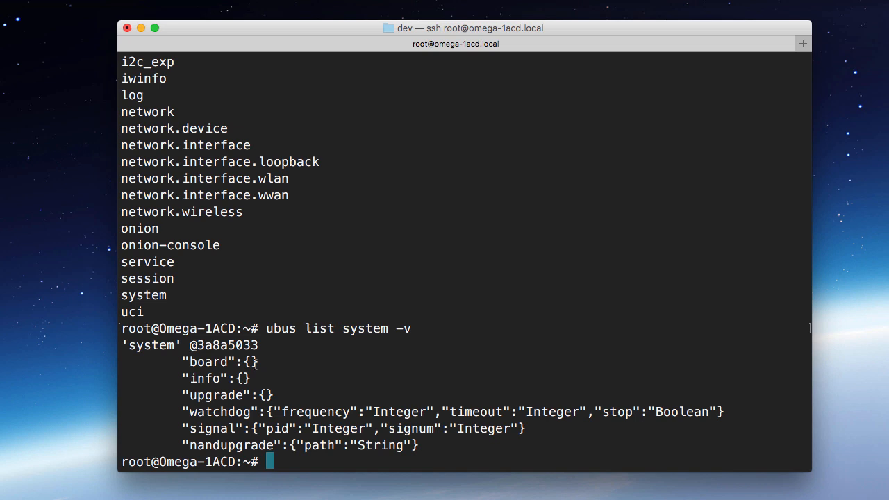
pyautogui.moveTo(548, 394)
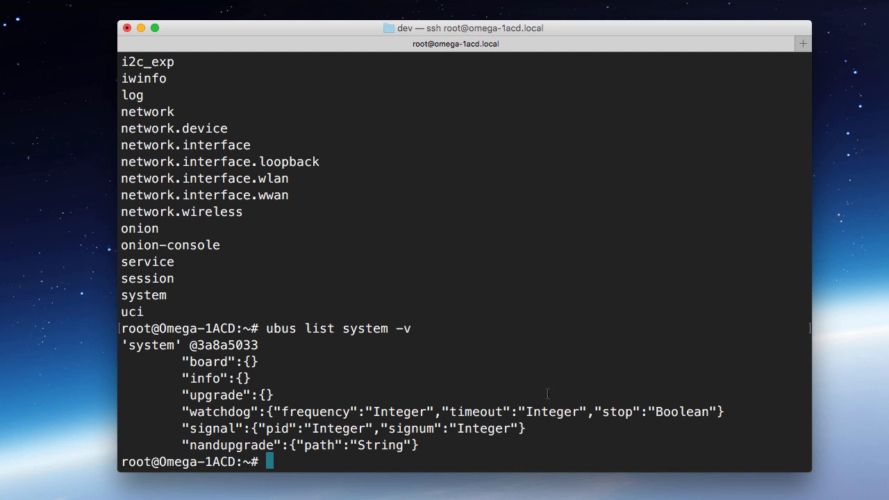
# Clear the screen and run 'ubus call system "board"', then edit the recalled command
pyautogui.write('clear')
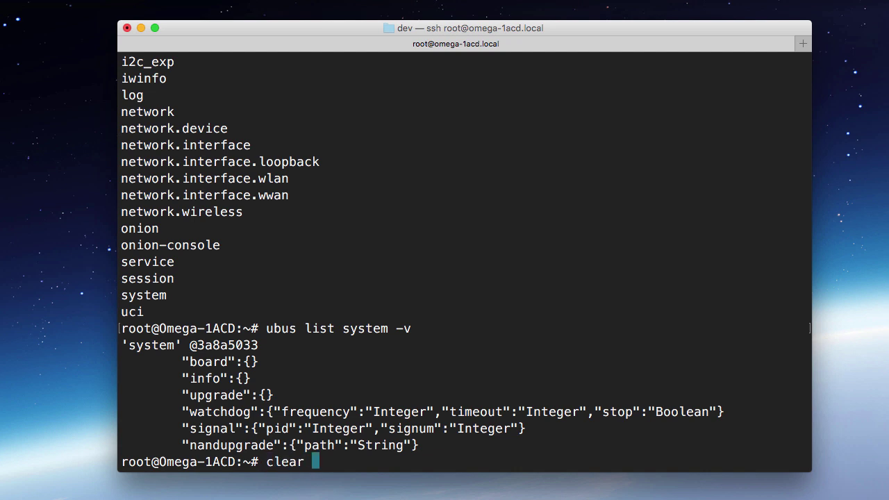
pyautogui.press('Return')
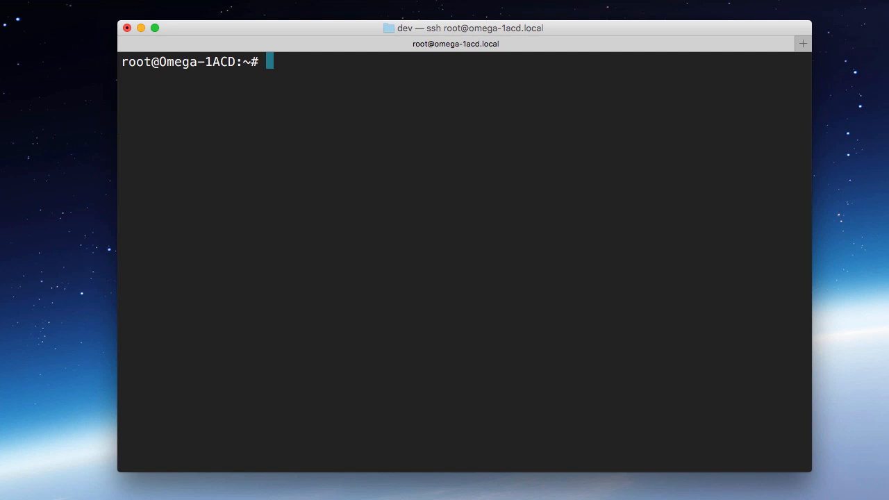
pyautogui.write('ubus')
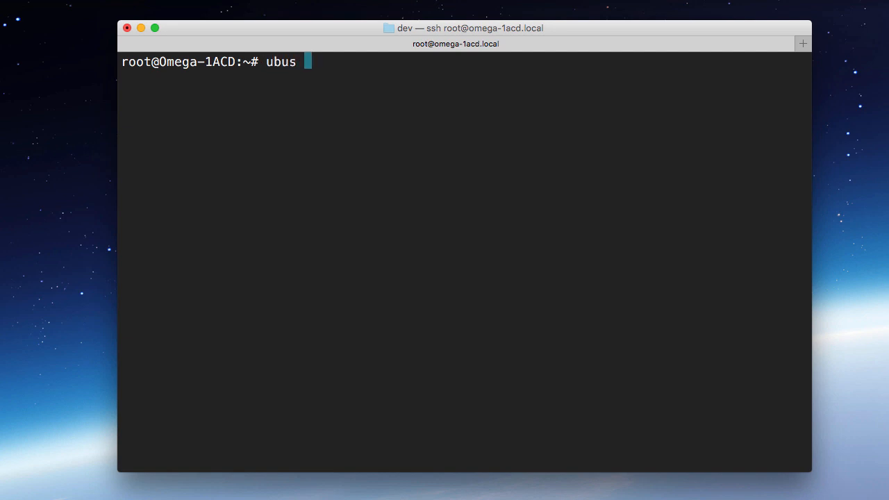
pyautogui.write('call sy')
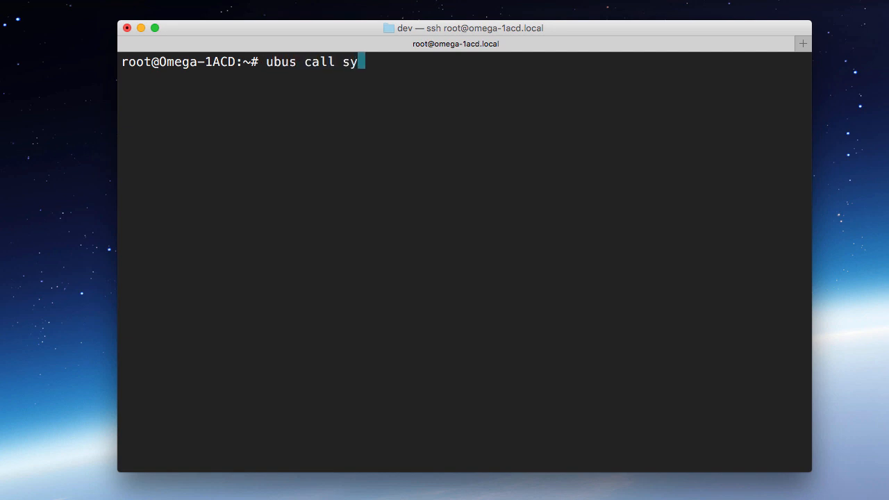
pyautogui.write('stem "')
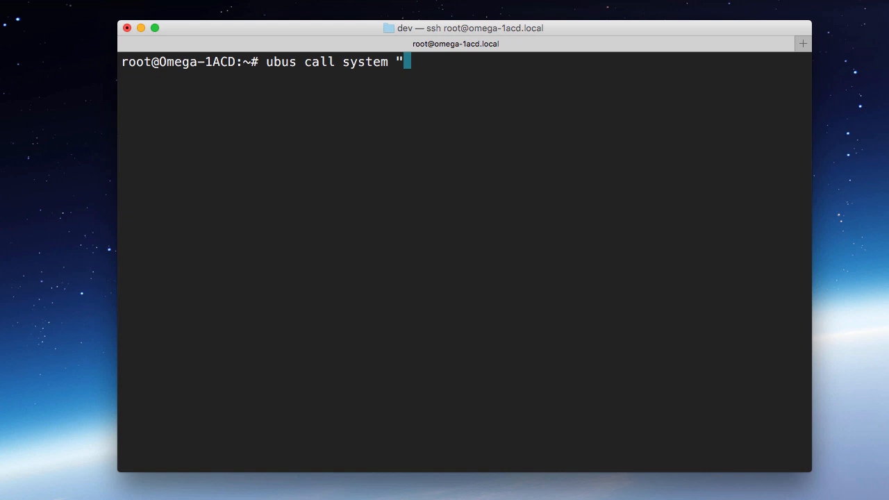
pyautogui.write('board')
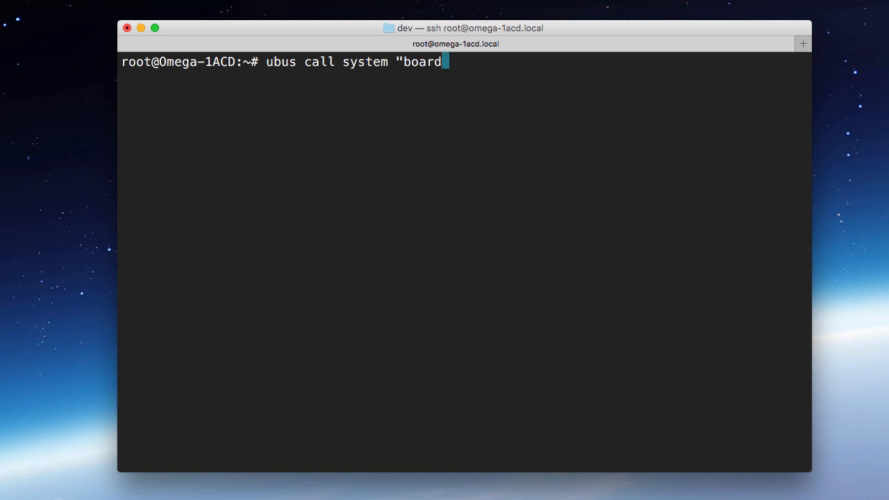
pyautogui.write('"')
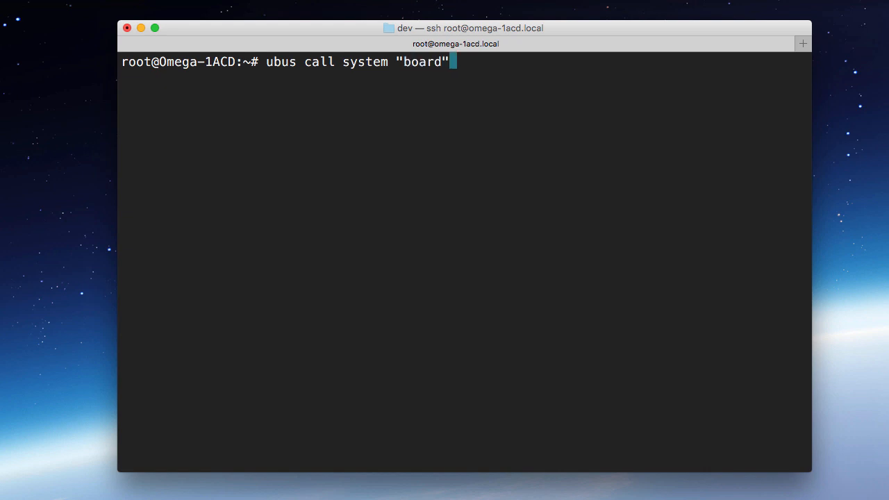
pyautogui.press('Return')
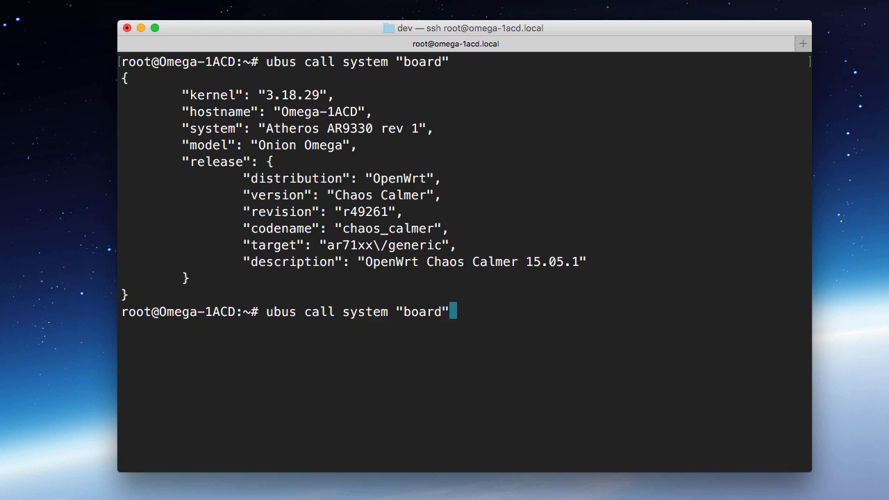
pyautogui.press('Backspace')
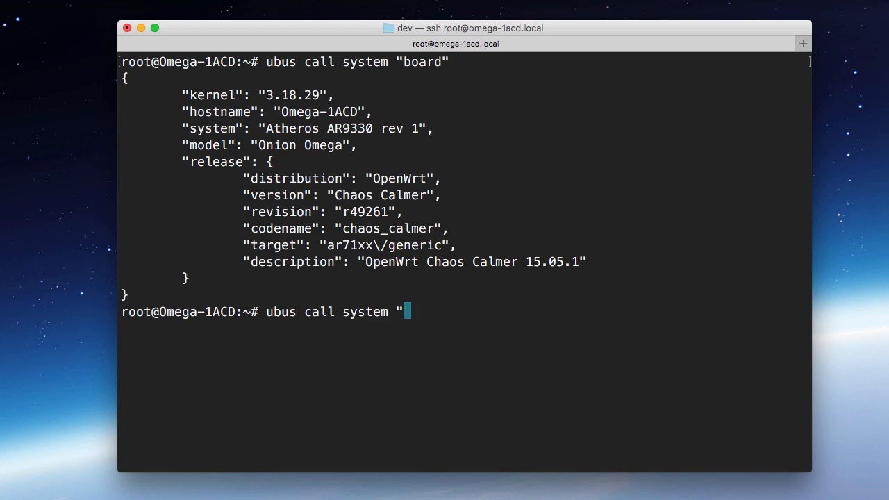
pyautogui.press('Return')
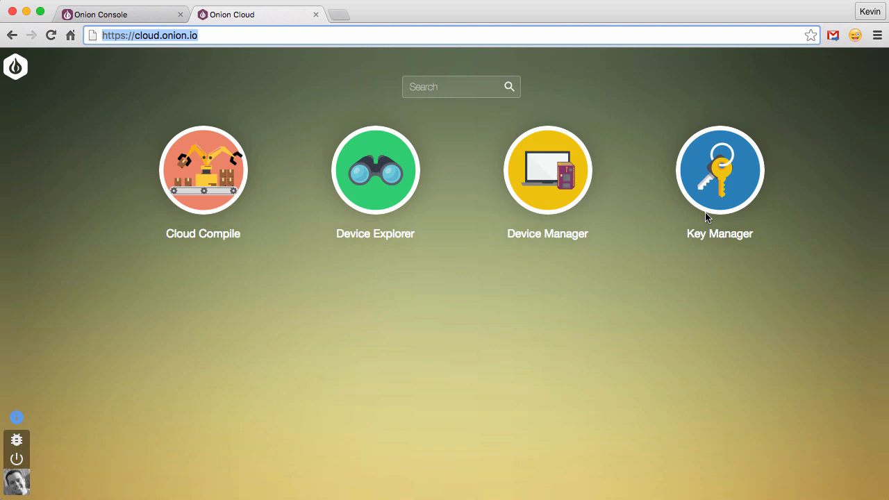
pyautogui.moveTo(583, 340)
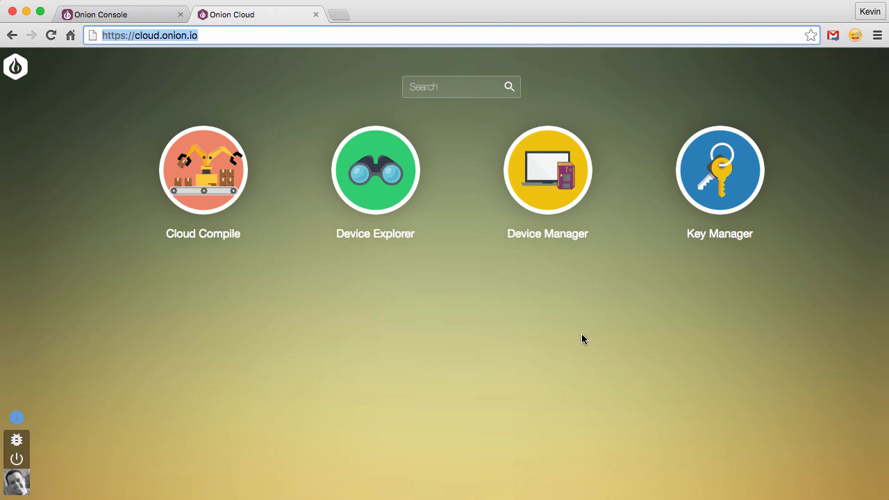
pyautogui.moveTo(426, 299)
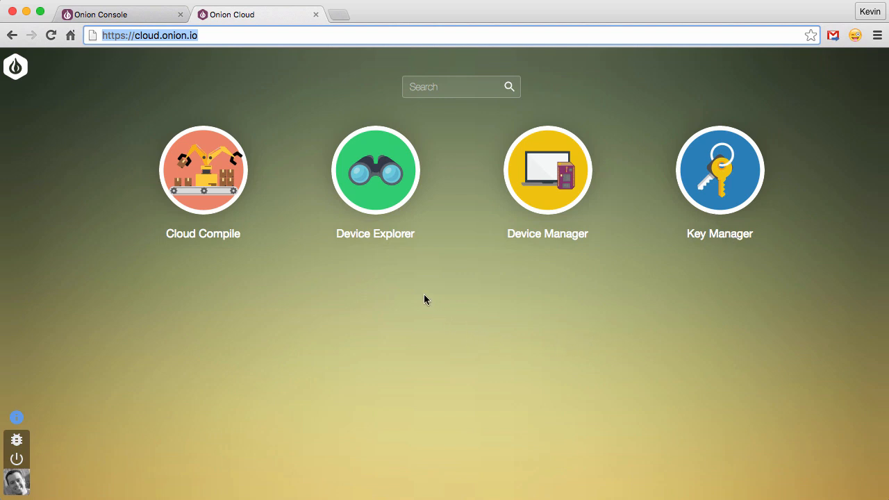
pyautogui.moveTo(378, 244)
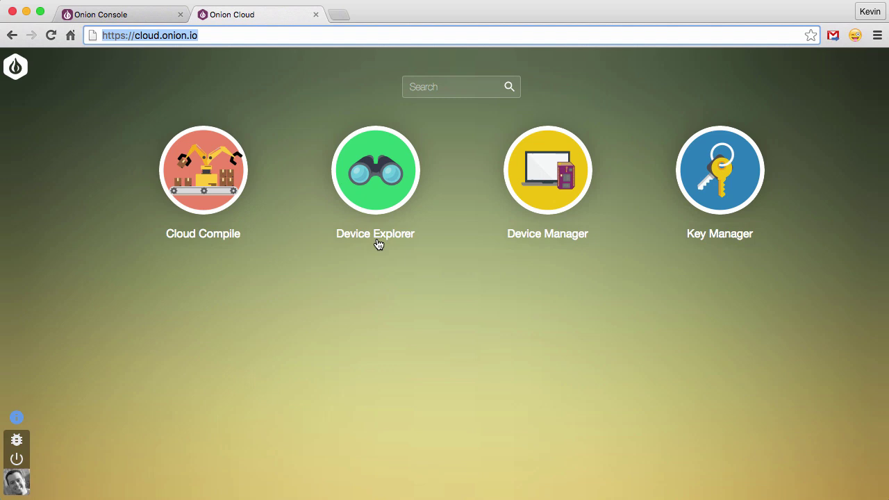
pyautogui.moveTo(395, 260)
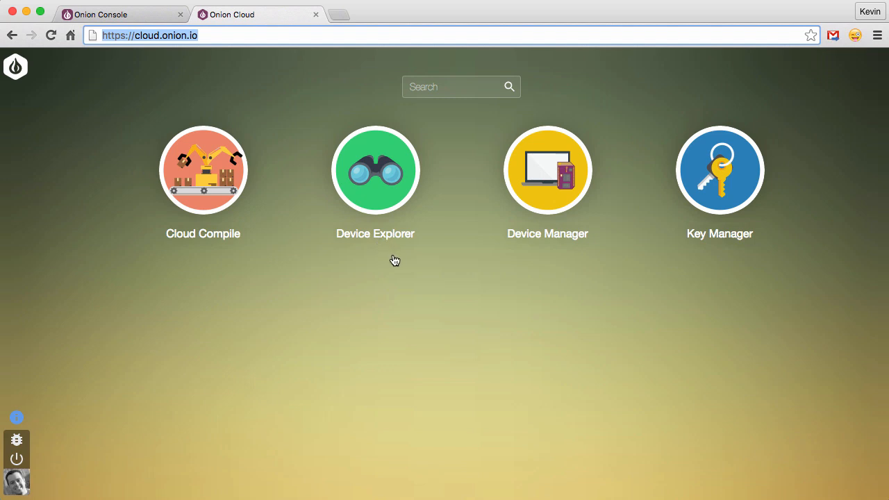
pyautogui.moveTo(545, 208)
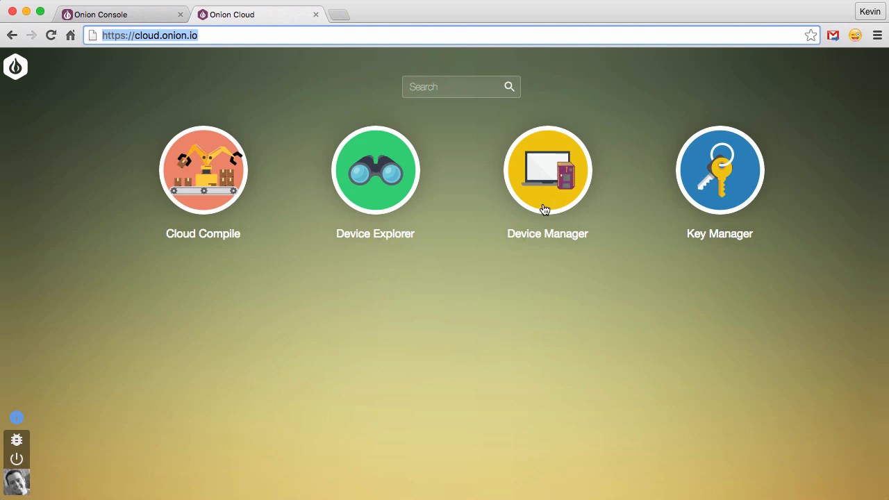
pyautogui.moveTo(16, 416)
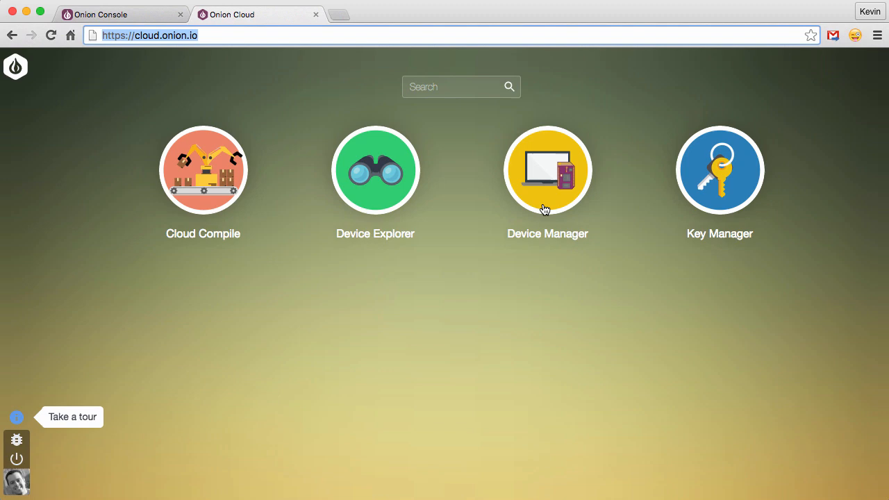
pyautogui.moveTo(380, 186)
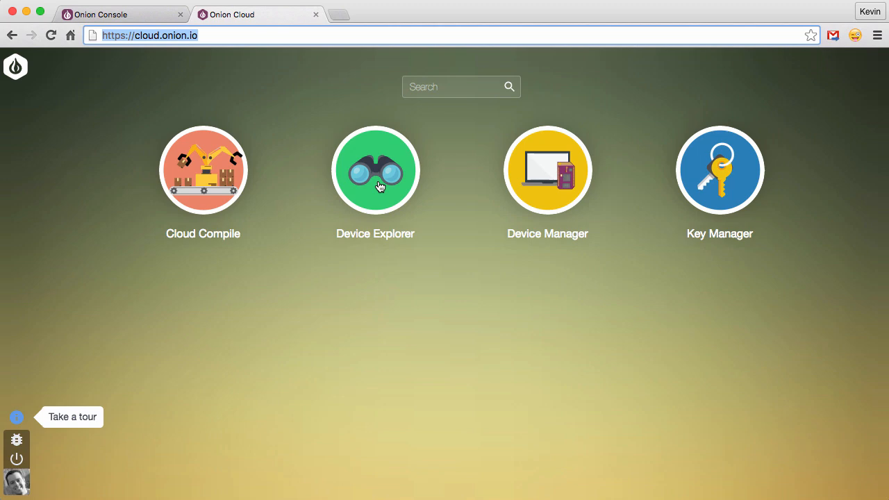
# Open microcasts_omega in Device Explorer and scroll through its command groups, dhcp to uci
pyautogui.click(375, 170)
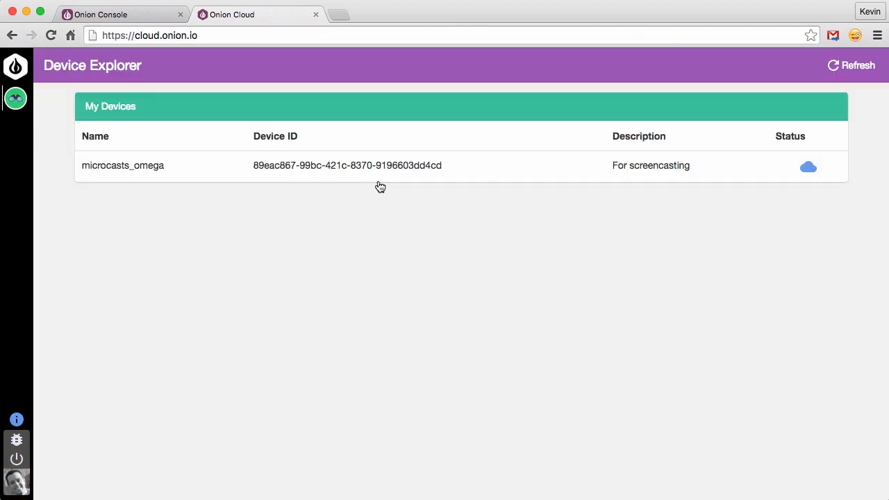
pyautogui.moveTo(108, 198)
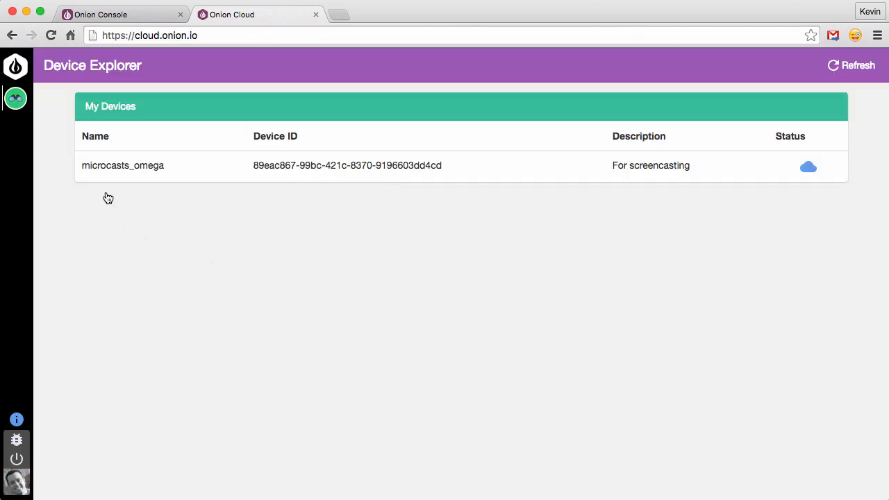
pyautogui.moveTo(104, 166)
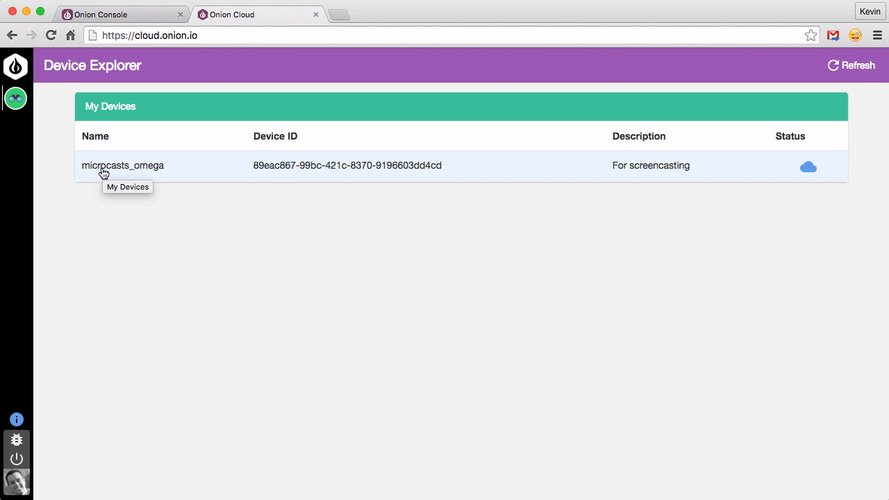
pyautogui.moveTo(610, 239)
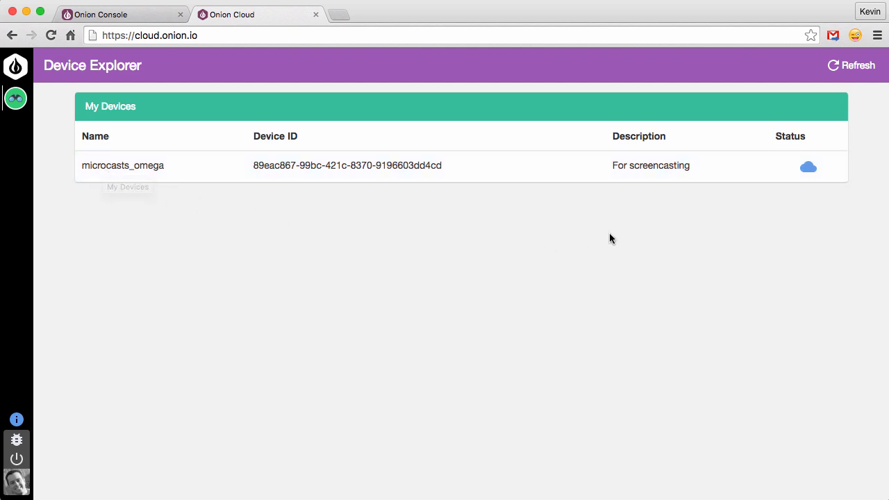
pyautogui.moveTo(808, 176)
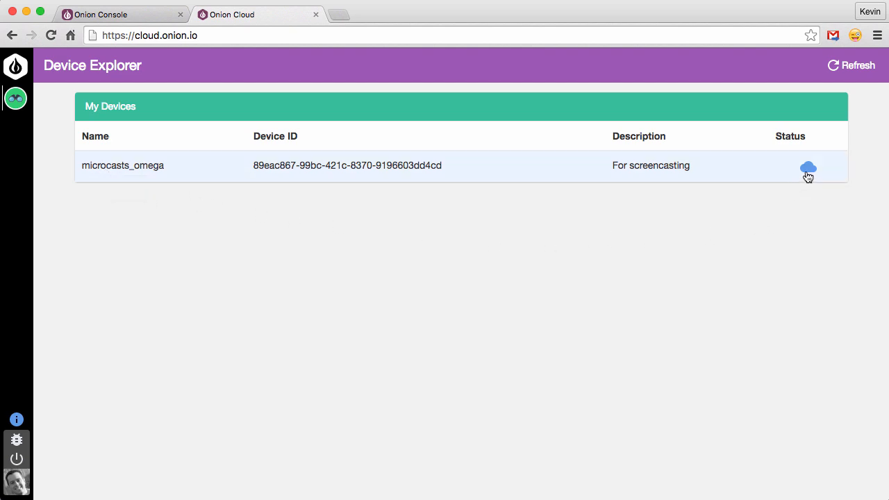
pyautogui.moveTo(763, 184)
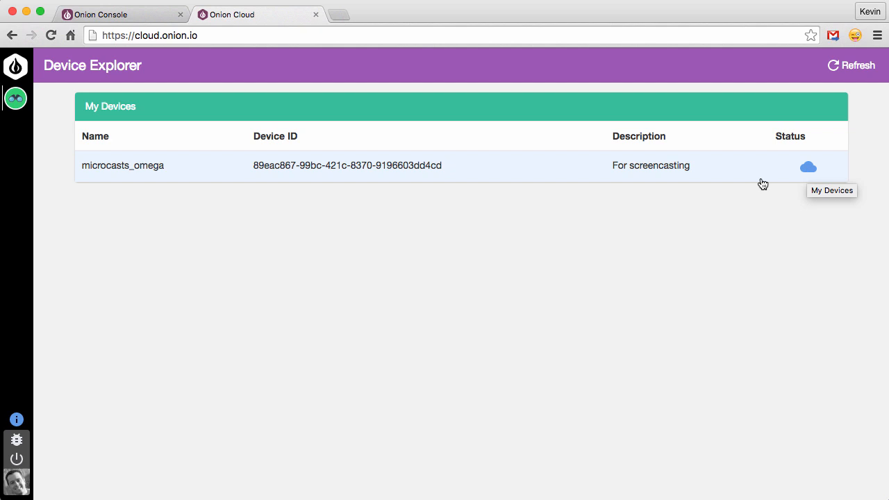
pyautogui.click(122, 166)
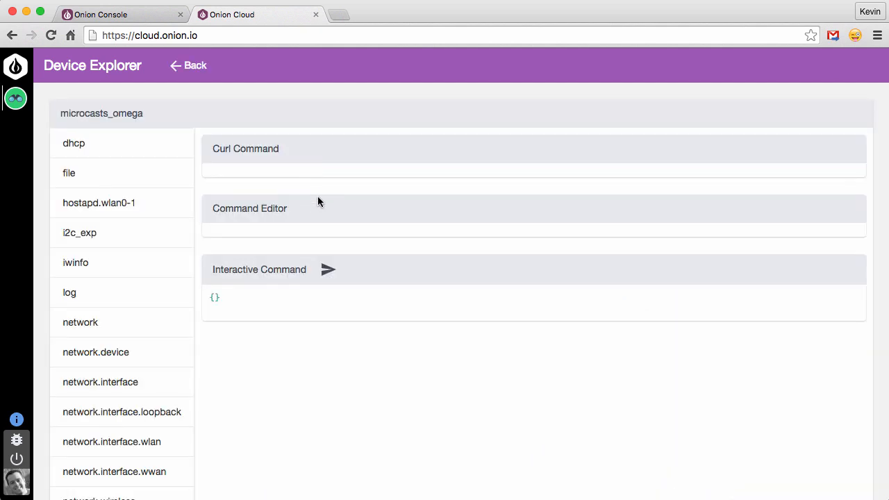
pyautogui.moveTo(110, 150)
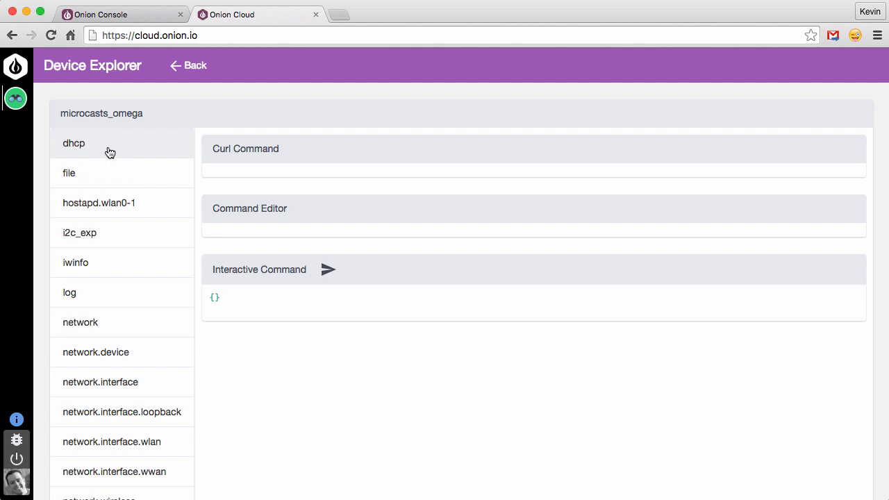
pyautogui.moveTo(109, 202)
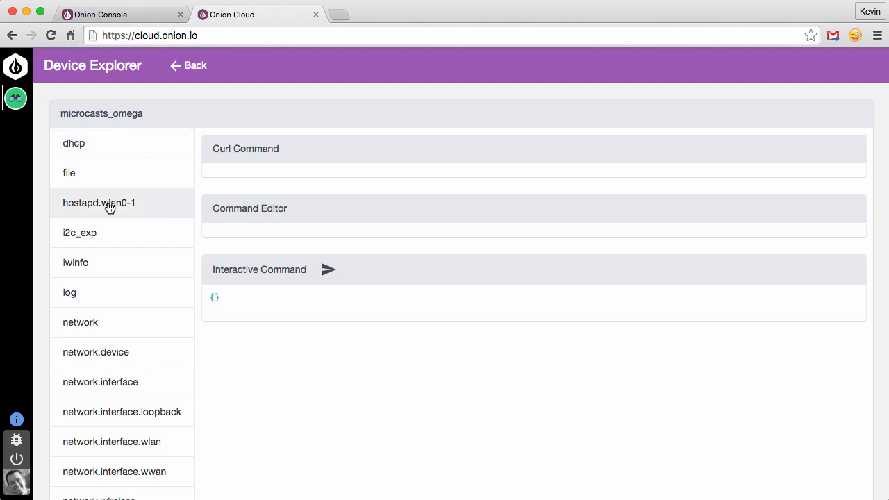
pyautogui.moveTo(110, 248)
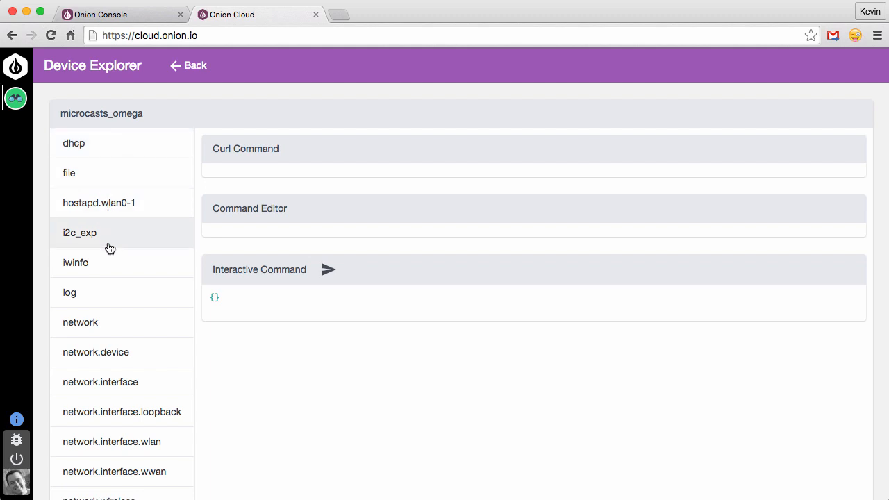
pyautogui.moveTo(110, 241)
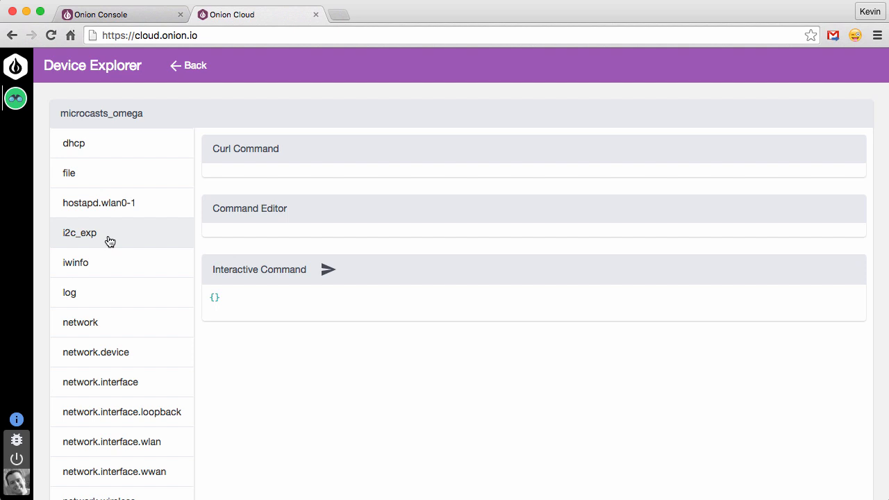
pyautogui.moveTo(96, 206)
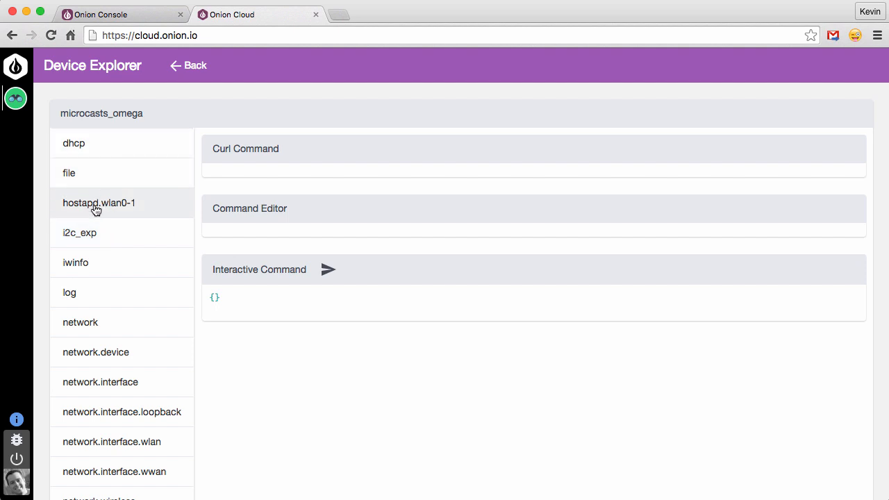
pyautogui.scroll(-3)
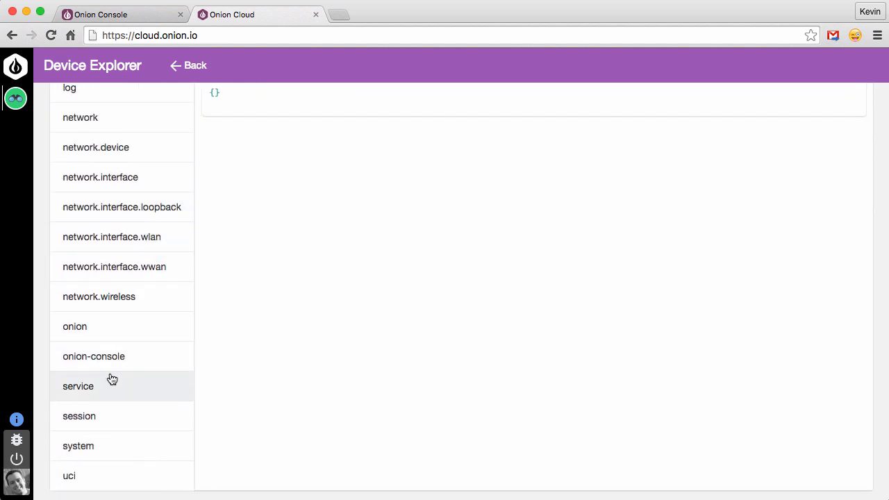
pyautogui.moveTo(87, 475)
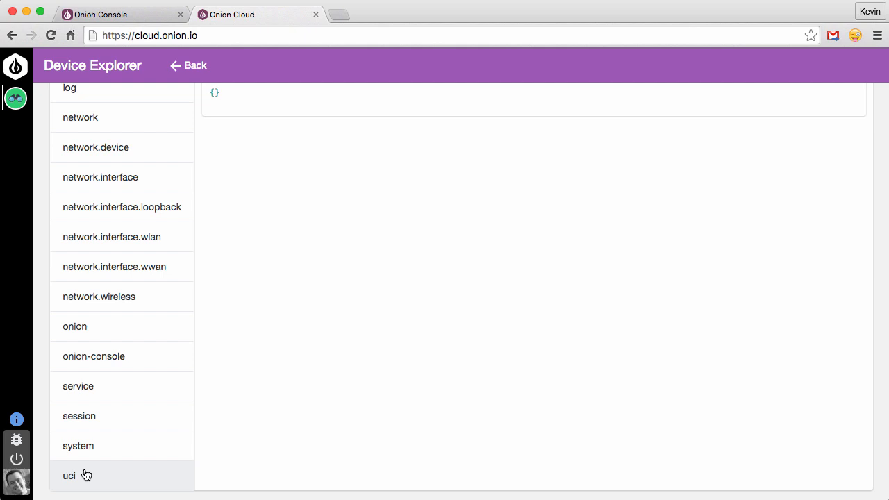
pyautogui.moveTo(86, 467)
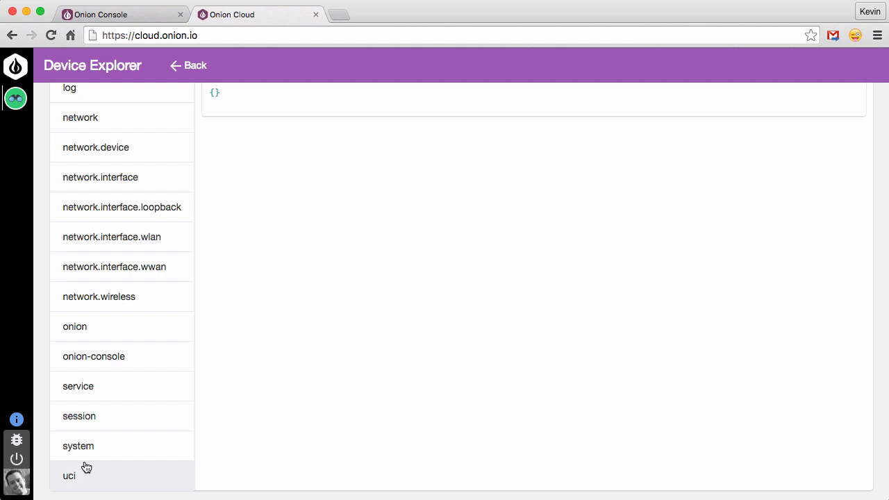
pyautogui.moveTo(78, 446)
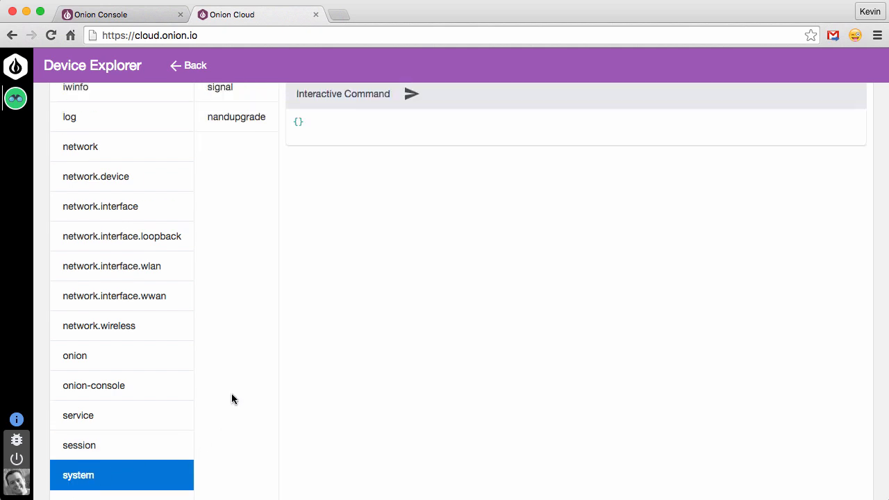
# Choose system > board to display the device's curl command
pyautogui.scroll(3)
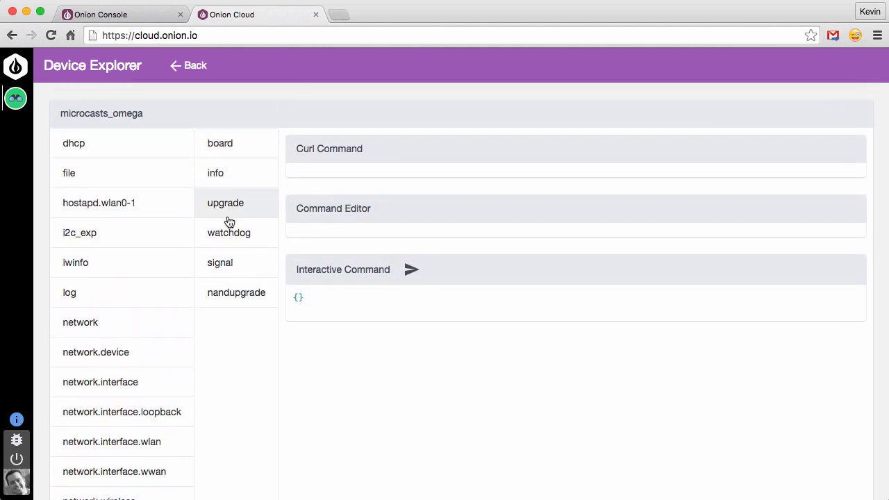
pyautogui.moveTo(220, 143)
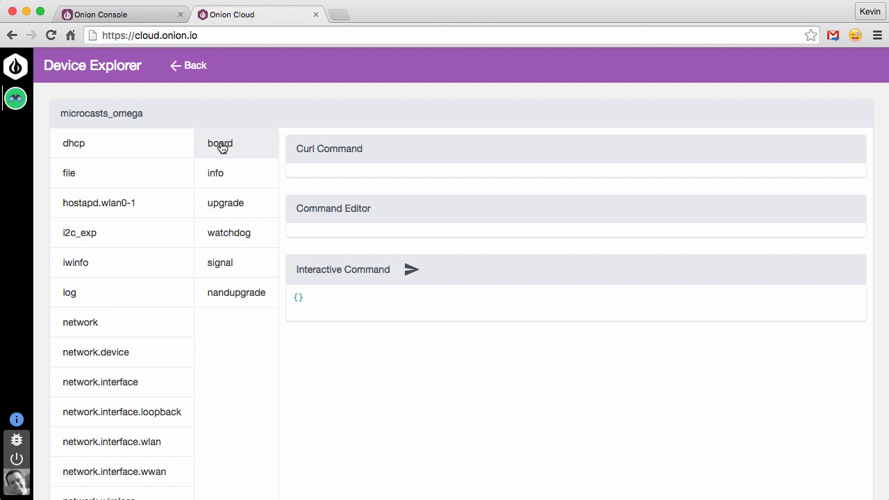
pyautogui.click(220, 144)
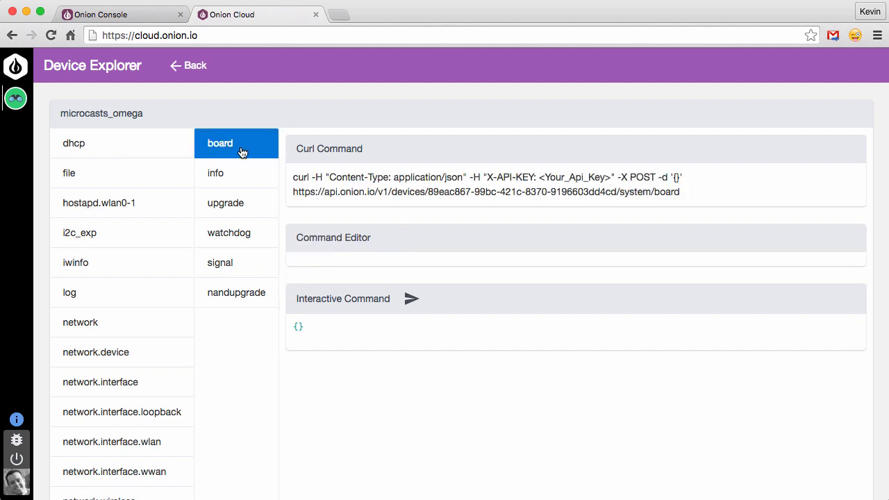
pyautogui.moveTo(326, 180)
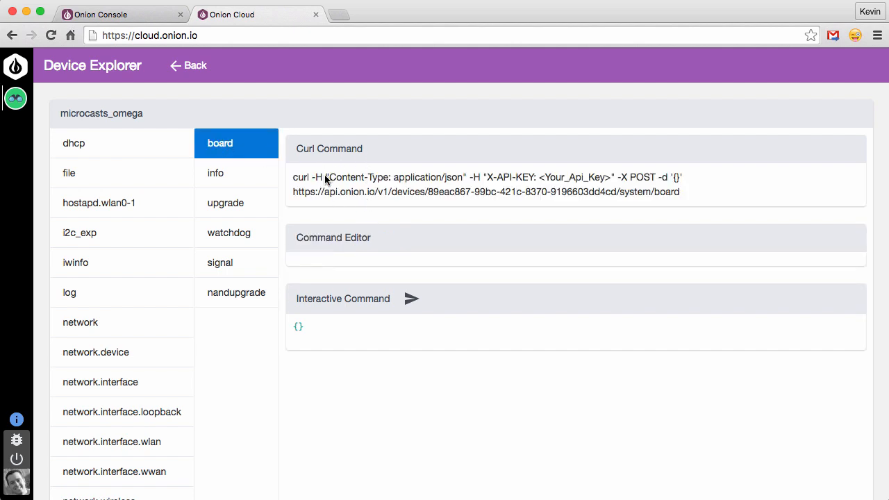
pyautogui.moveTo(351, 174)
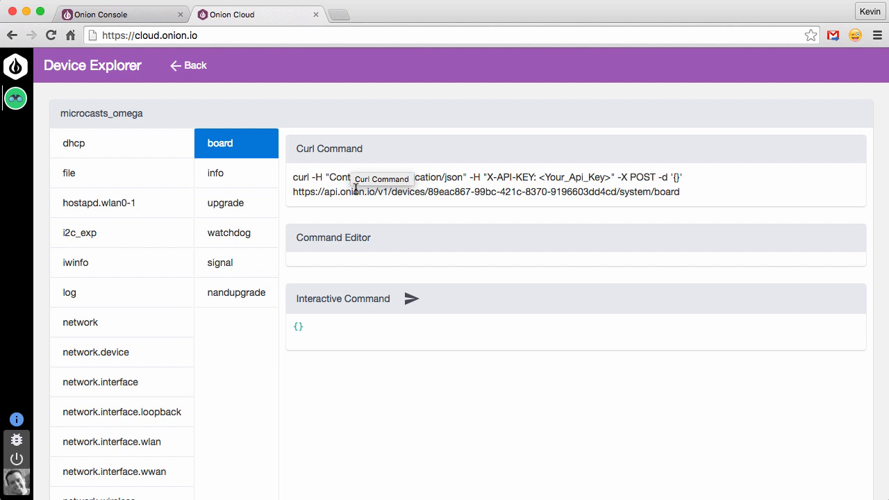
pyautogui.moveTo(333, 248)
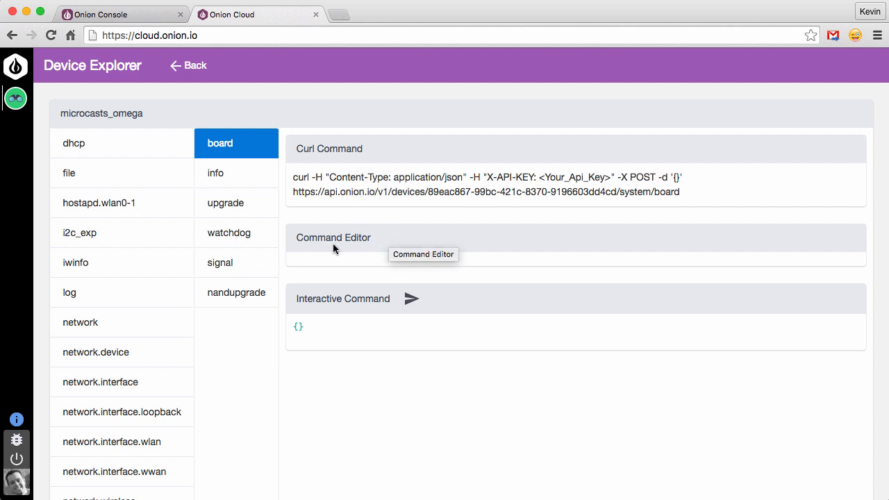
pyautogui.moveTo(317, 262)
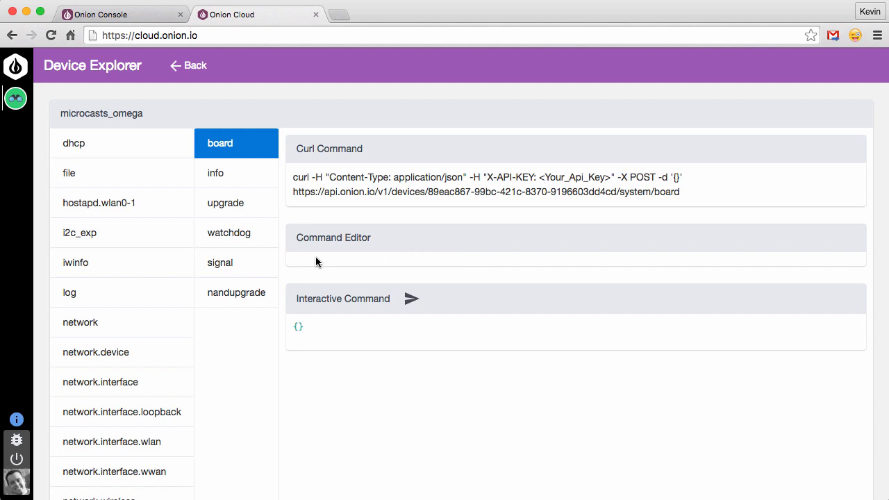
pyautogui.moveTo(318, 259)
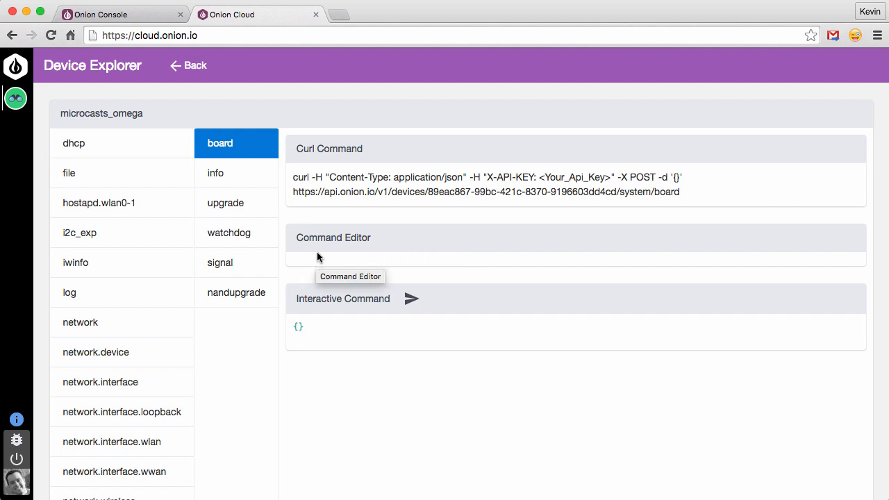
pyautogui.moveTo(379, 259)
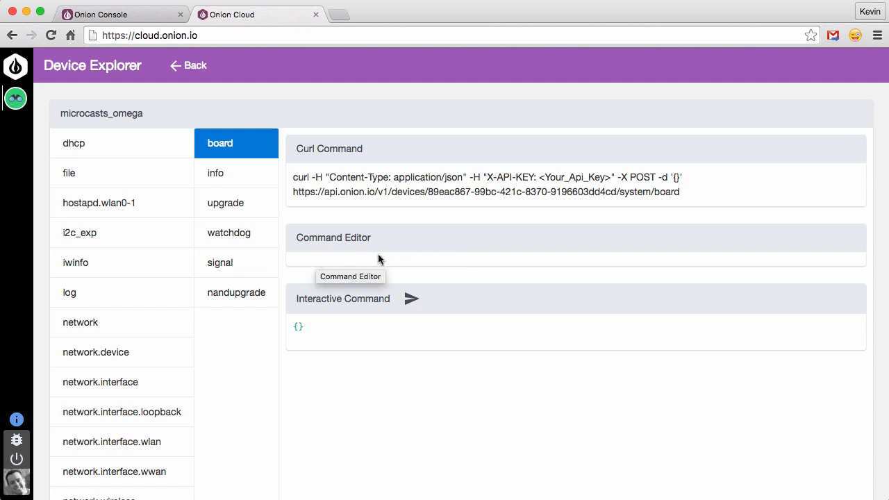
pyautogui.moveTo(375, 299)
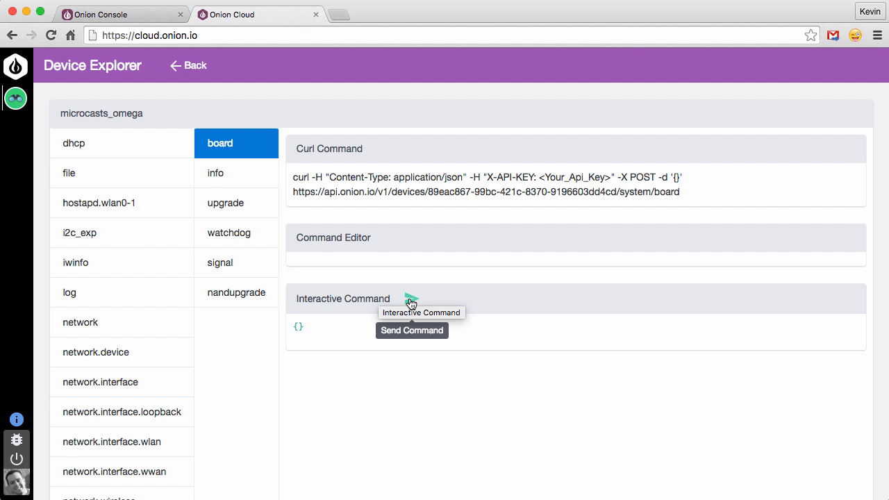
pyautogui.click(412, 330)
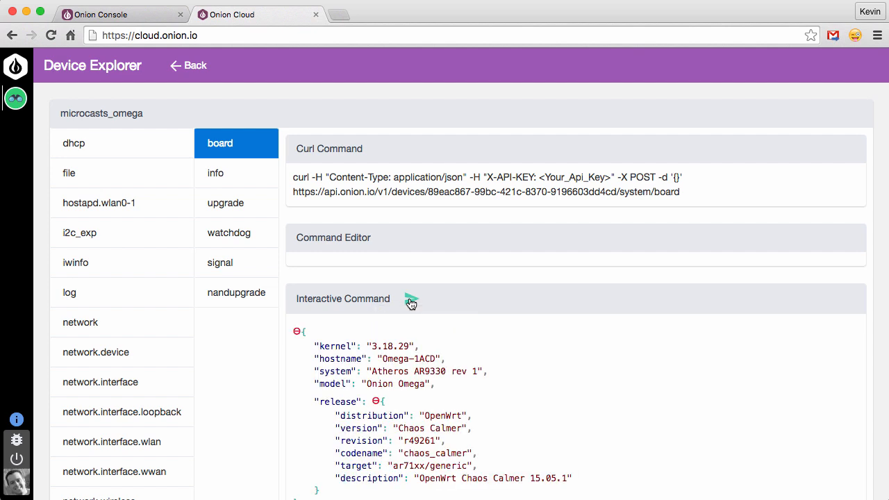
pyautogui.moveTo(438, 342)
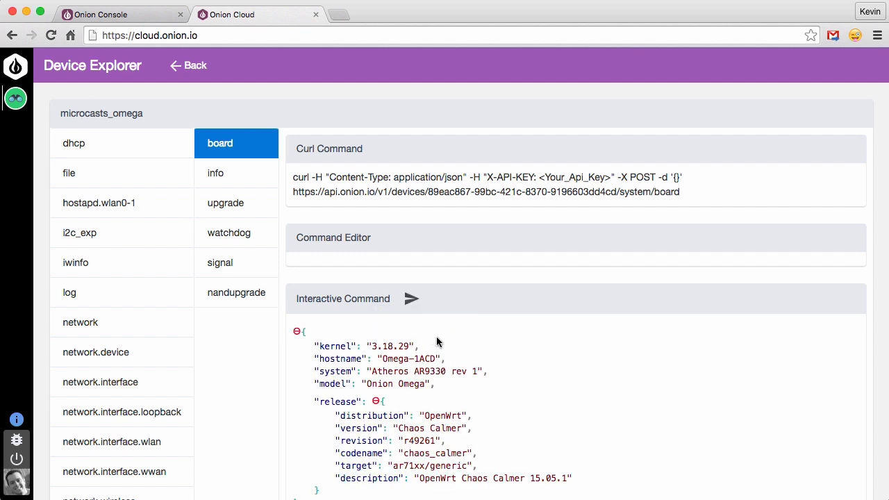
pyautogui.scroll(-3)
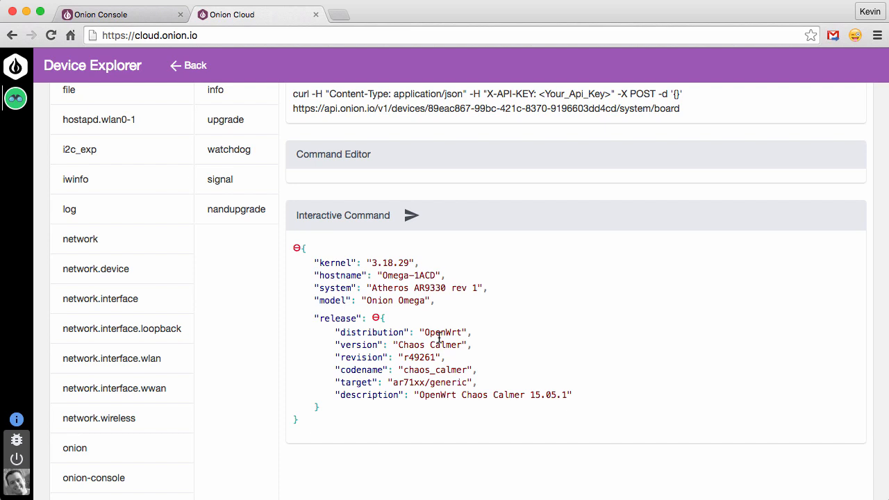
pyautogui.moveTo(205, 59)
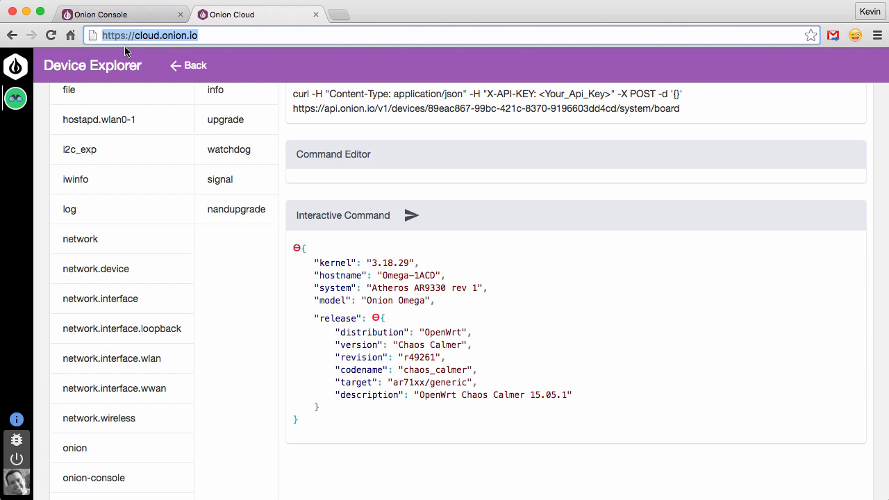
pyautogui.moveTo(165, 196)
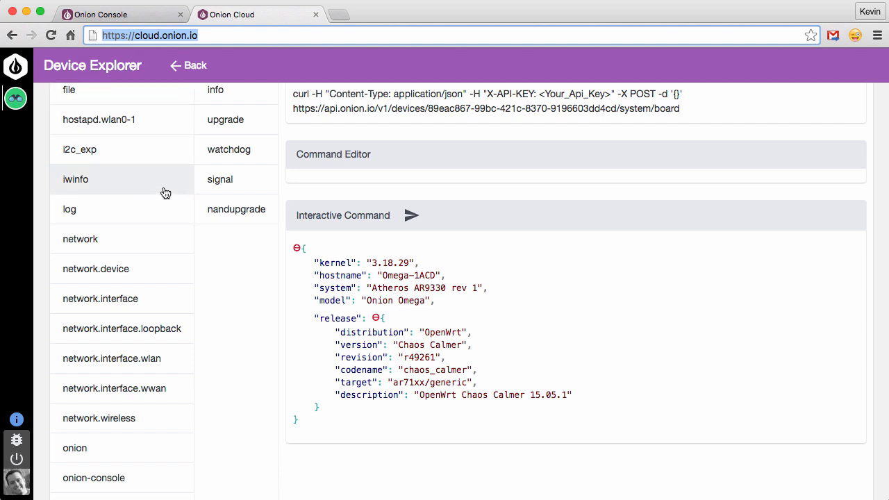
pyautogui.moveTo(212, 40)
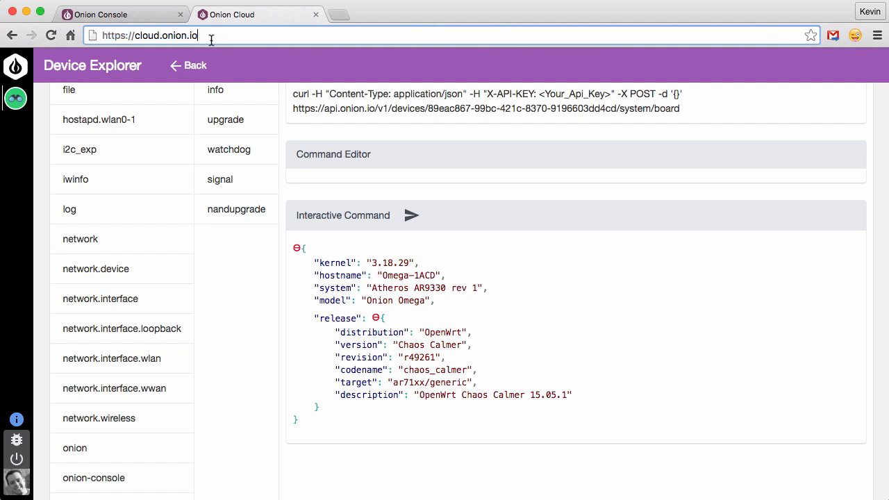
pyautogui.moveTo(357, 313)
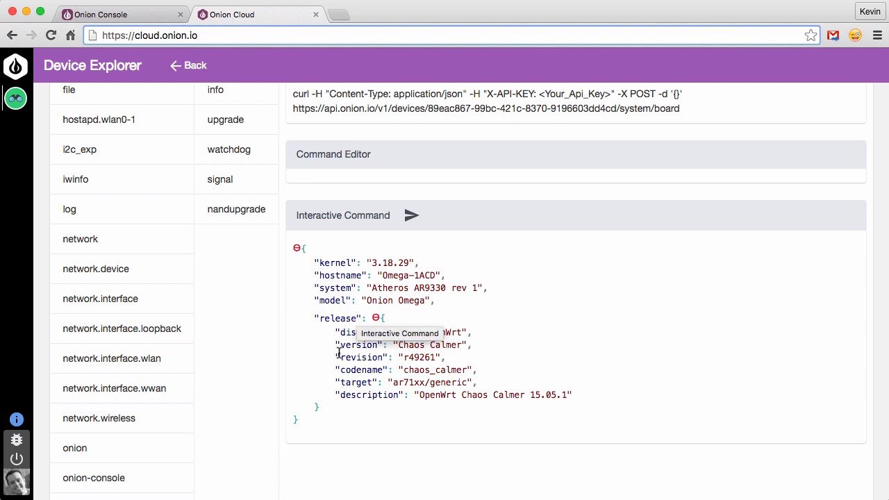
# Run system > info and collapse the load and memory sections of the result
pyautogui.click(215, 172)
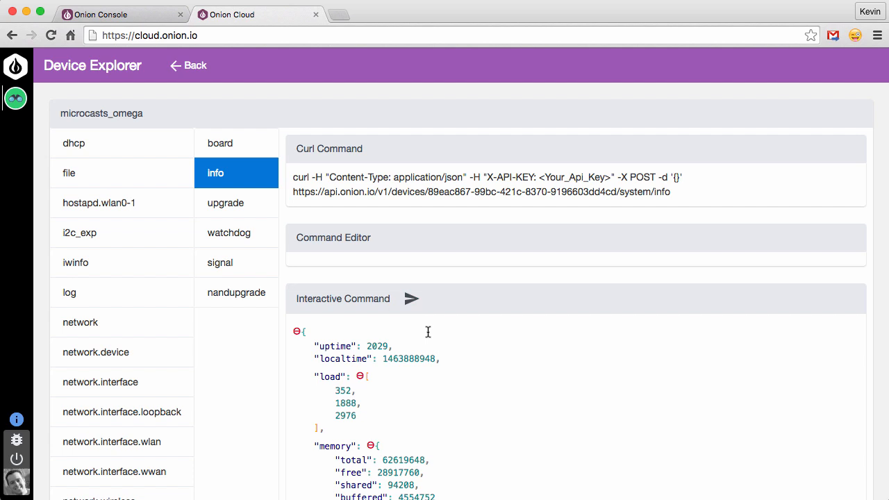
pyautogui.scroll(-3)
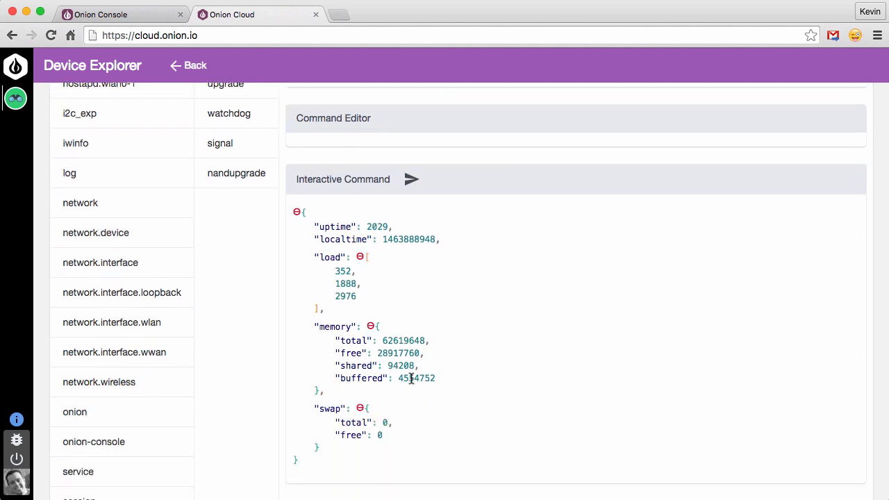
pyautogui.moveTo(318, 273)
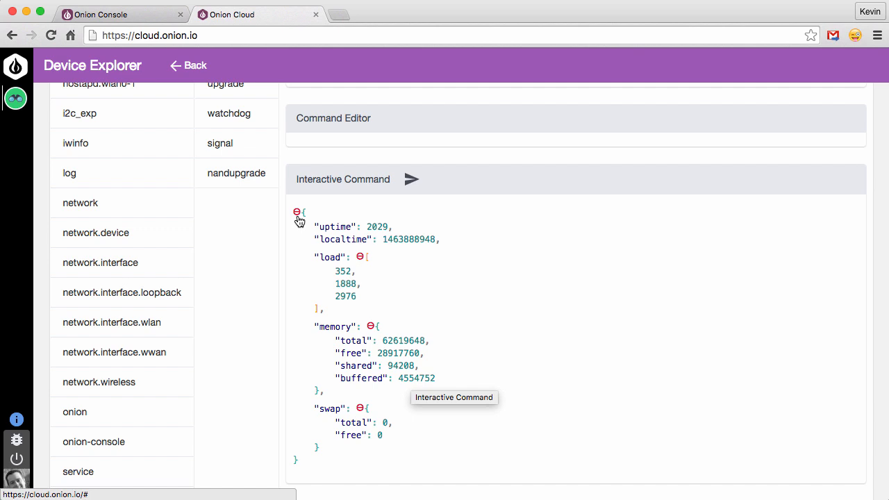
pyautogui.moveTo(360, 264)
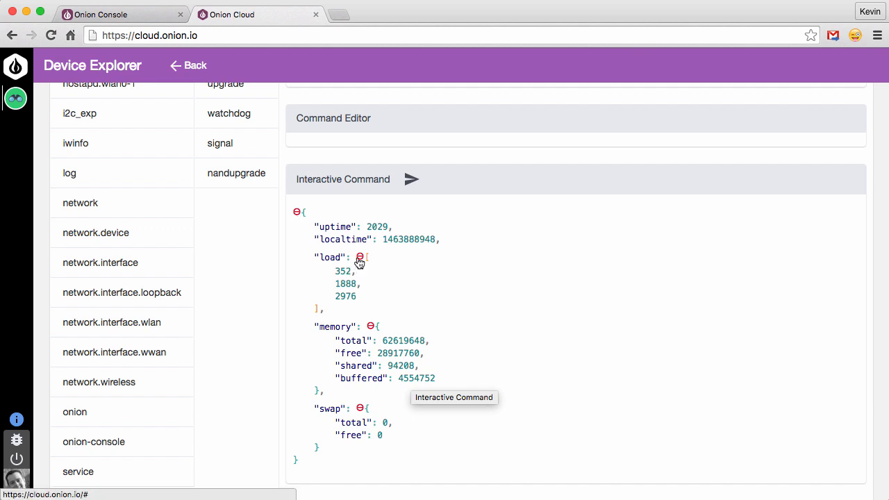
pyautogui.click(360, 257)
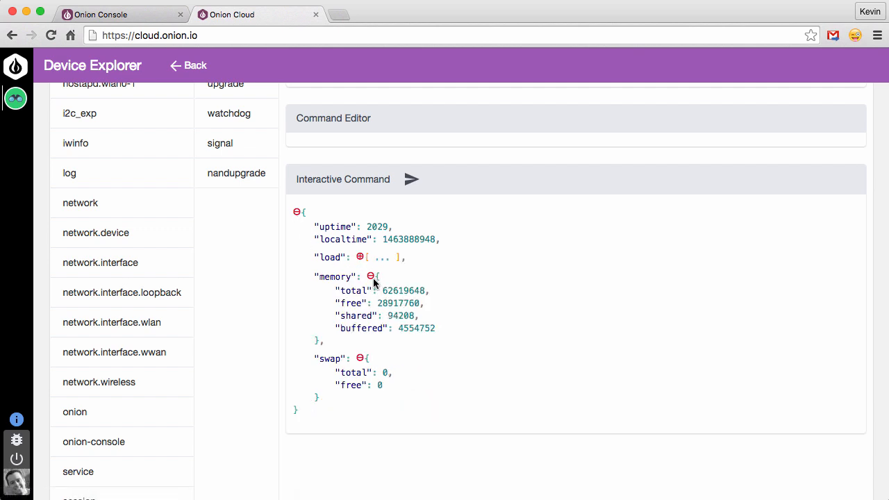
pyautogui.click(370, 277)
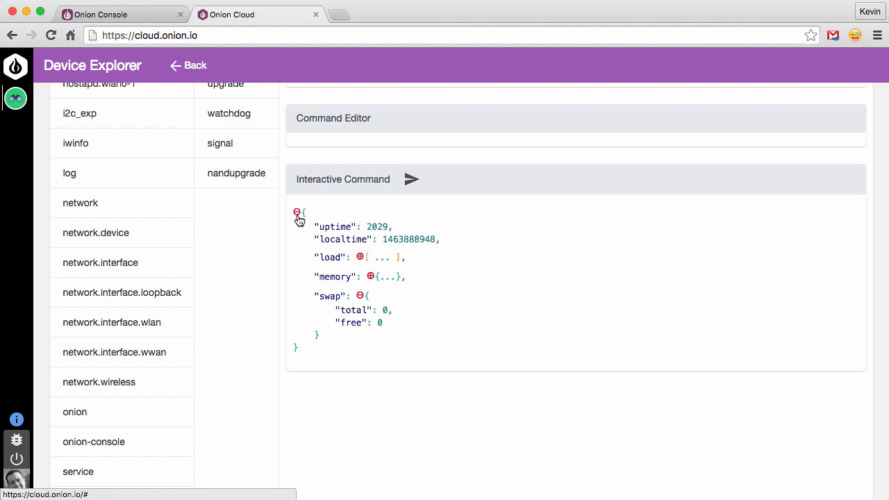
pyautogui.moveTo(360, 263)
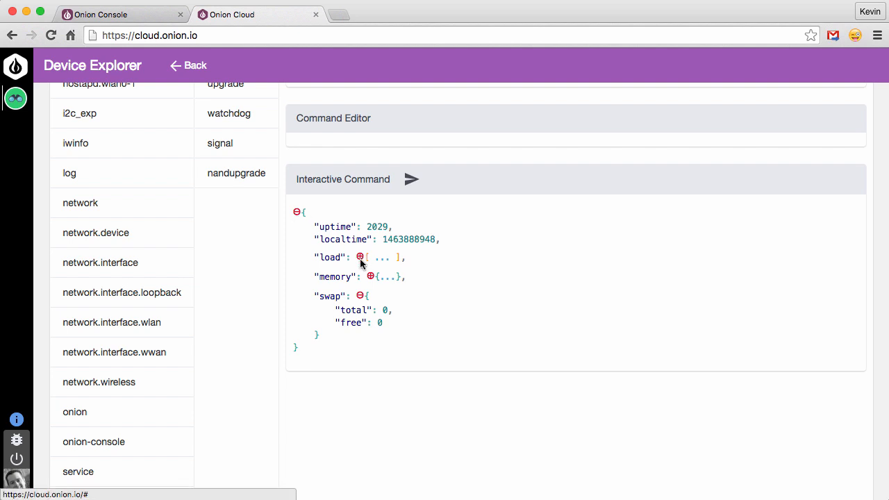
pyautogui.scroll(3)
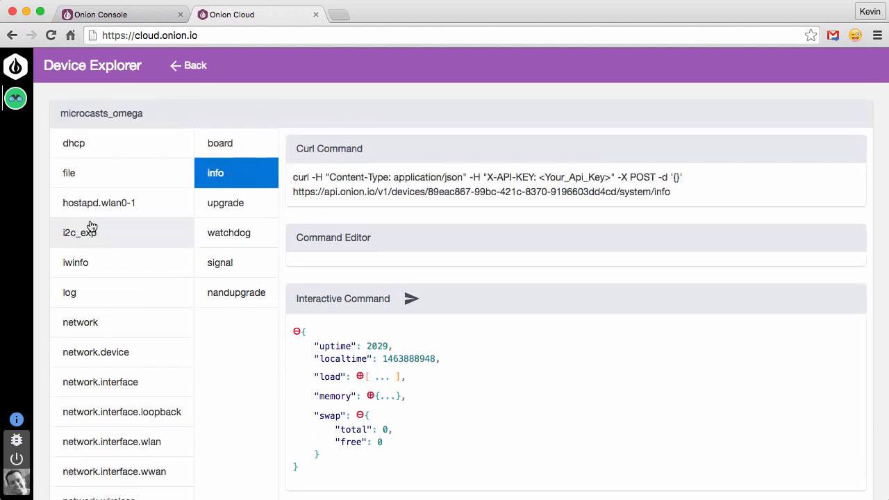
# Select the file group to list read, write, list, stat, md5 and exec
pyautogui.click(69, 173)
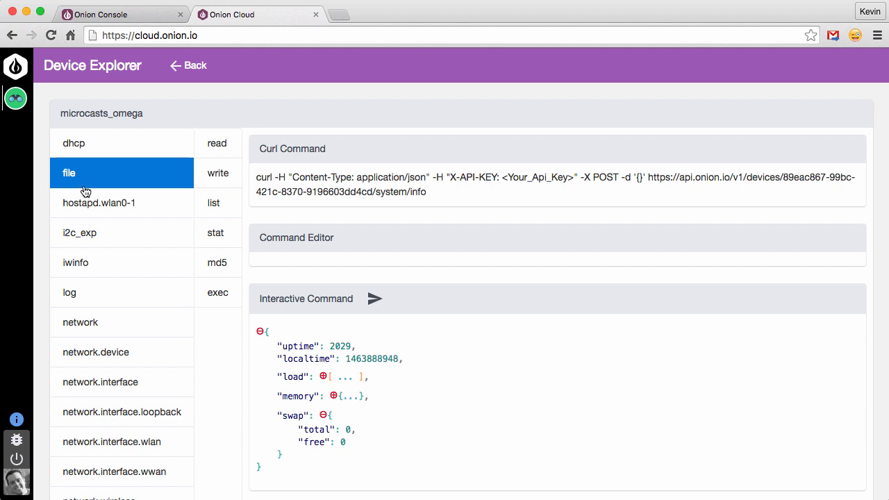
pyautogui.moveTo(218, 173)
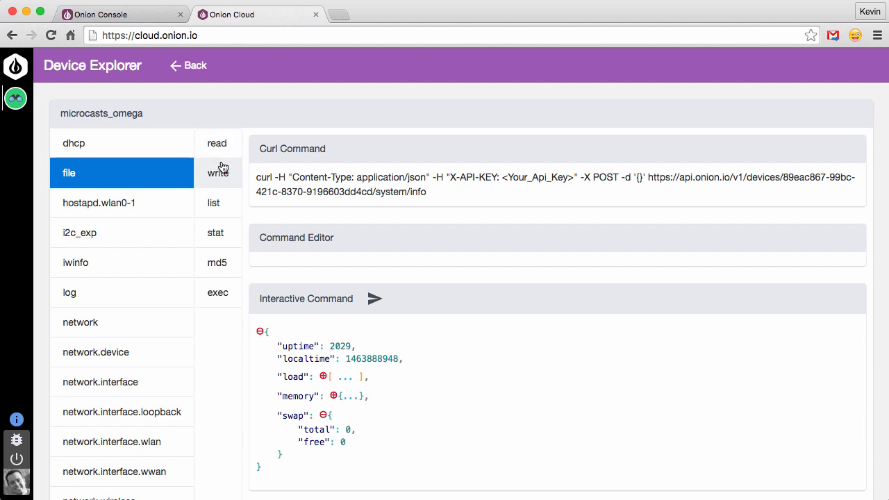
pyautogui.moveTo(218, 233)
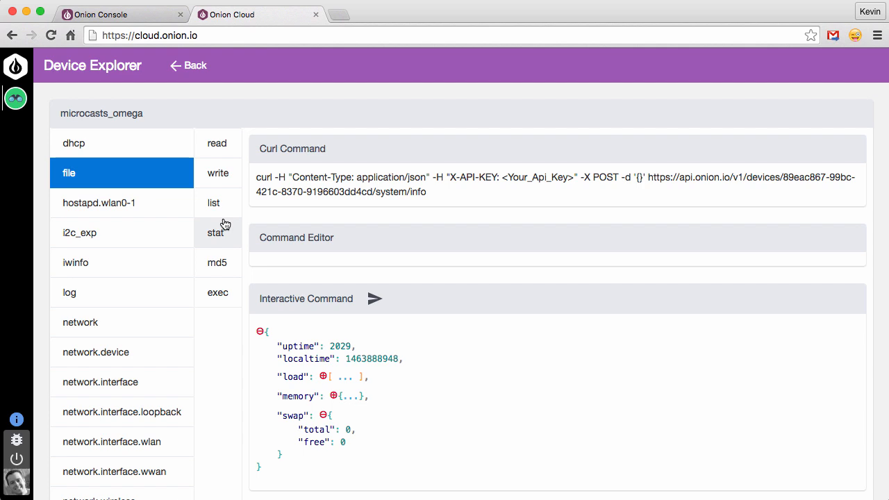
pyautogui.moveTo(218, 173)
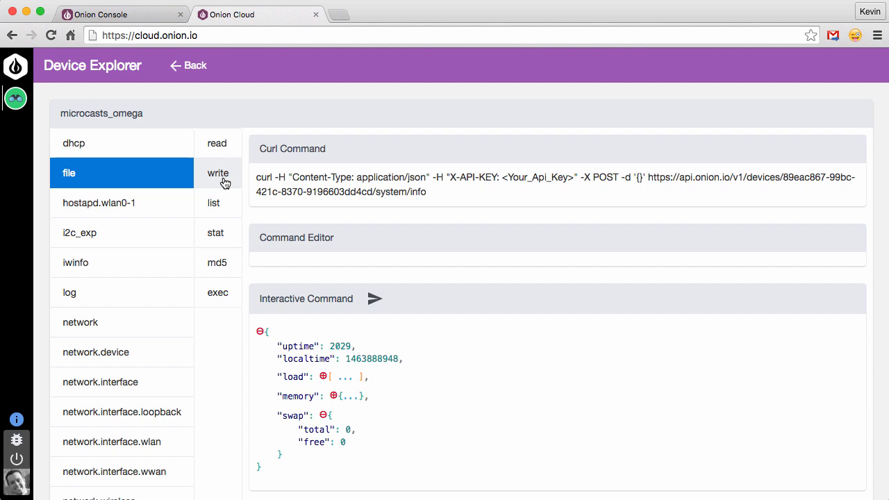
# Choose file > write and enter the path /root/test.txt
pyautogui.click(219, 173)
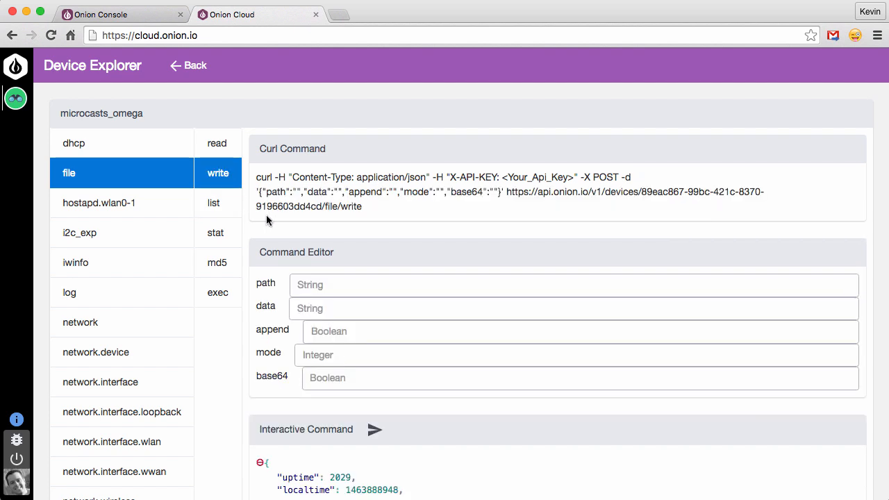
pyautogui.scroll(-3)
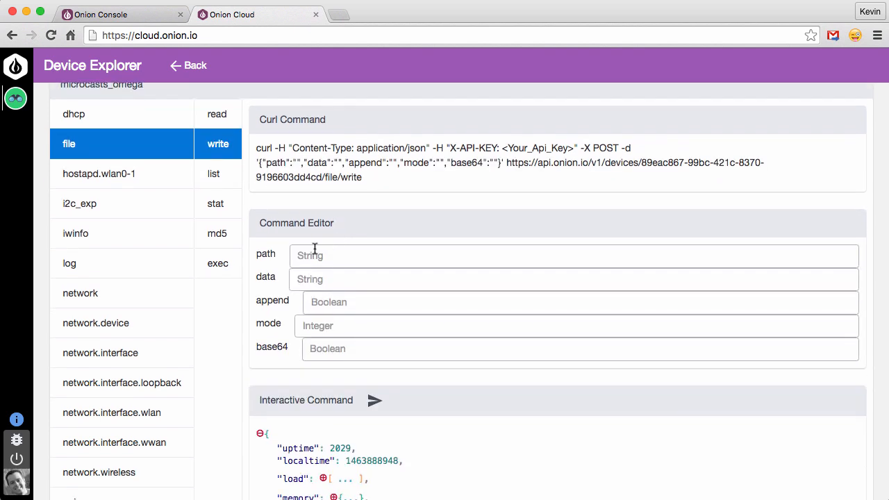
pyautogui.moveTo(325, 265)
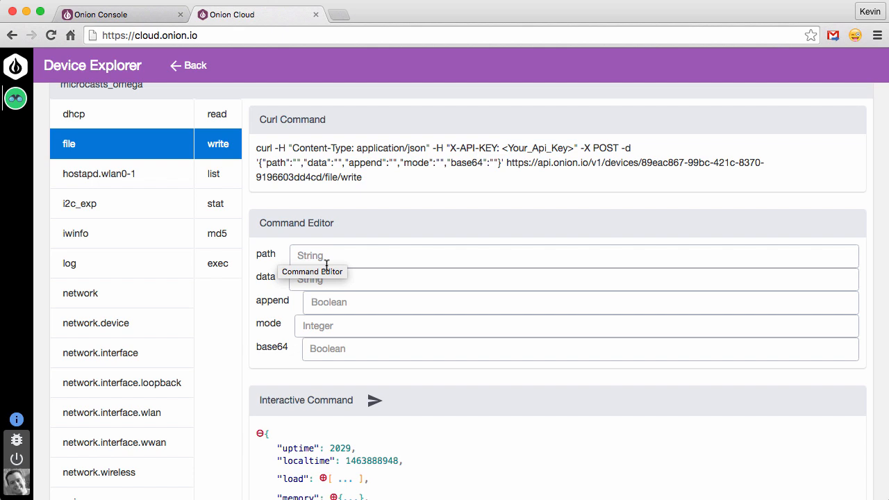
pyautogui.moveTo(343, 286)
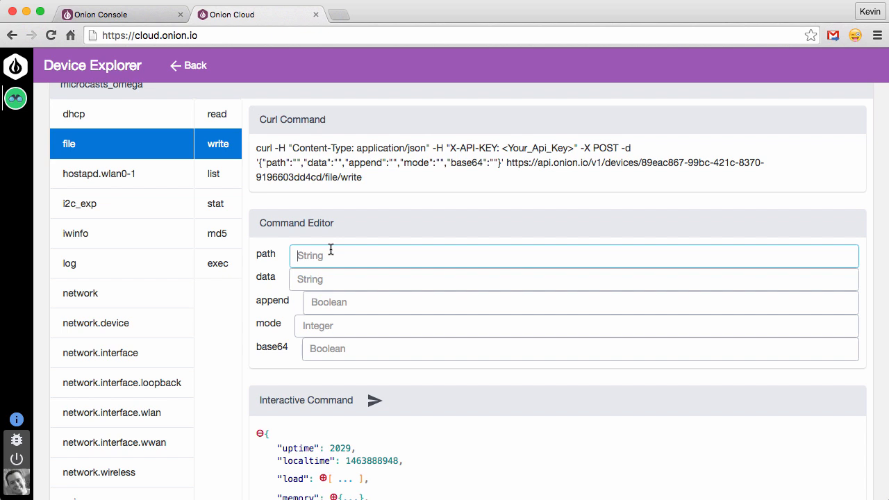
pyautogui.moveTo(369, 249)
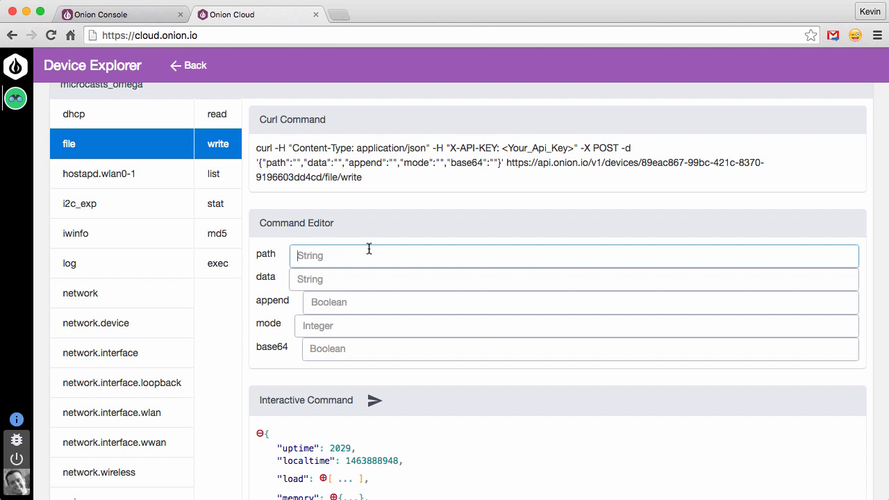
pyautogui.moveTo(350, 262)
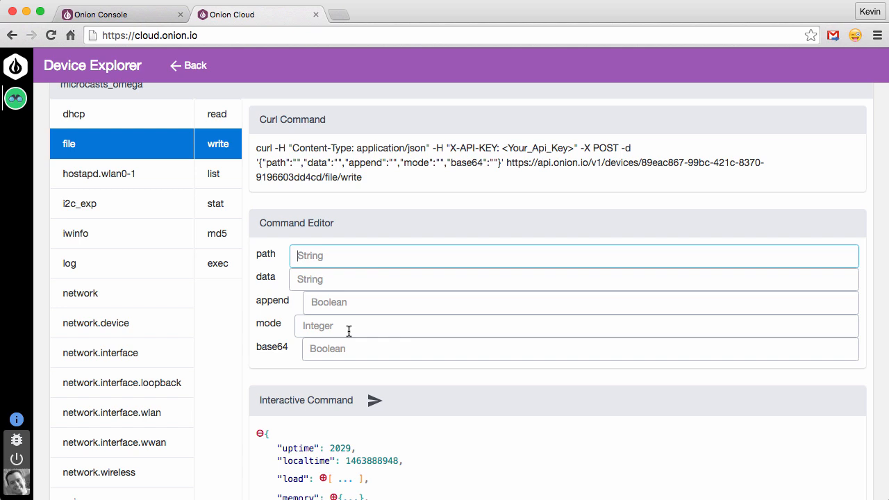
pyautogui.moveTo(341, 256)
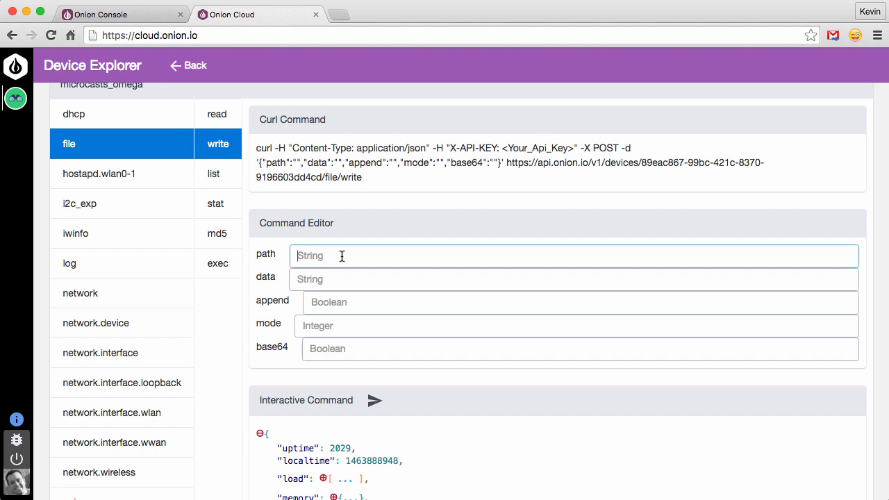
pyautogui.write('/ro')
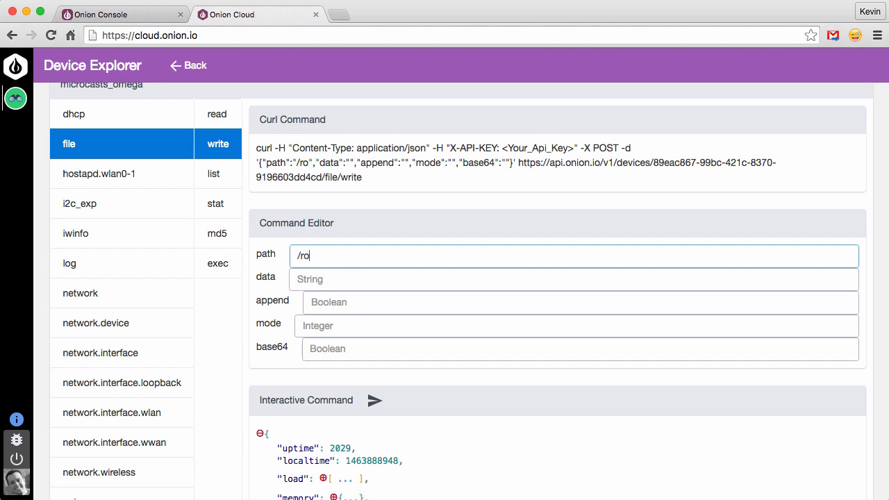
pyautogui.write('ot/')
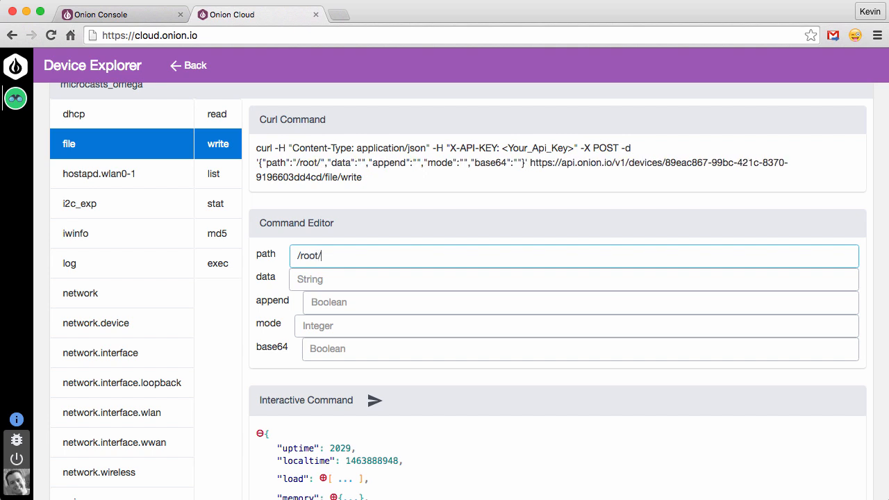
pyautogui.write('test.txt')
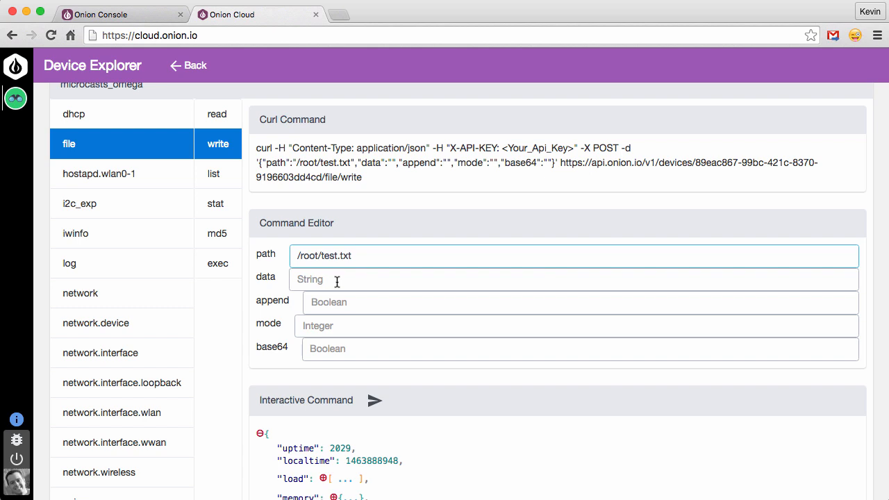
# Enter 'Hello from the cloud' as the data to write
pyautogui.click(576, 279)
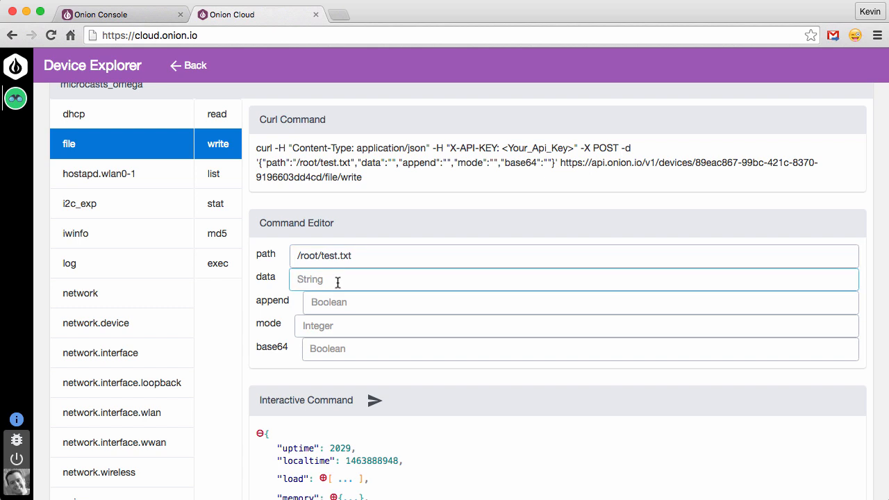
pyautogui.write('Hello')
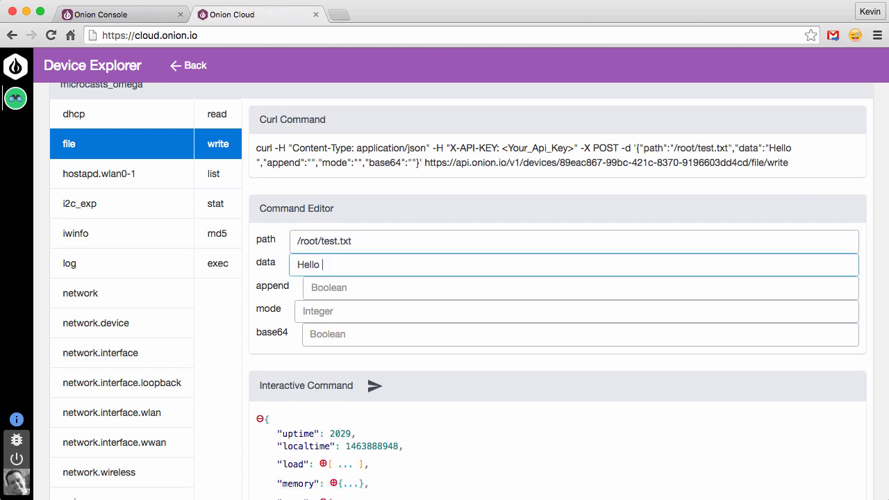
pyautogui.write('from the cloud')
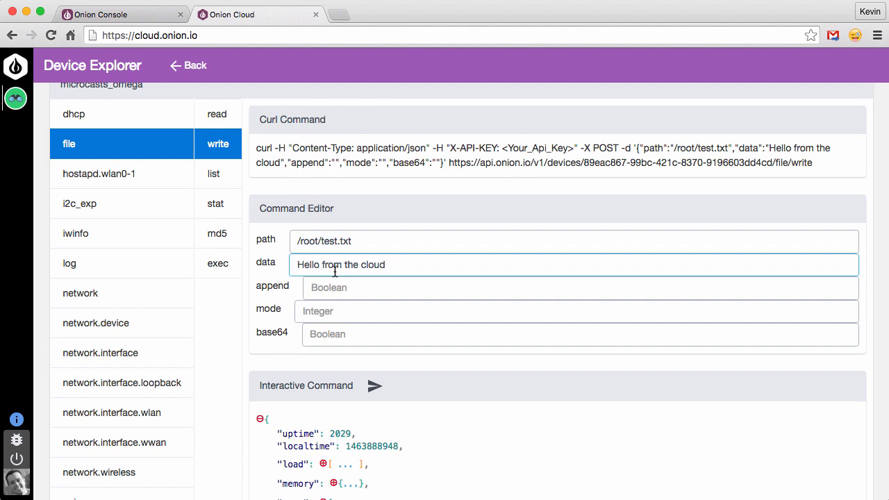
pyautogui.moveTo(302, 291)
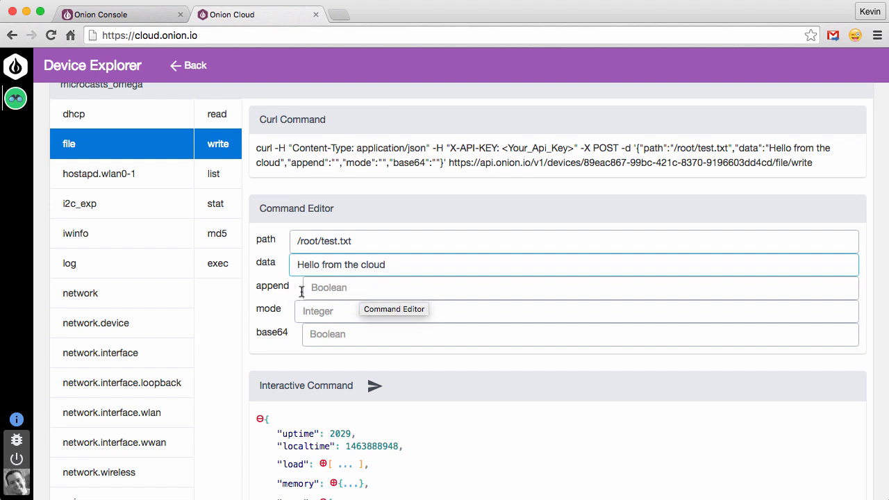
pyautogui.scroll(-3)
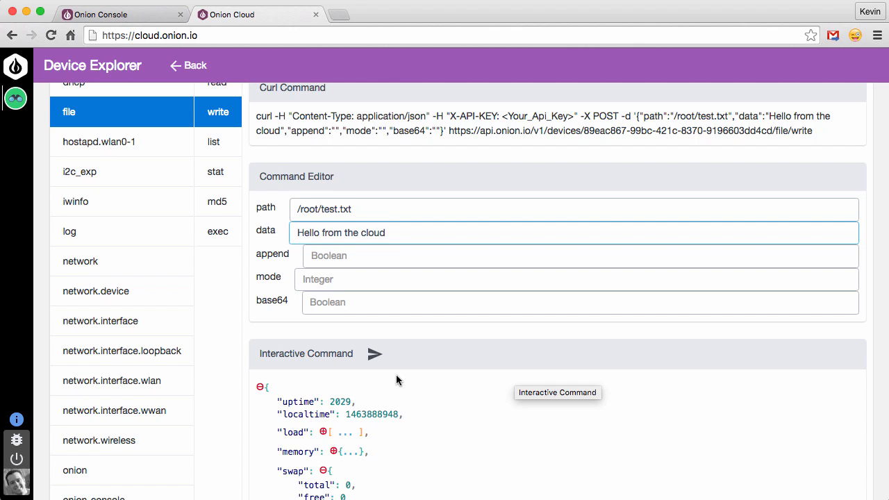
pyautogui.moveTo(375, 354)
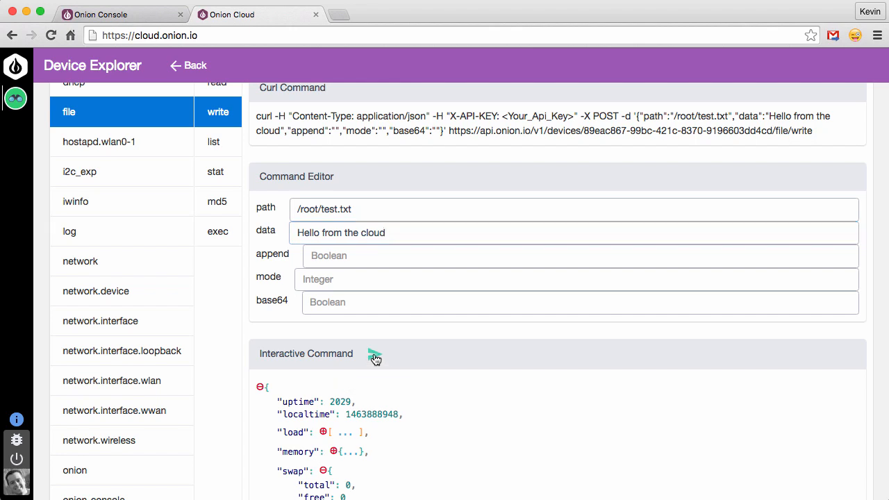
pyautogui.moveTo(410, 396)
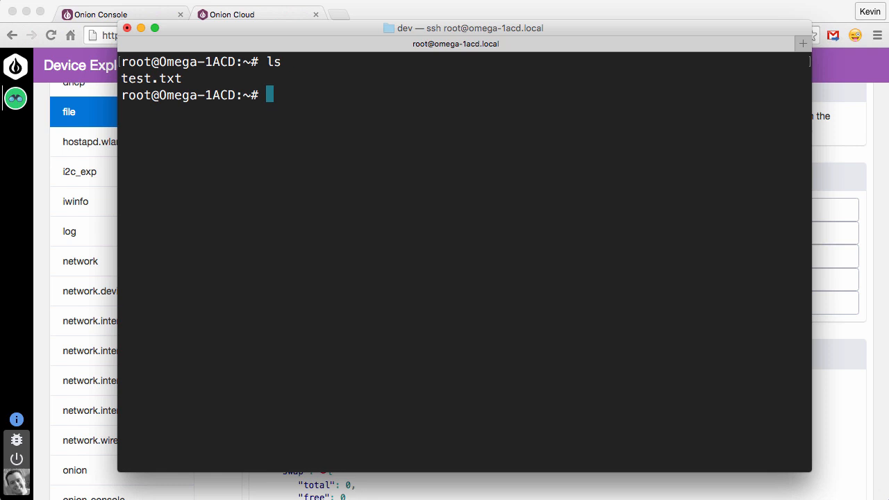
# Run 'cat test.txt' to show 'Hello from the cloud', then get a fresh prompt
pyautogui.write('cat test.txt')
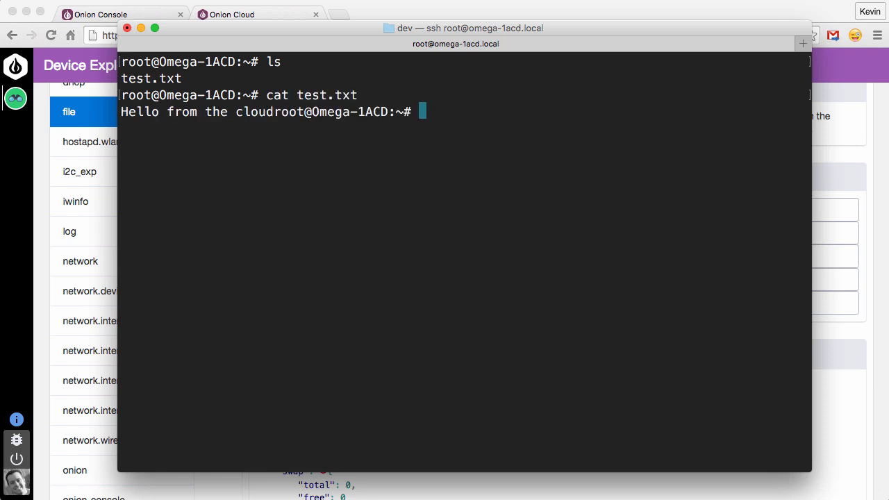
pyautogui.press('Return')
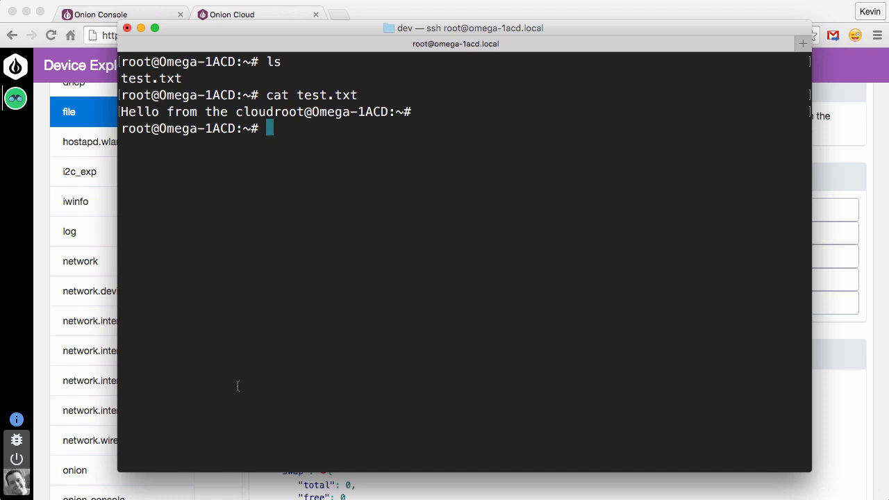
pyautogui.moveTo(258, 19)
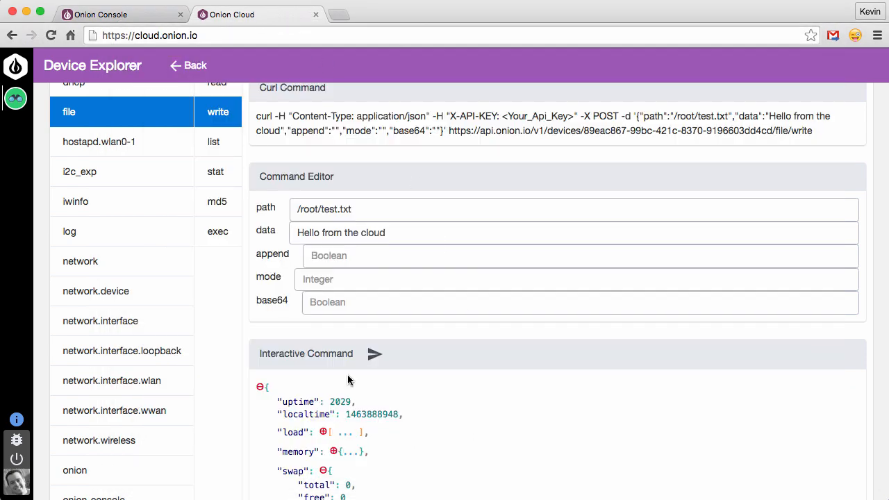
pyautogui.moveTo(372, 426)
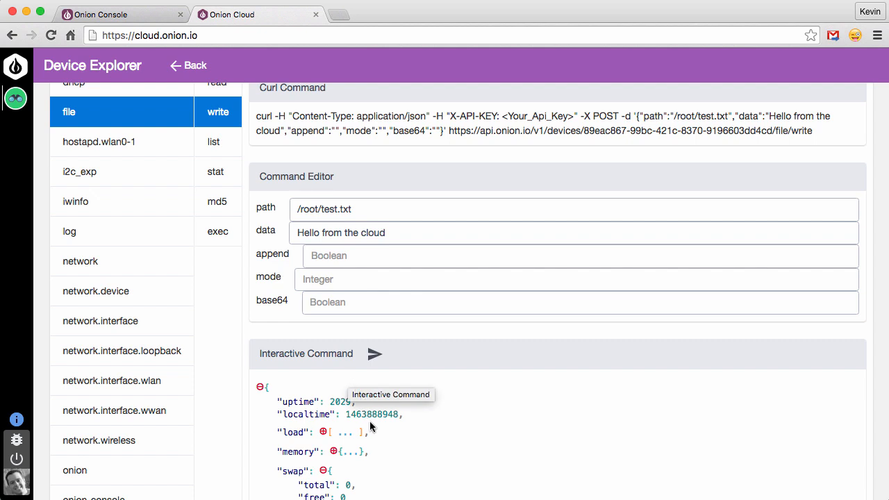
pyautogui.scroll(-3)
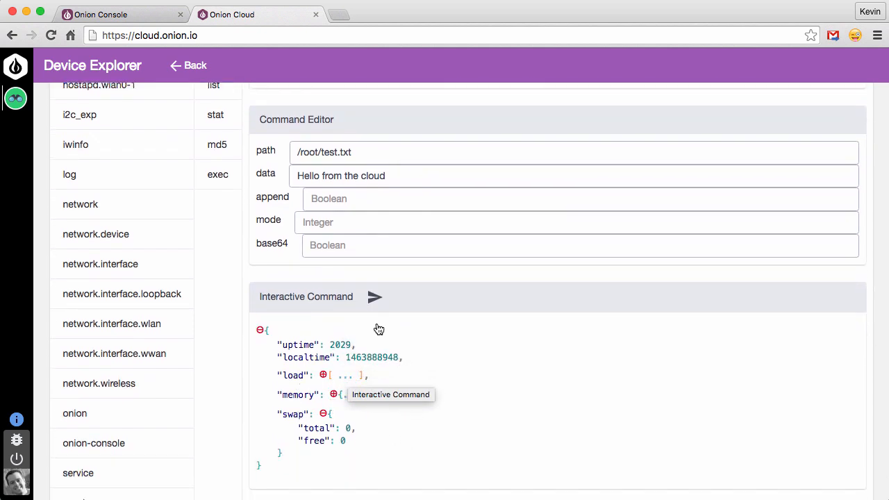
pyautogui.moveTo(360, 412)
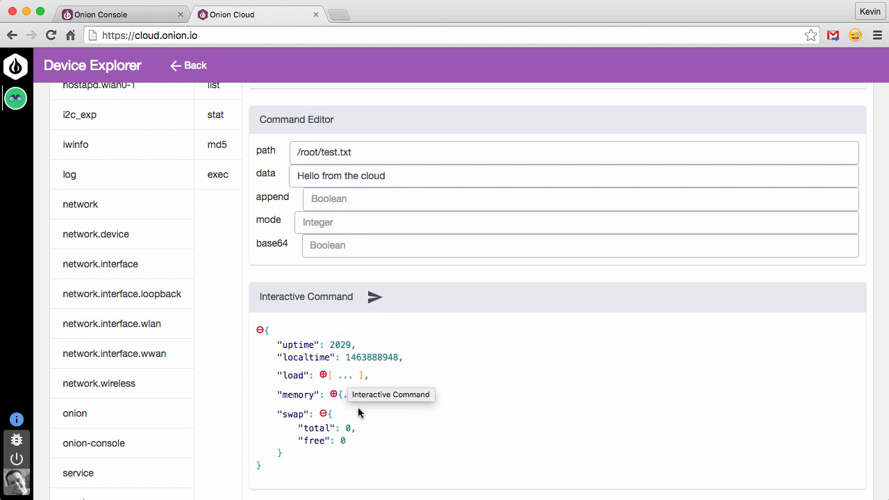
pyautogui.moveTo(366, 380)
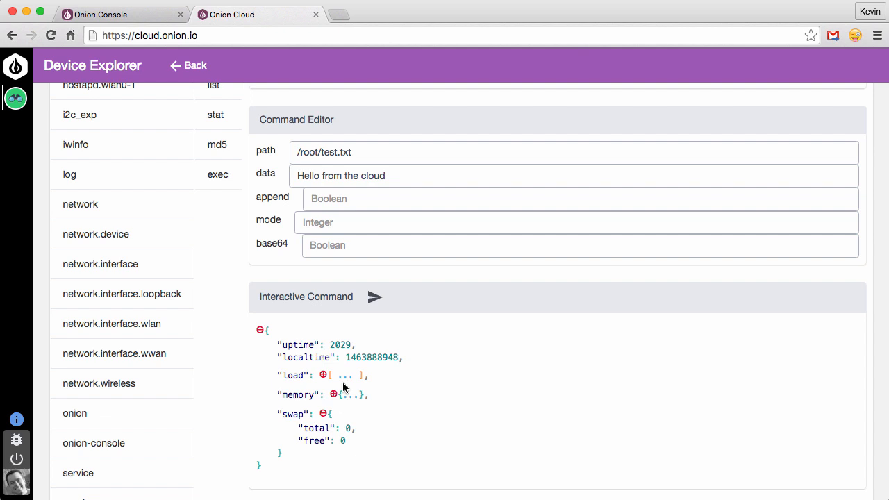
pyautogui.moveTo(364, 379)
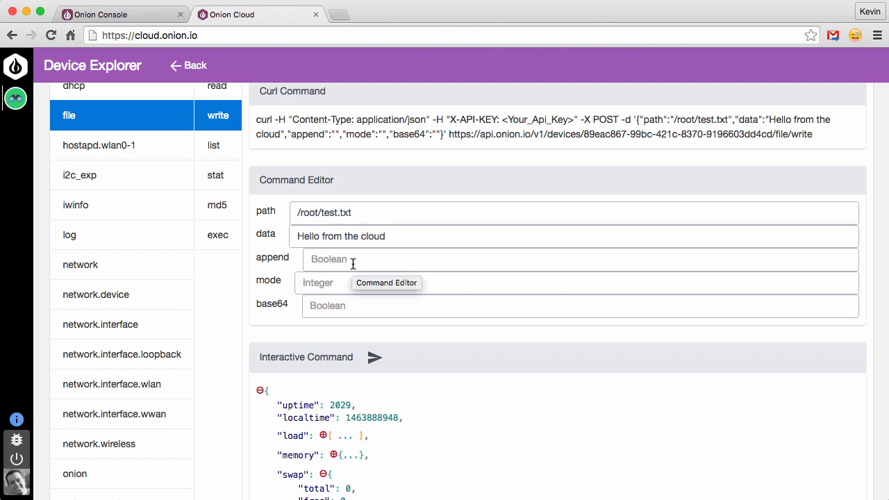
pyautogui.moveTo(302, 257)
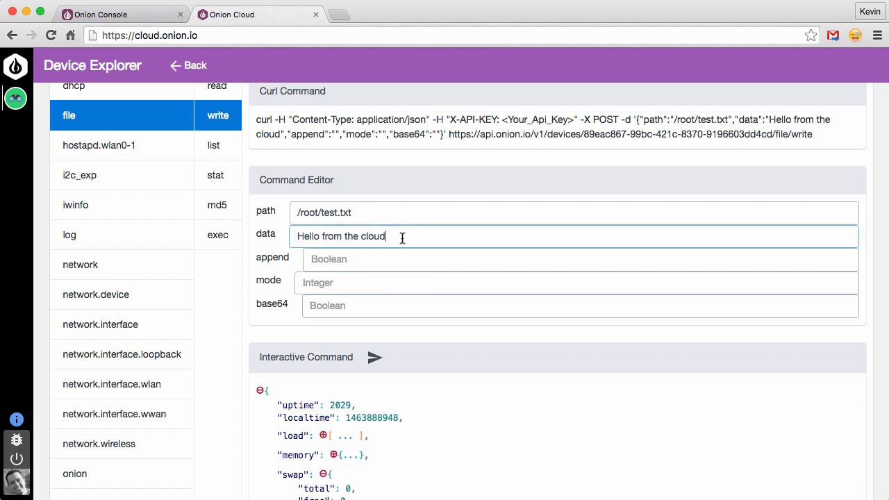
# Change the write data to 'Call #2' and set append to True for /root/test.txt
pyautogui.press('backspace')
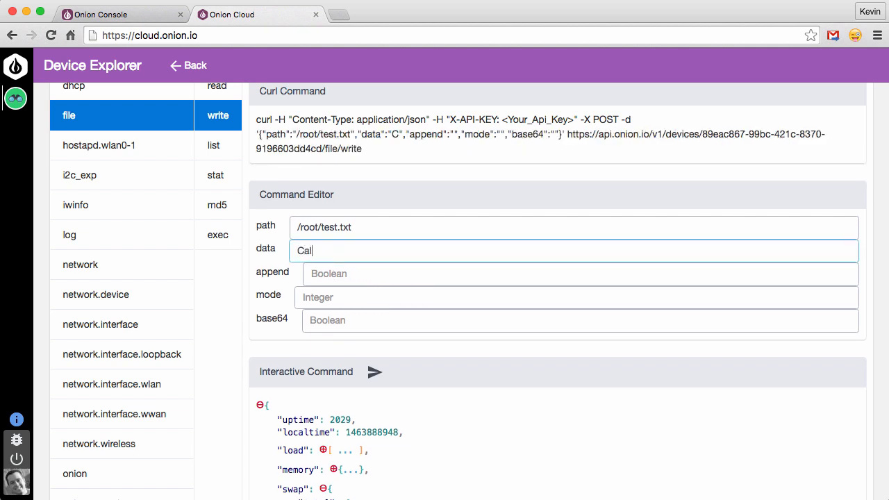
pyautogui.write('l #2')
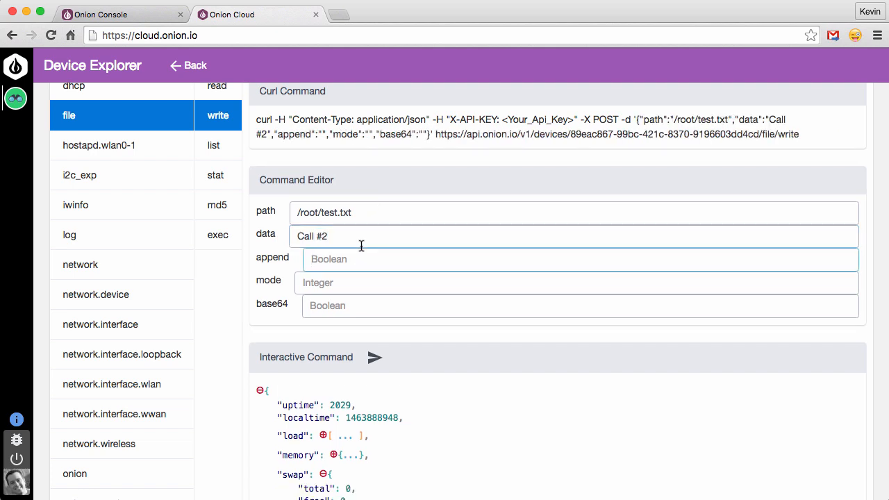
pyautogui.write('True')
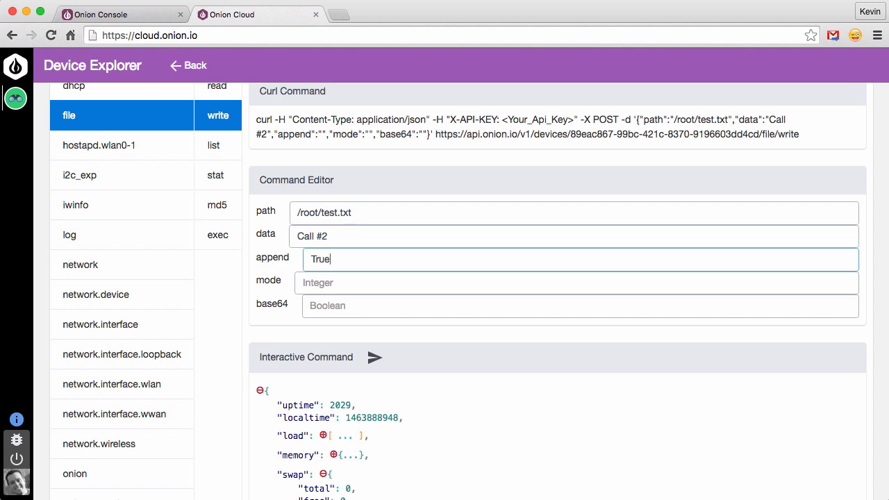
pyautogui.moveTo(374, 358)
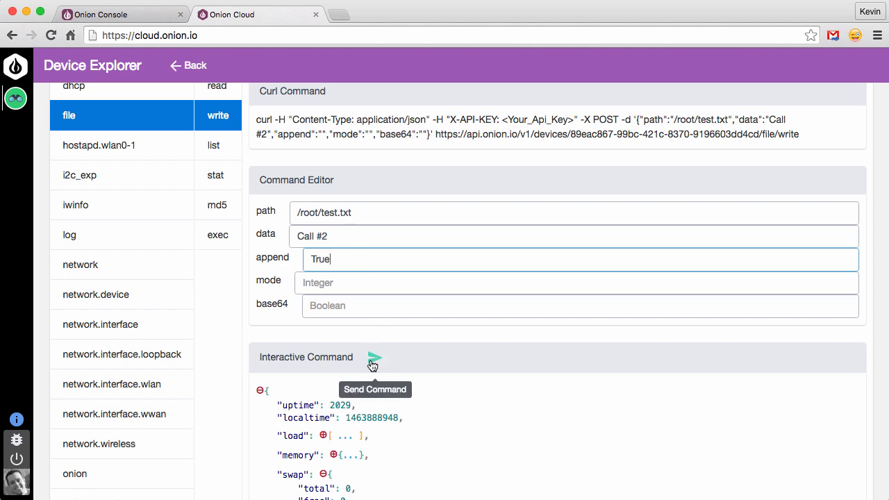
pyautogui.moveTo(387, 453)
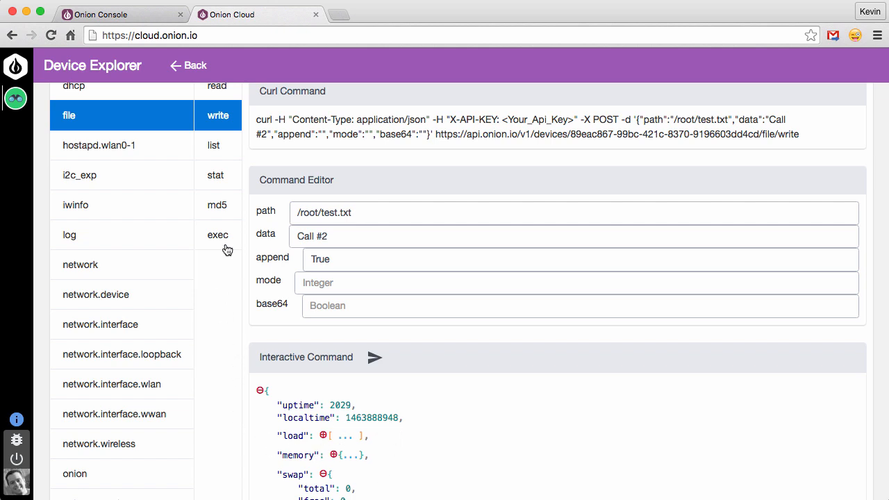
pyautogui.scroll(3)
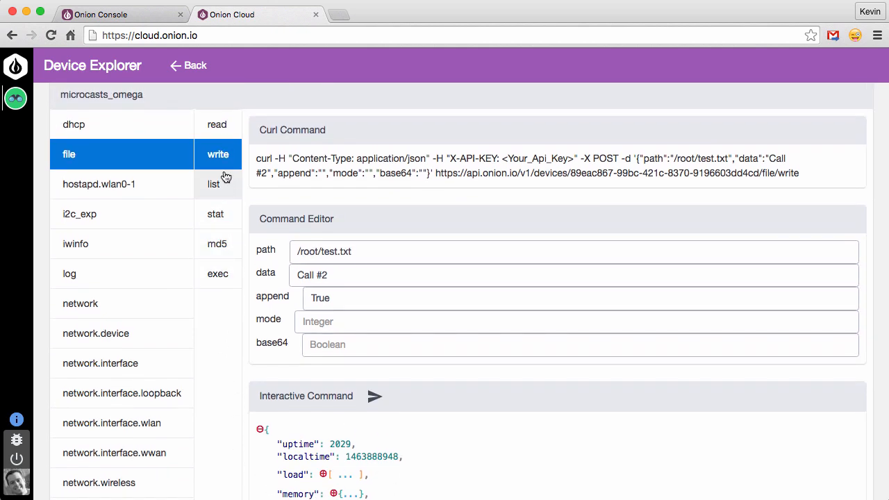
# Send a file read for /root/test.txt, which returns a ubus unknown error
pyautogui.click(217, 125)
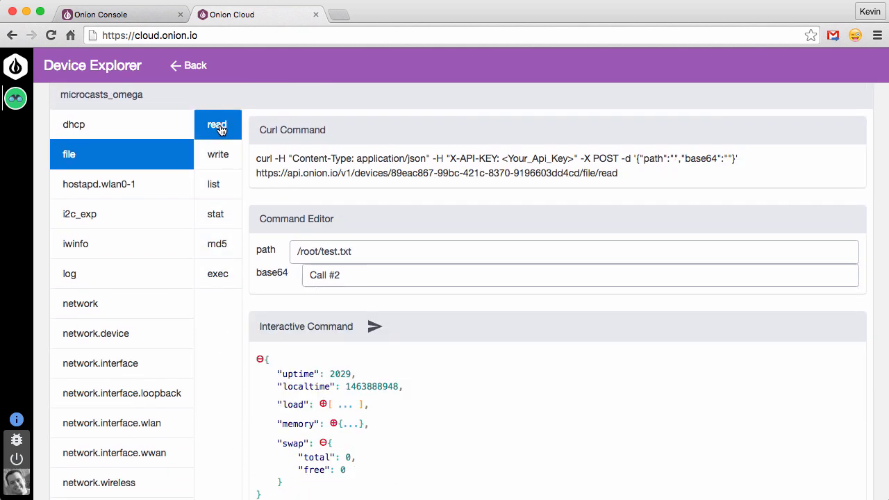
pyautogui.moveTo(309, 369)
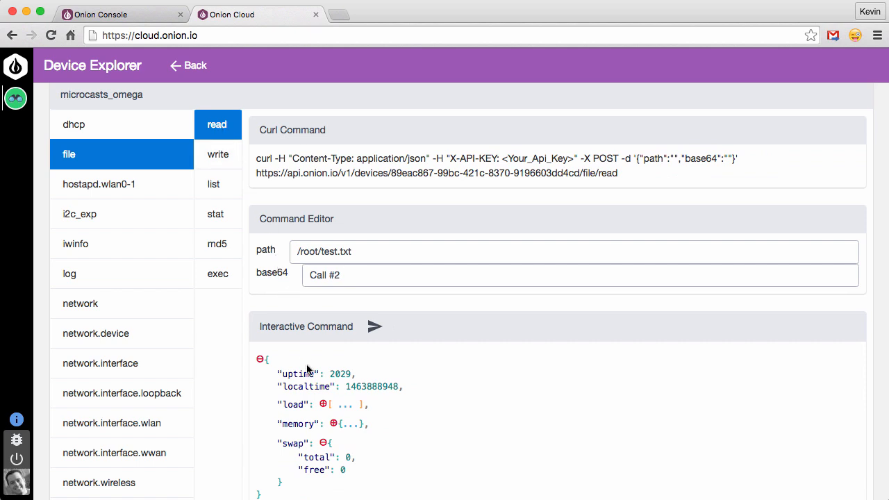
pyautogui.moveTo(309, 386)
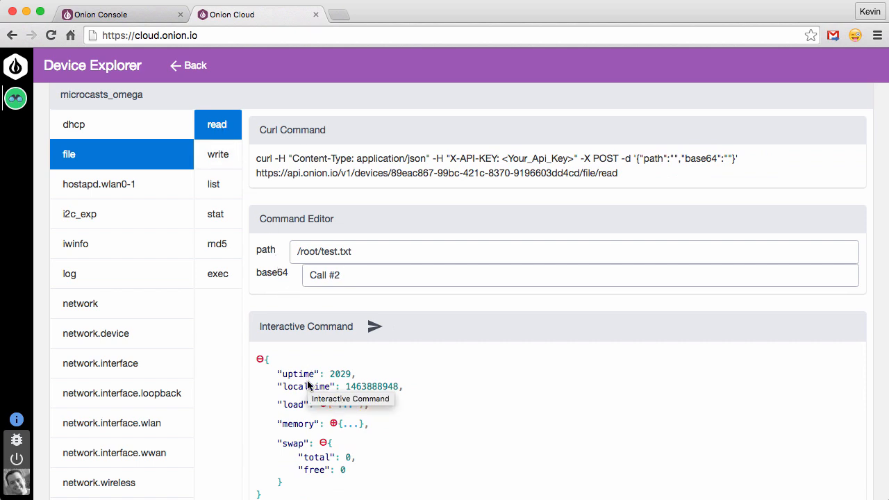
pyautogui.moveTo(320, 285)
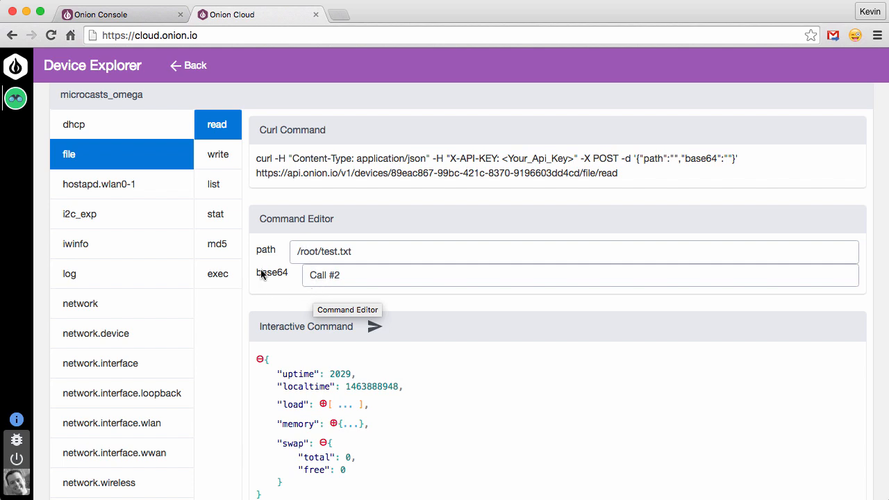
pyautogui.moveTo(270, 279)
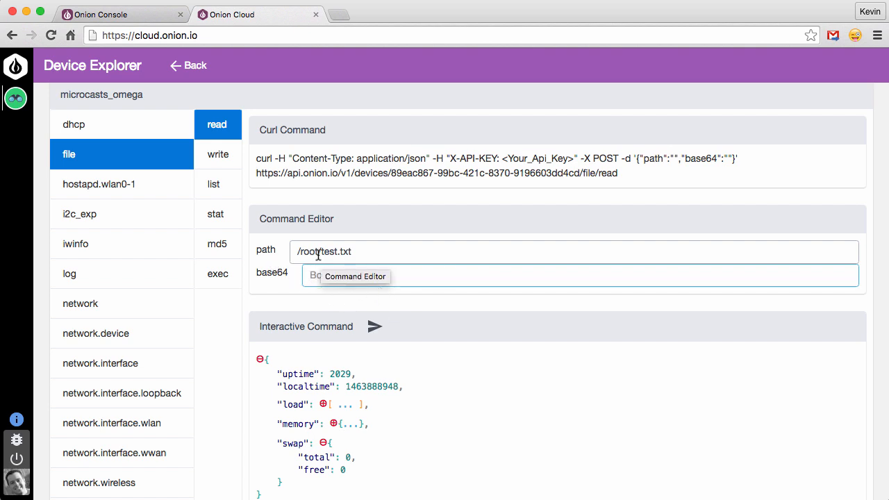
pyautogui.moveTo(367, 353)
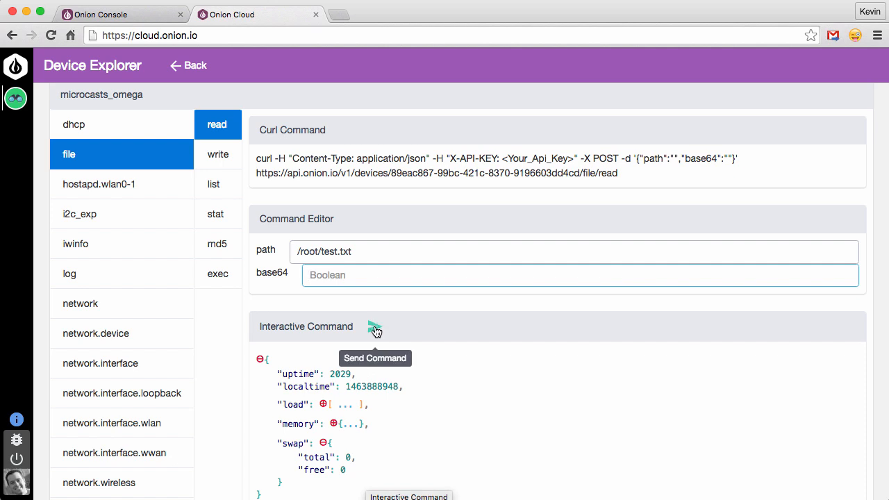
pyautogui.click(375, 327)
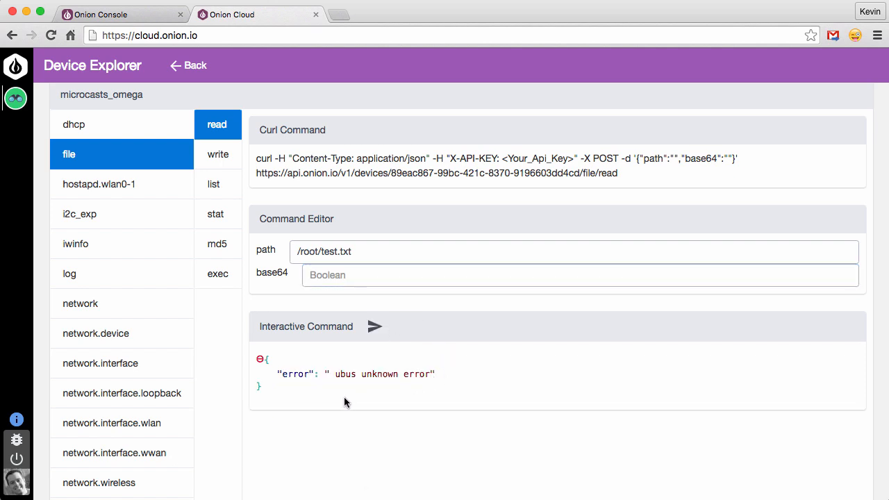
pyautogui.moveTo(371, 375)
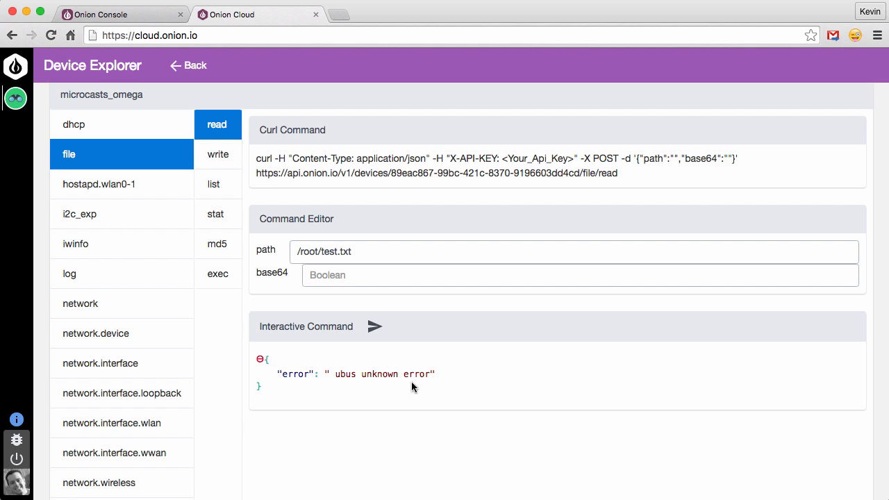
pyautogui.moveTo(393, 390)
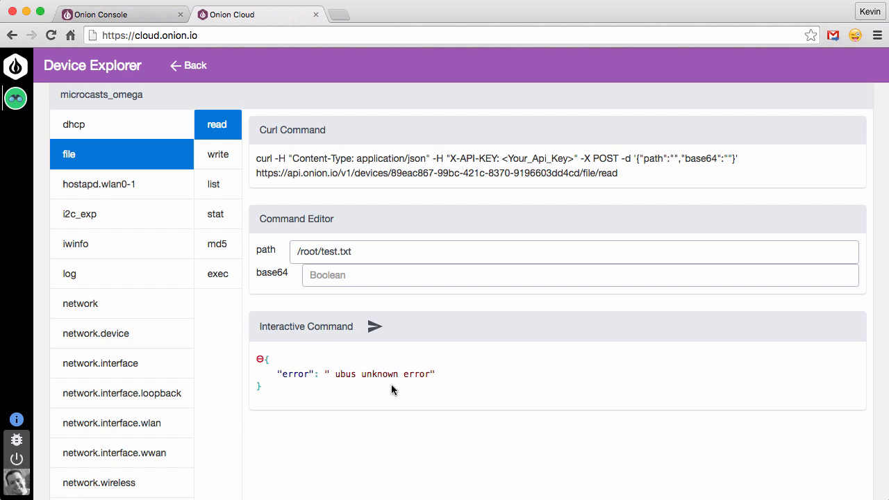
pyautogui.moveTo(375, 389)
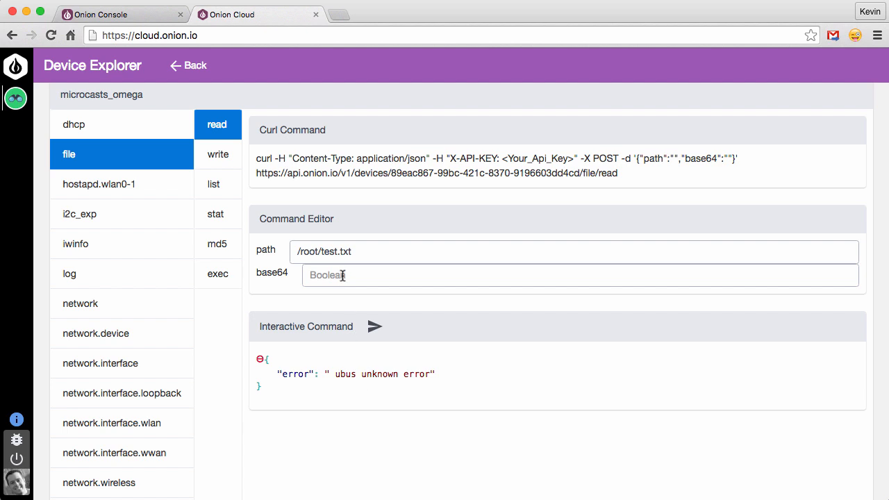
pyautogui.moveTo(353, 253)
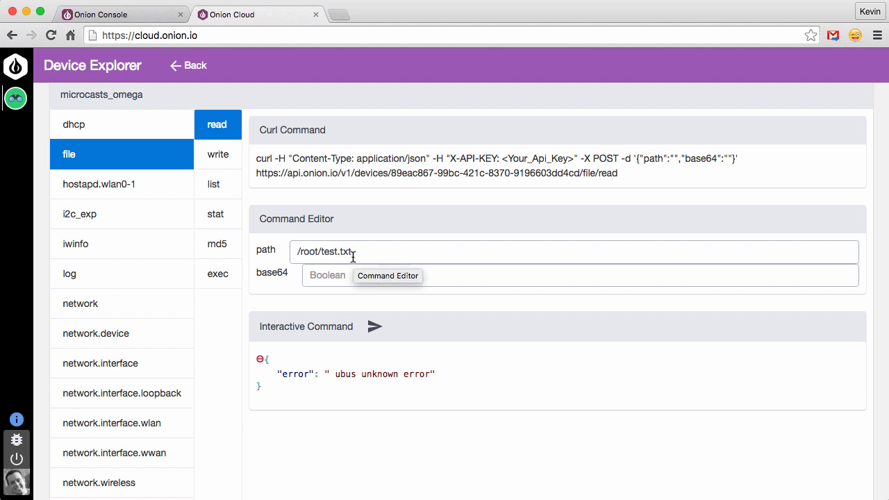
pyautogui.moveTo(350, 172)
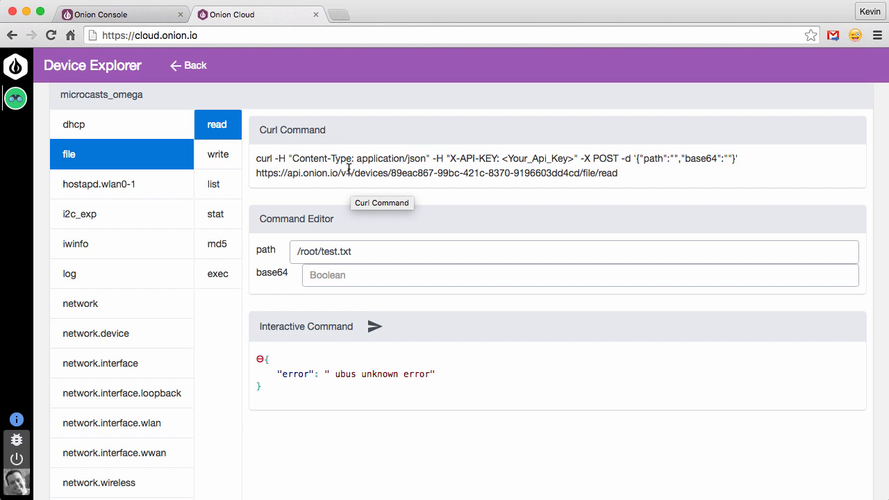
pyautogui.moveTo(323, 163)
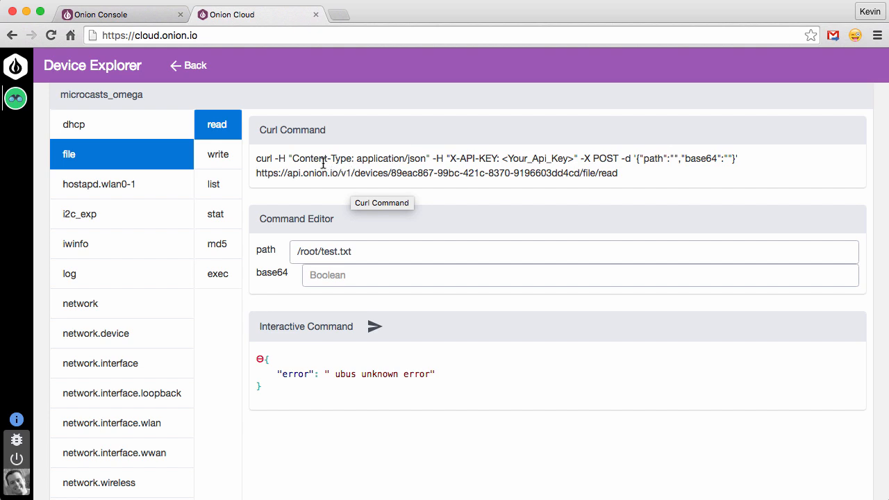
pyautogui.moveTo(565, 169)
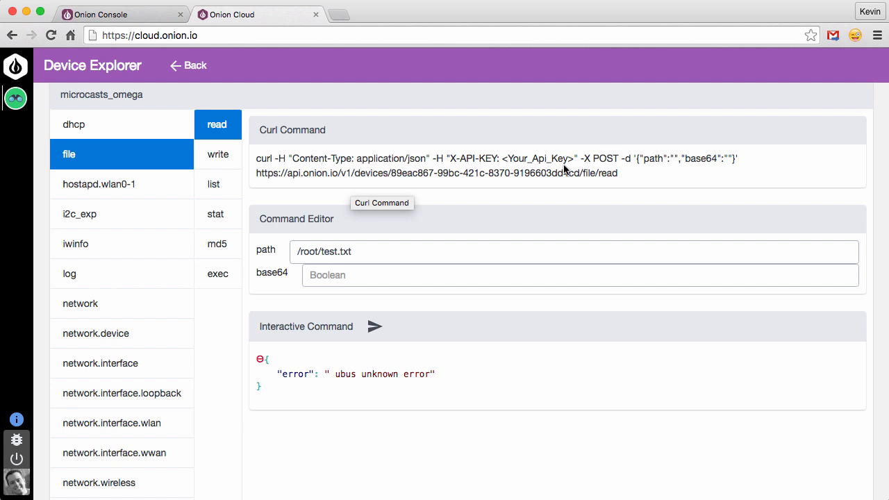
pyautogui.moveTo(643, 173)
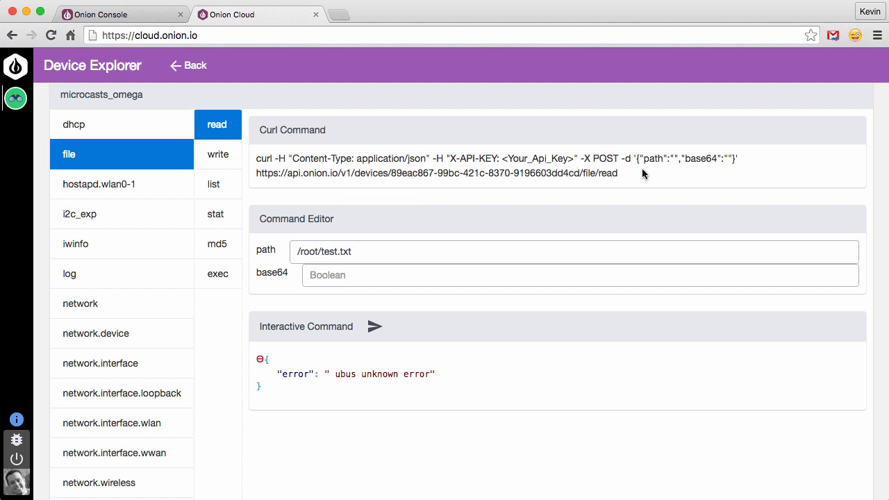
pyautogui.moveTo(584, 159)
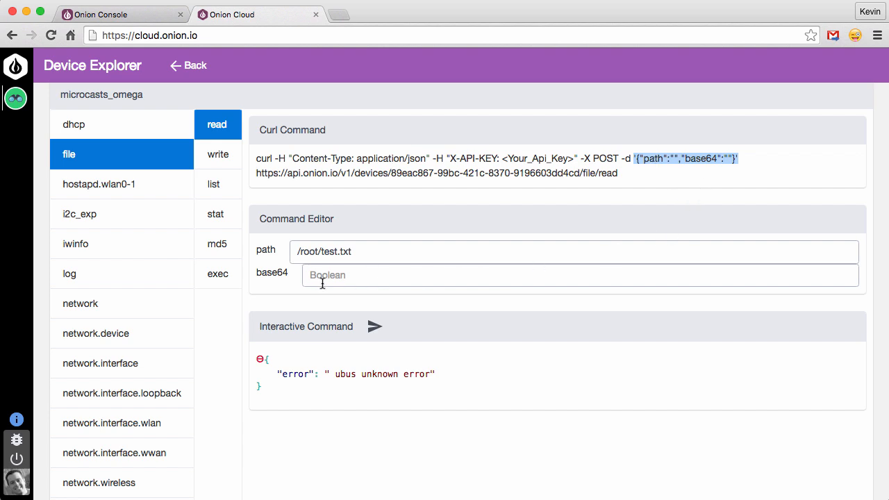
pyautogui.moveTo(375, 264)
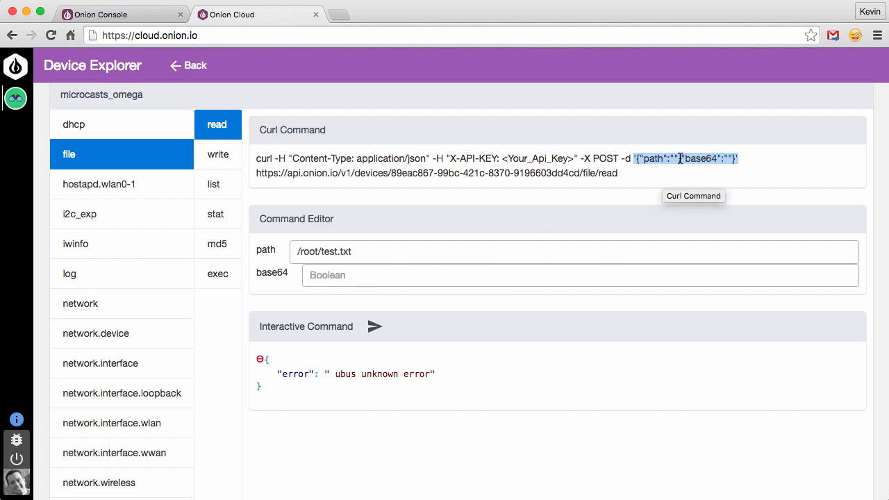
pyautogui.moveTo(363, 259)
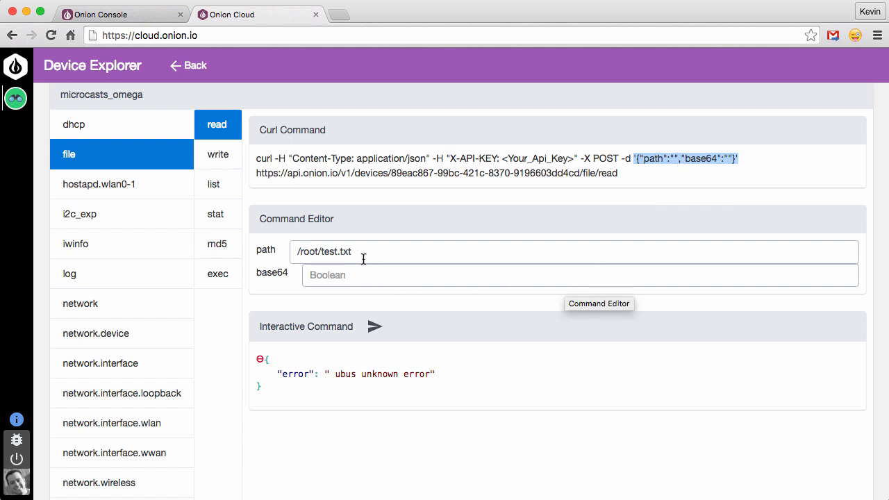
# Retype the path's final 't' so the curl includes /root/test.txt, then resend the read
pyautogui.click(389, 252)
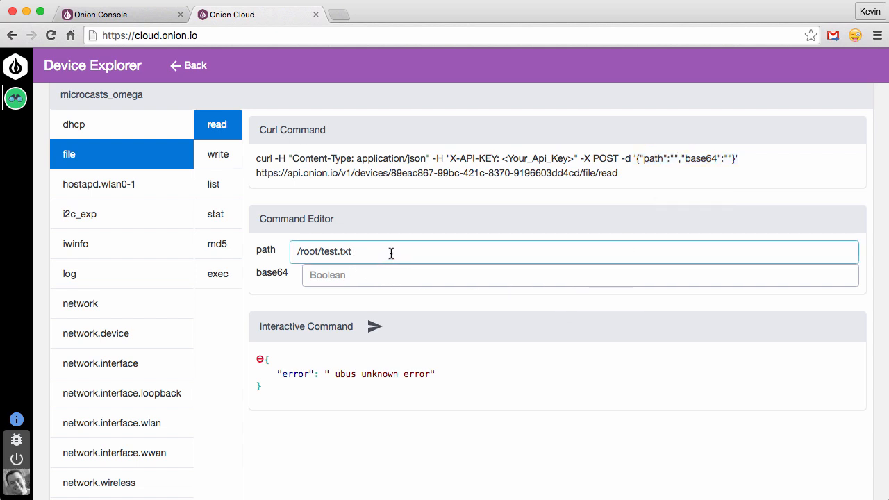
pyautogui.moveTo(348, 262)
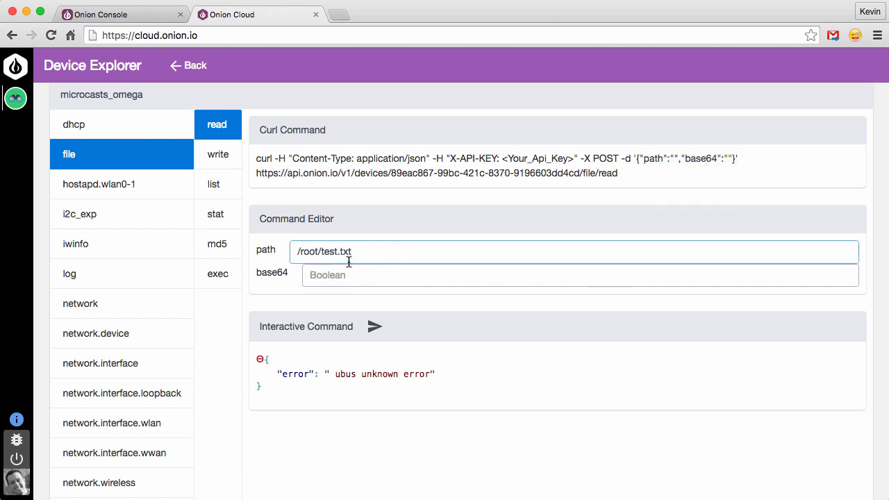
pyautogui.moveTo(636, 181)
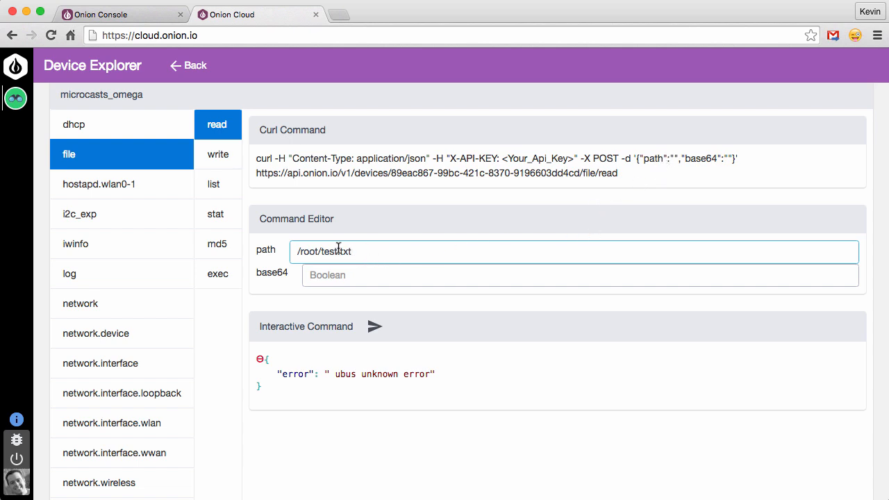
pyautogui.press('Backspace')
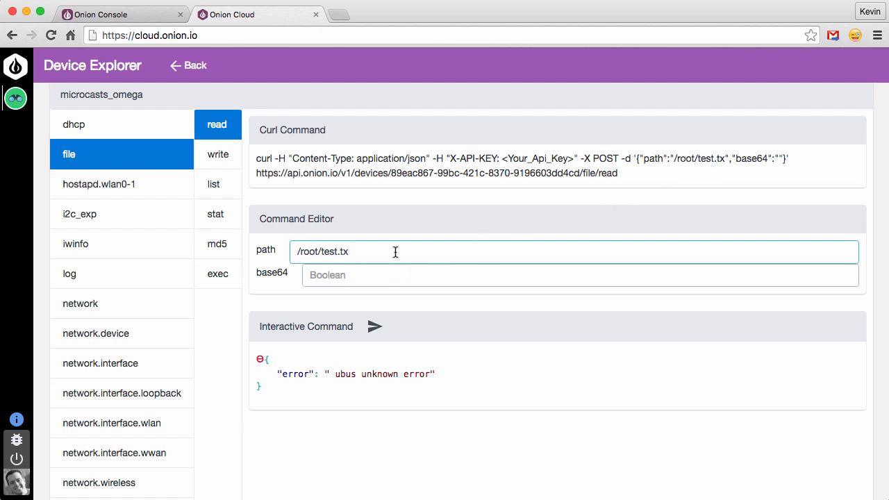
pyautogui.write('t')
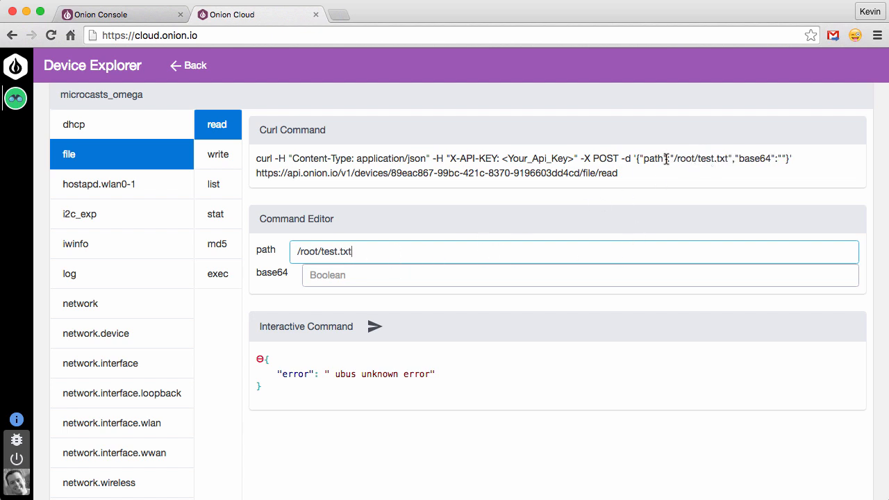
pyautogui.moveTo(721, 158)
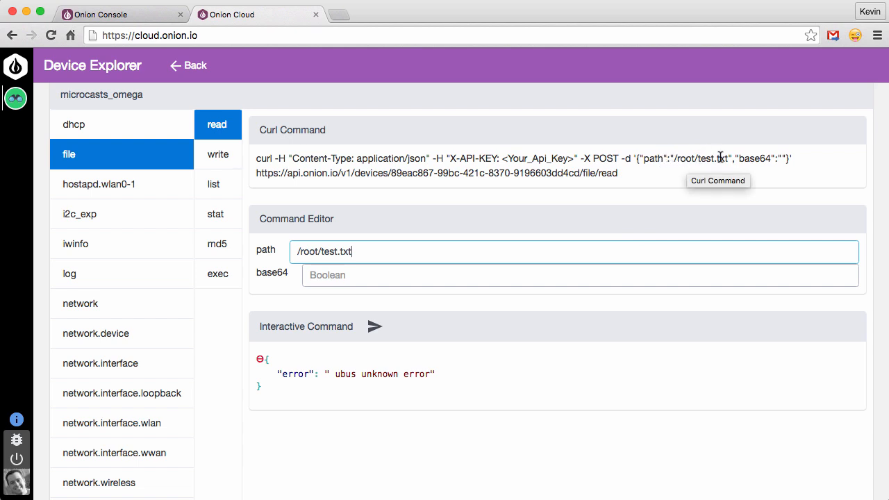
pyautogui.moveTo(361, 360)
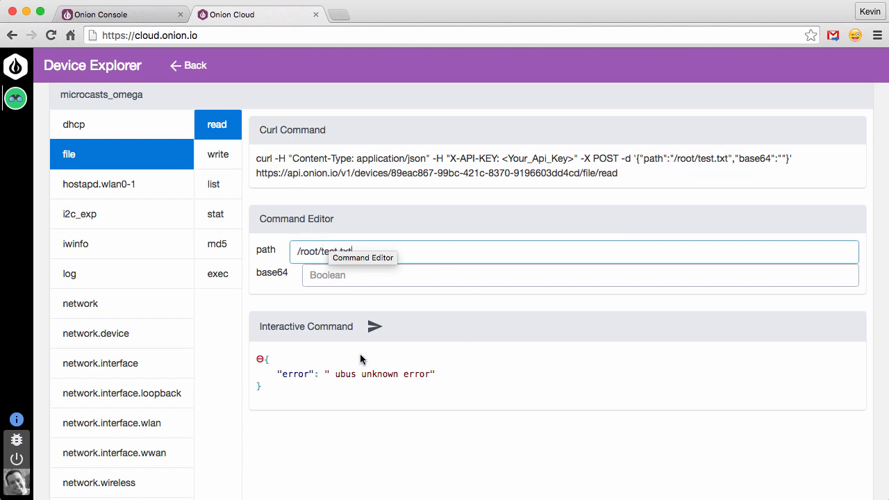
pyautogui.moveTo(375, 326)
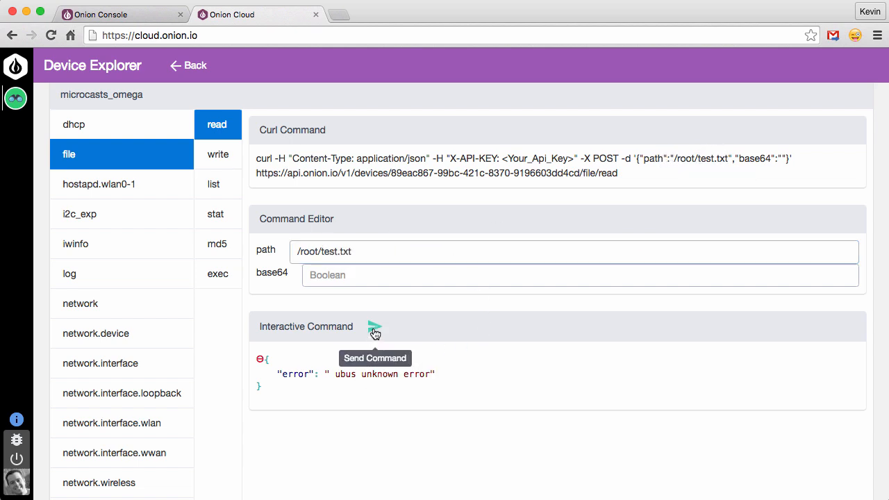
pyautogui.click(375, 327)
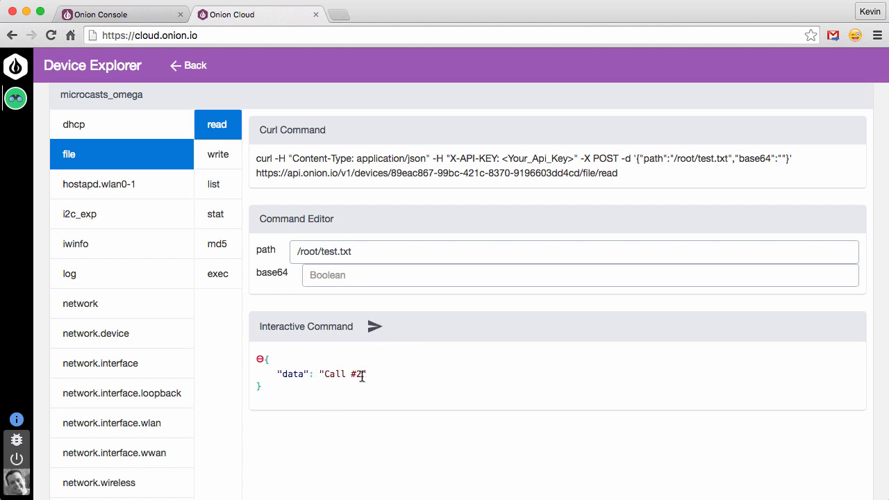
# Select the returned 'Call #2' value and switch to the file write command
pyautogui.doubleClick(344, 373)
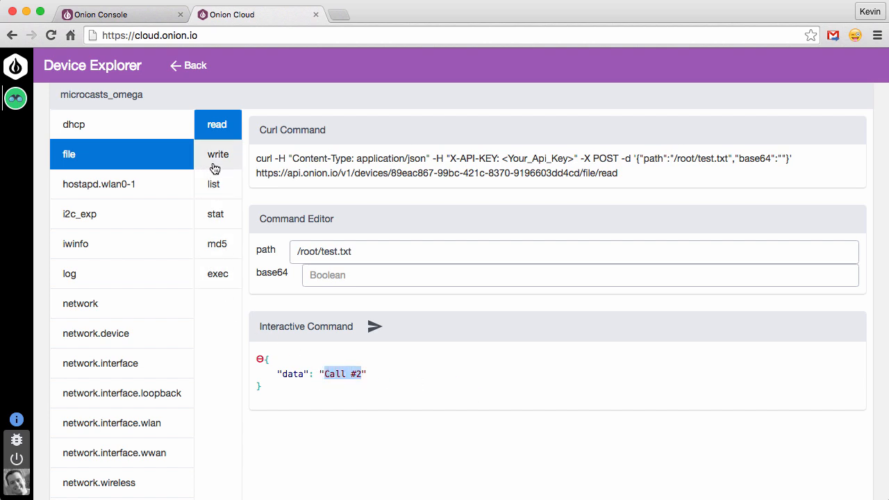
pyautogui.click(217, 154)
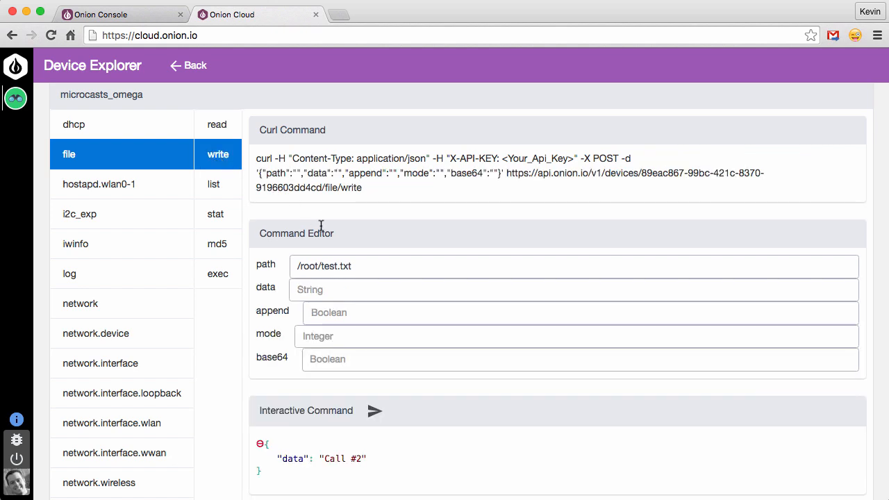
# Set write data to 'Call #3', re-enter the /root/test.txt path, and set append to true
pyautogui.click(573, 290)
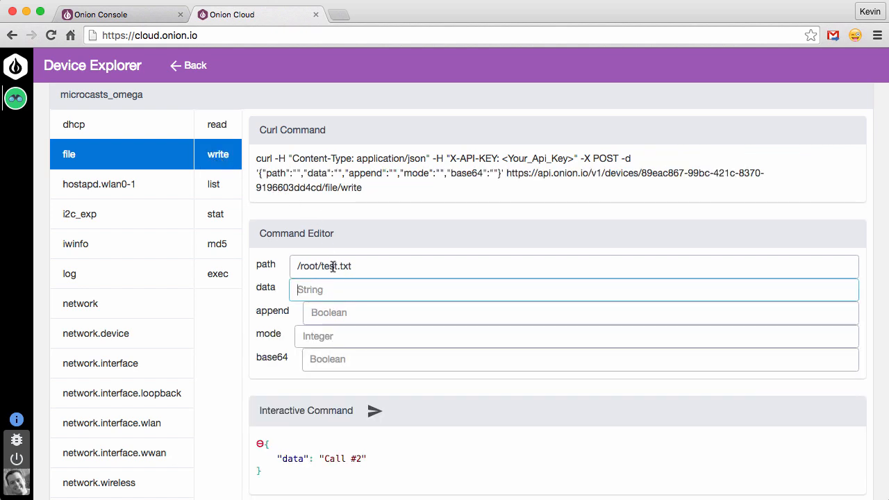
pyautogui.write('Call')
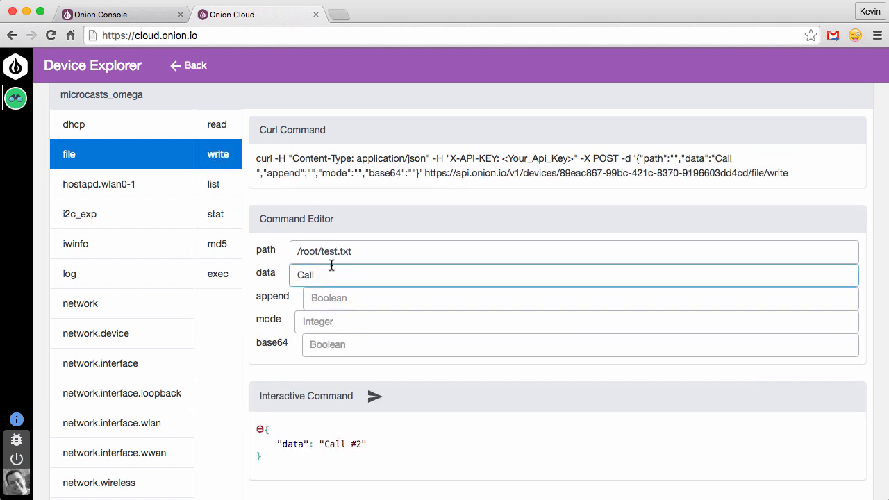
pyautogui.write('#3')
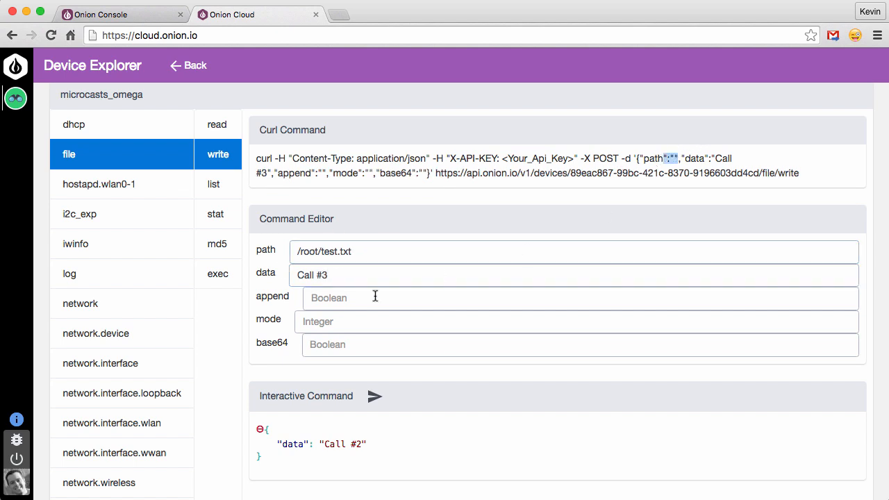
pyautogui.click(486, 251)
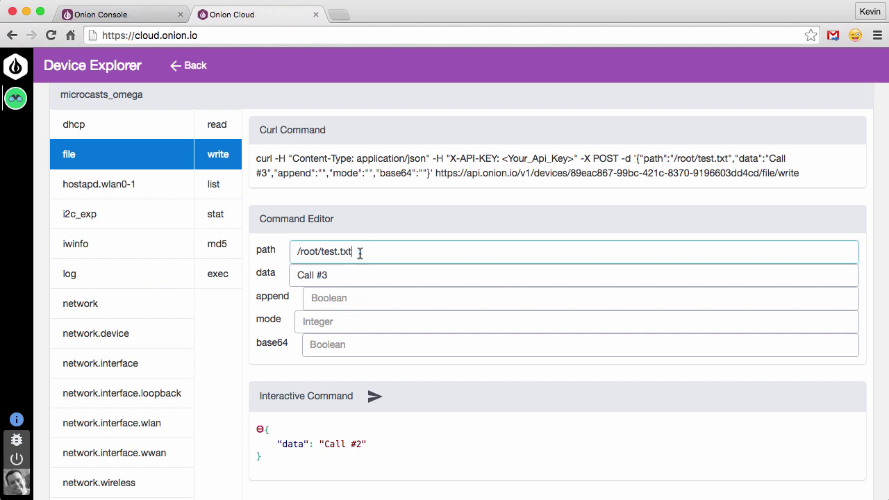
pyautogui.click(580, 299)
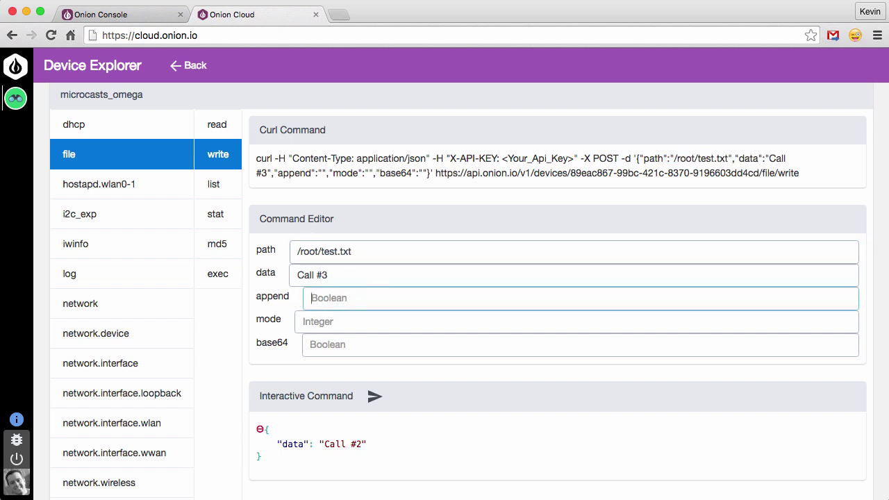
pyautogui.write('True')
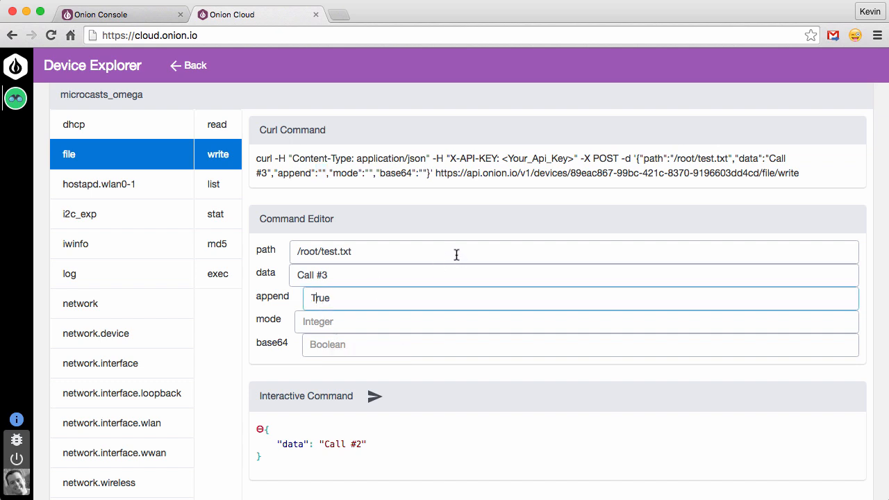
pyautogui.press('Backspace')
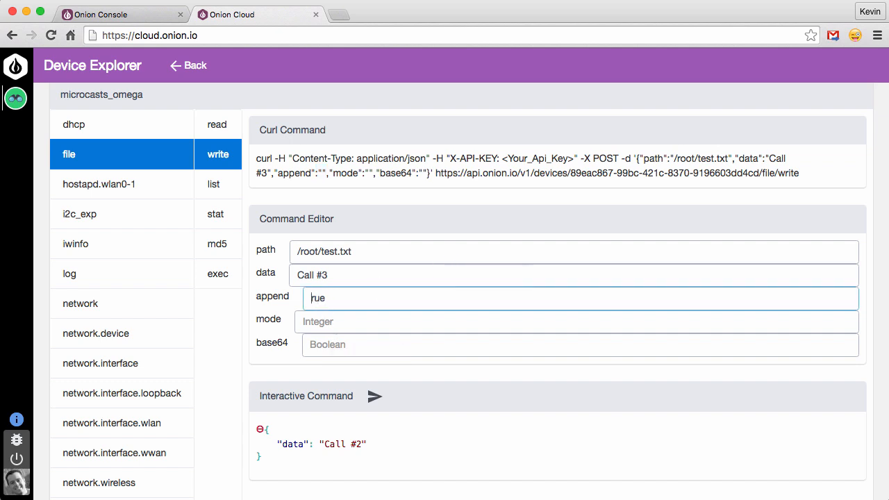
pyautogui.write('t')
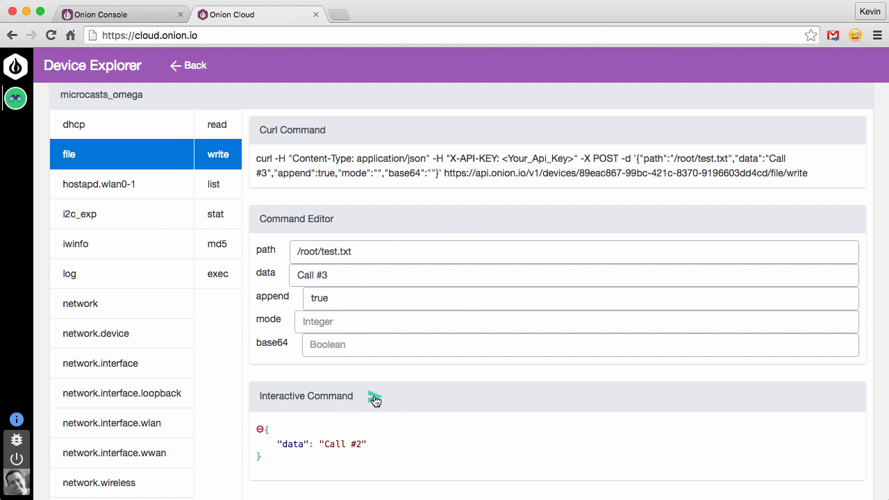
pyautogui.moveTo(126, 234)
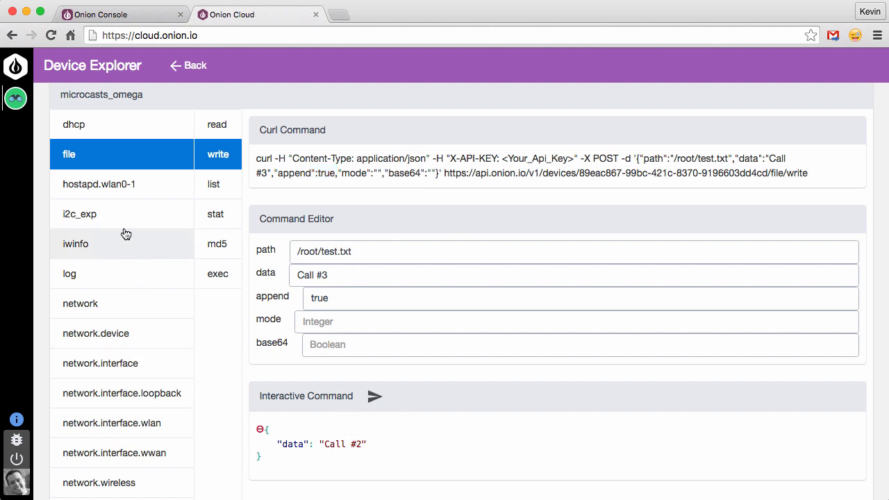
# Switch back to file read and resend it, returning 'Call #2Call #3'
pyautogui.click(217, 125)
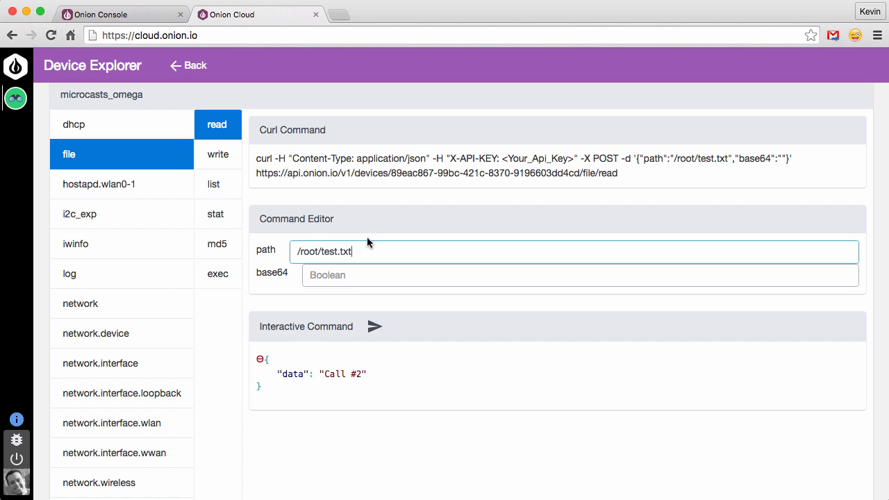
pyautogui.click(375, 327)
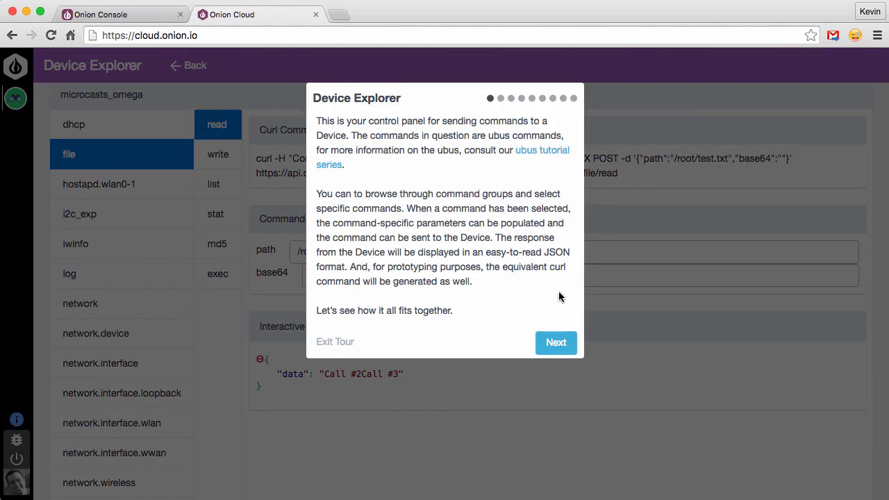
# Step through the Device Explorer tour to the parameter types page, then exit it
pyautogui.click(556, 343)
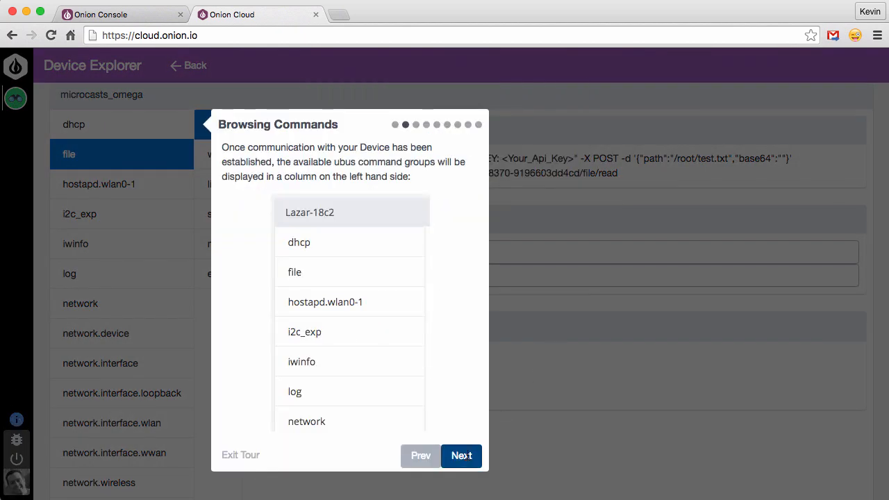
pyautogui.click(461, 456)
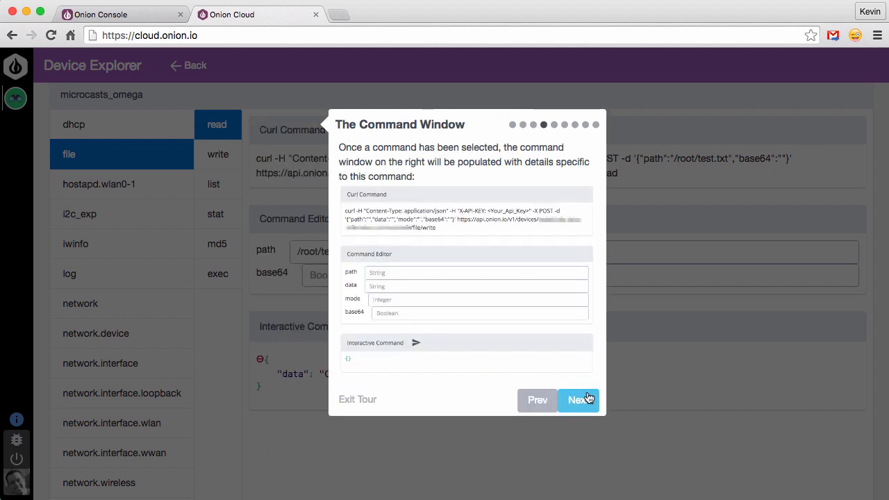
pyautogui.click(578, 399)
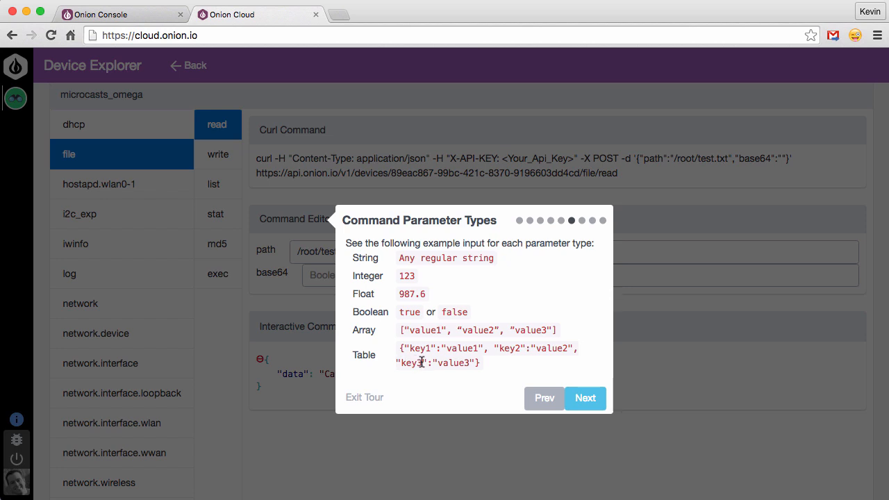
pyautogui.moveTo(502, 371)
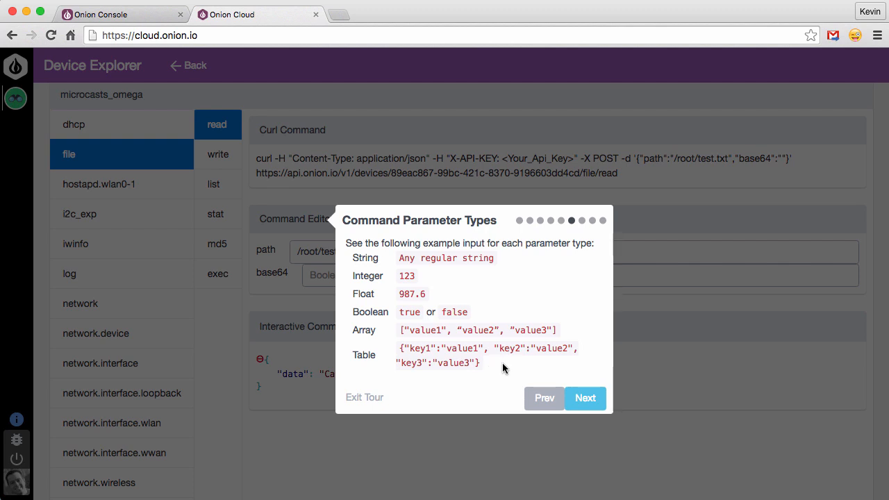
pyautogui.moveTo(364, 397)
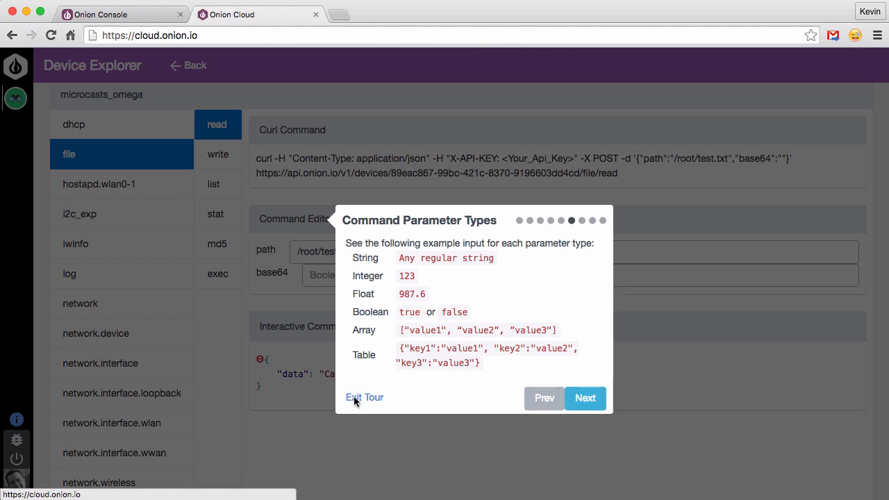
pyautogui.click(364, 398)
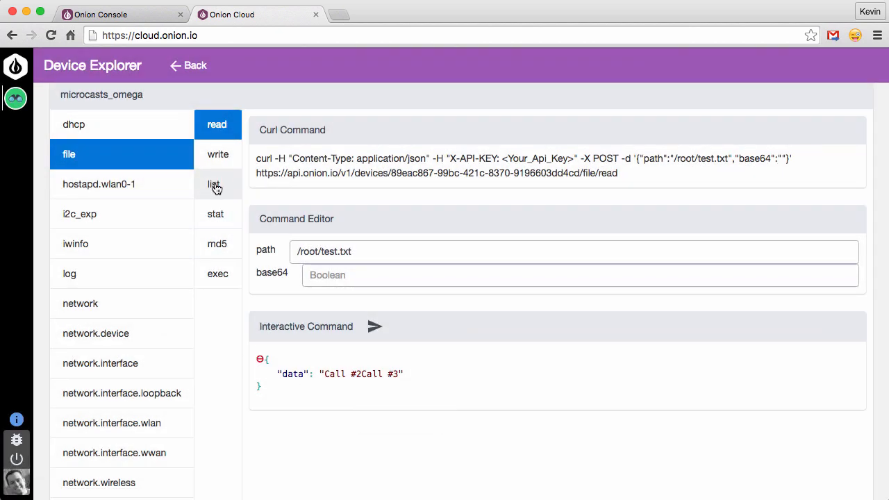
# Send file list for path '/', dismissing the offline notice; it returns 404 Device offline
pyautogui.click(217, 184)
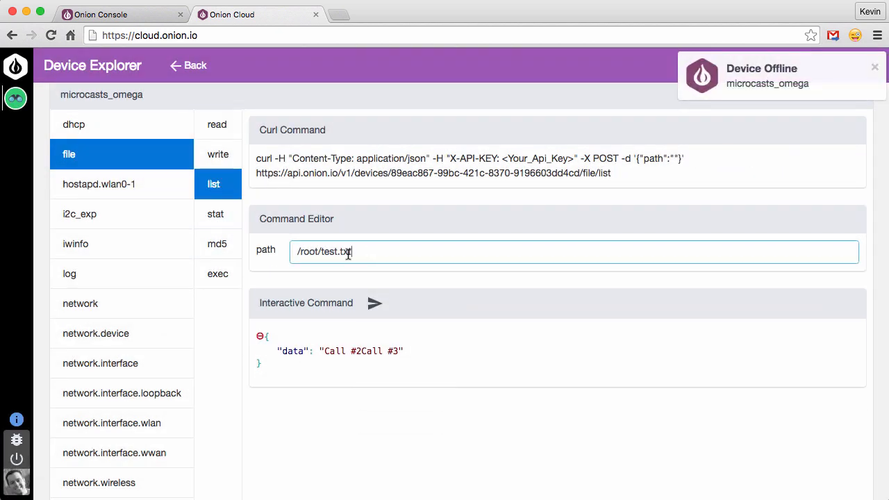
pyautogui.tripleClick(323, 251)
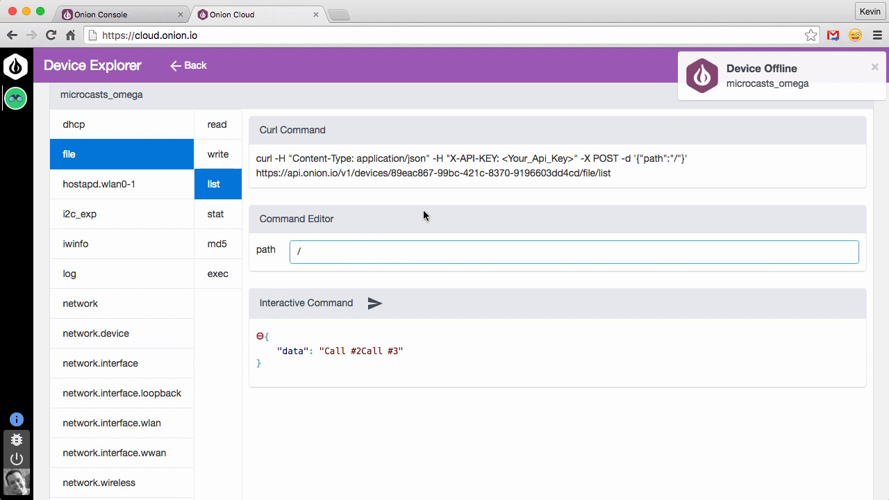
pyautogui.moveTo(753, 82)
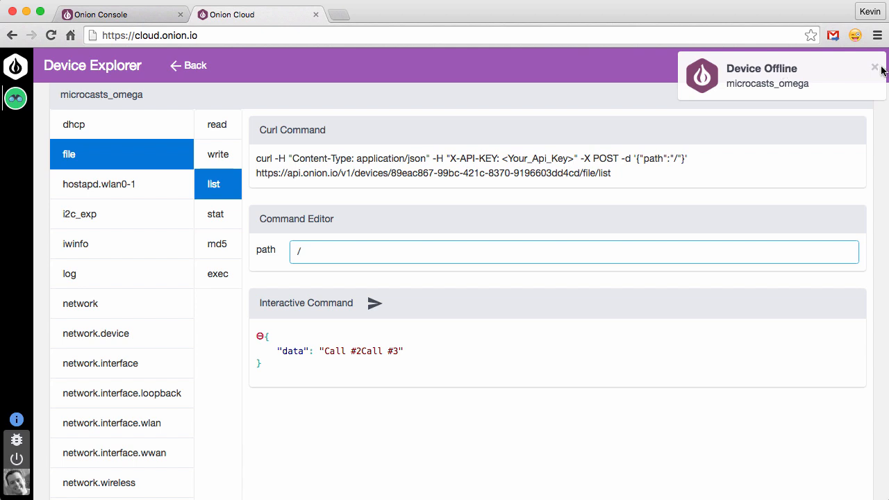
pyautogui.click(876, 68)
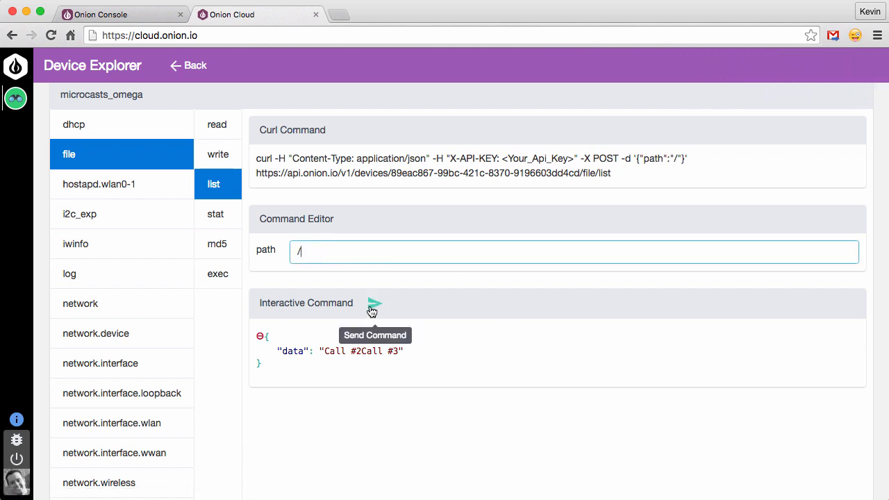
pyautogui.click(375, 303)
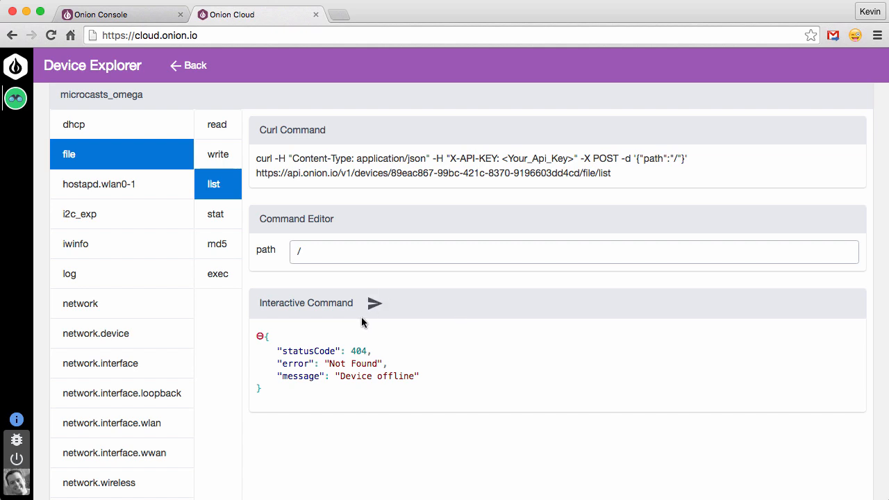
pyautogui.moveTo(294, 351)
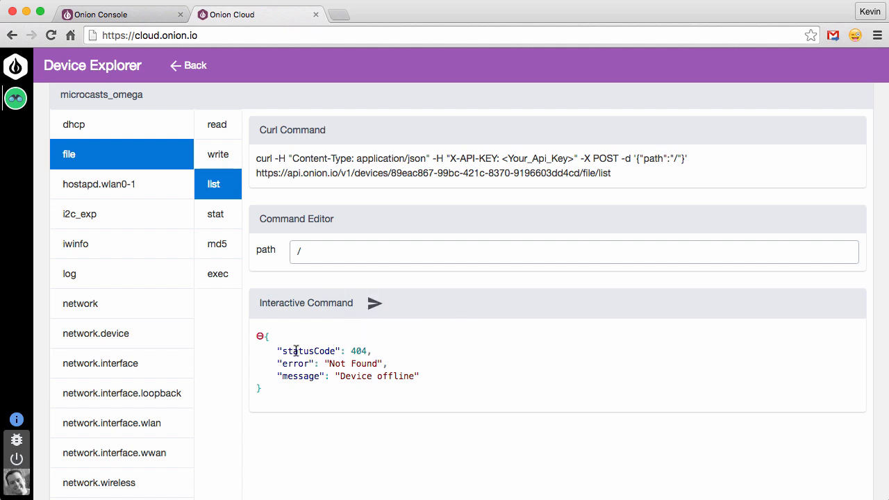
pyautogui.moveTo(401, 371)
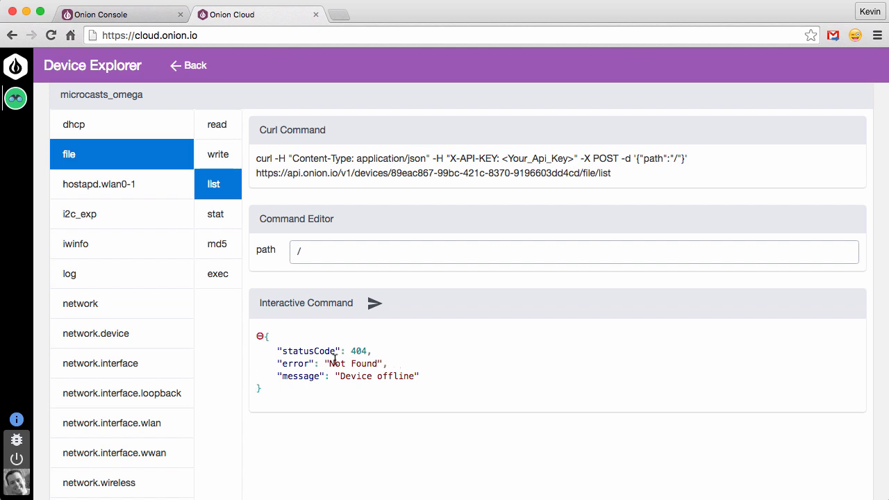
pyautogui.moveTo(340, 277)
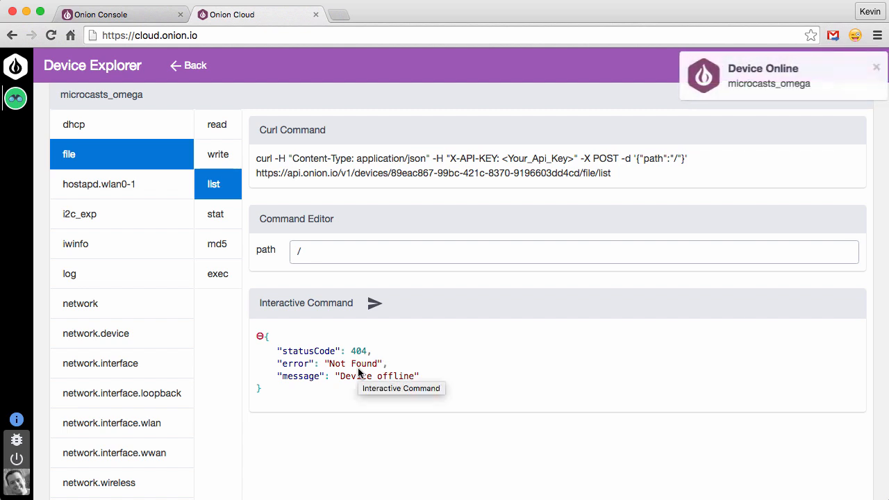
pyautogui.moveTo(375, 302)
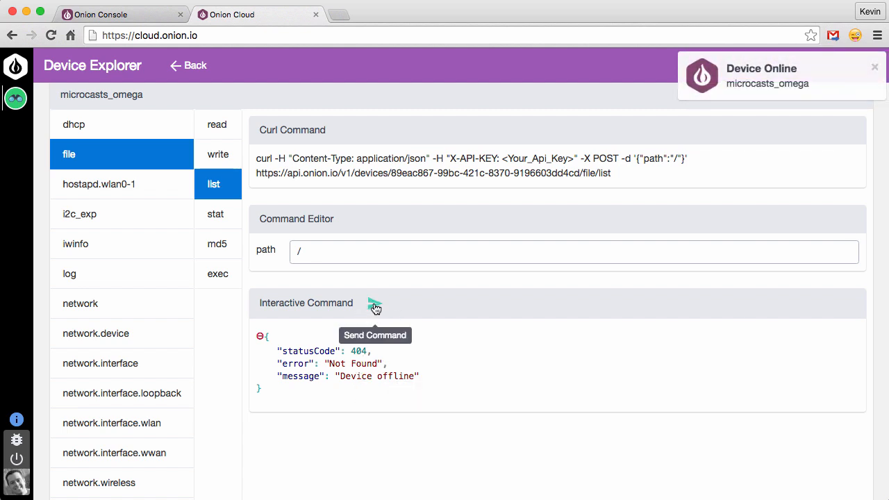
# Resend the list for '/' and scroll through root entries like bin and dev
pyautogui.click(374, 302)
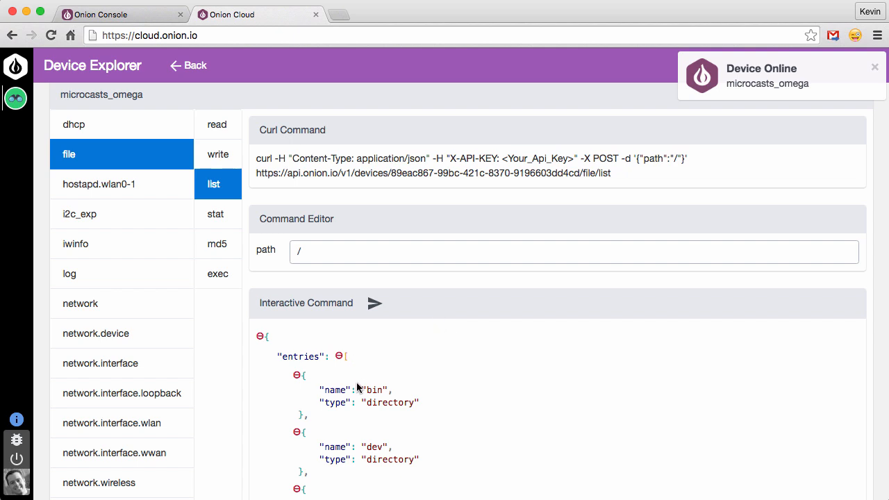
pyautogui.scroll(-3)
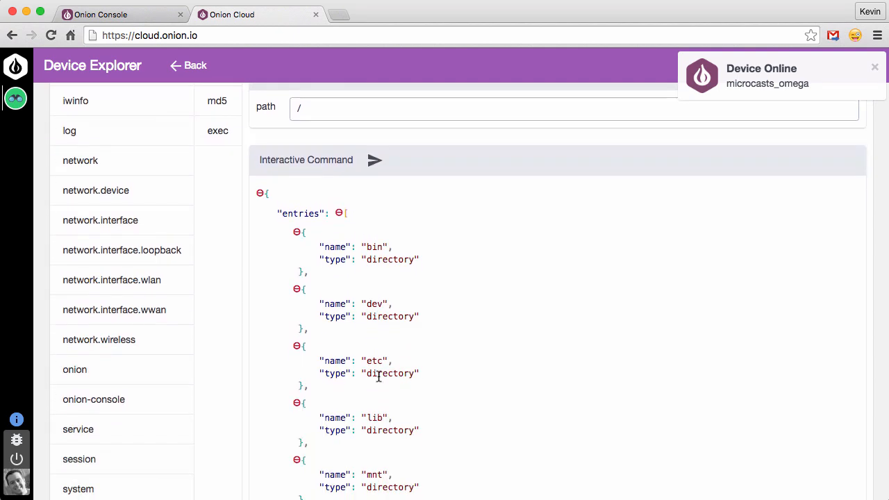
pyautogui.scroll(-3)
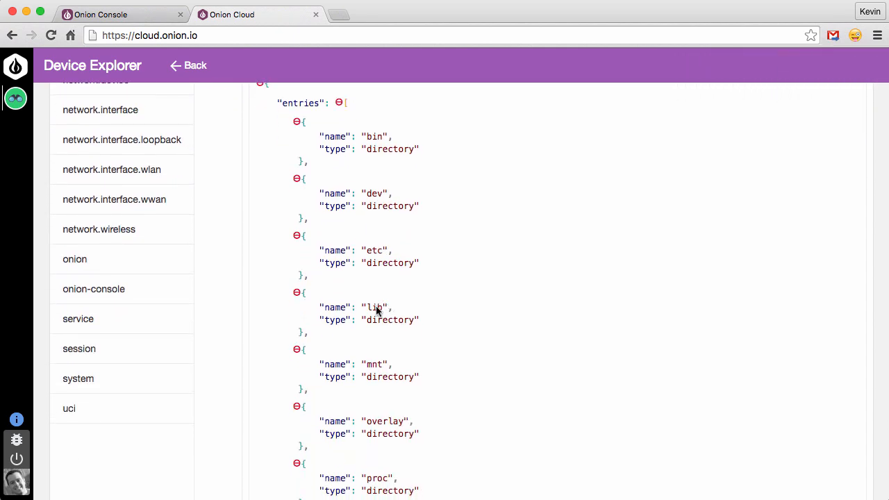
# Change the list path to /root and list its contents, showing test.txt
pyautogui.click(213, 202)
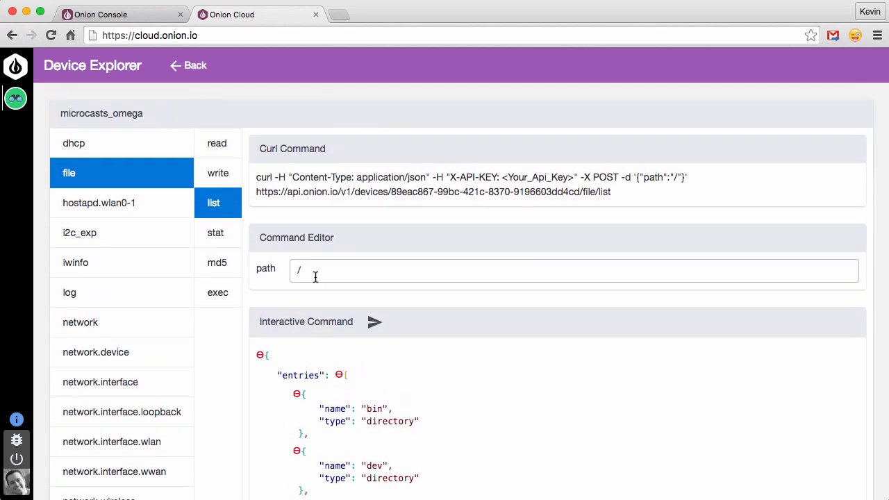
pyautogui.write('roort')
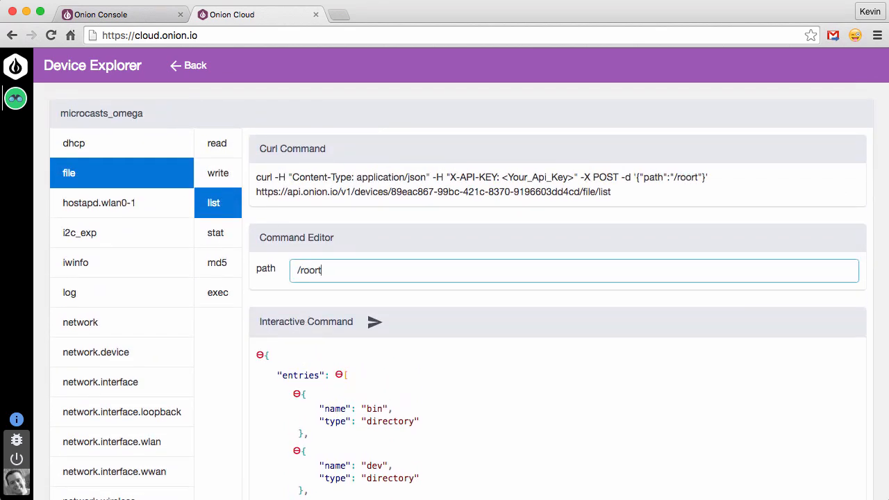
pyautogui.press('Backspace')
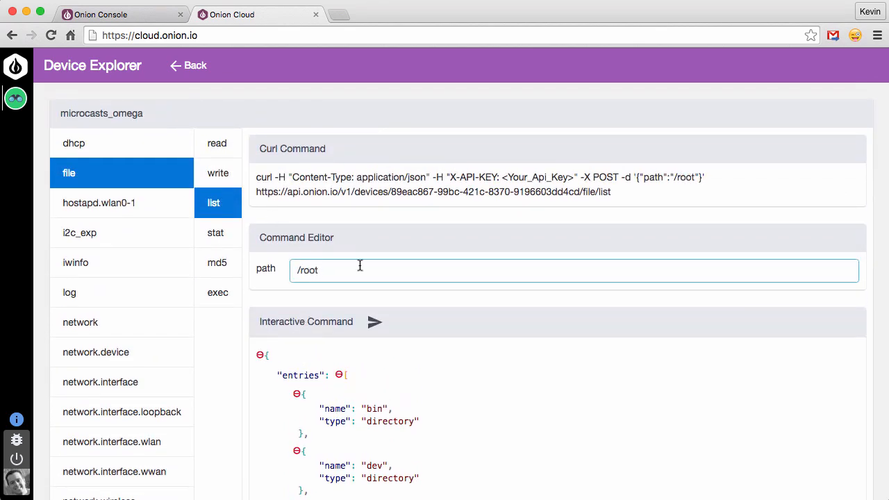
pyautogui.click(376, 321)
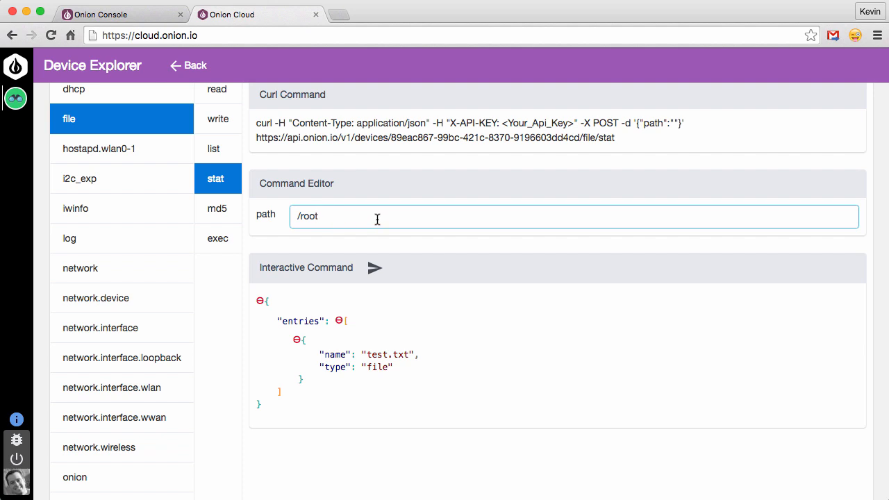
# Extend the stat path to /root/test.txt and send it, returning size 14 and timestamps
pyautogui.write('/test.txt')
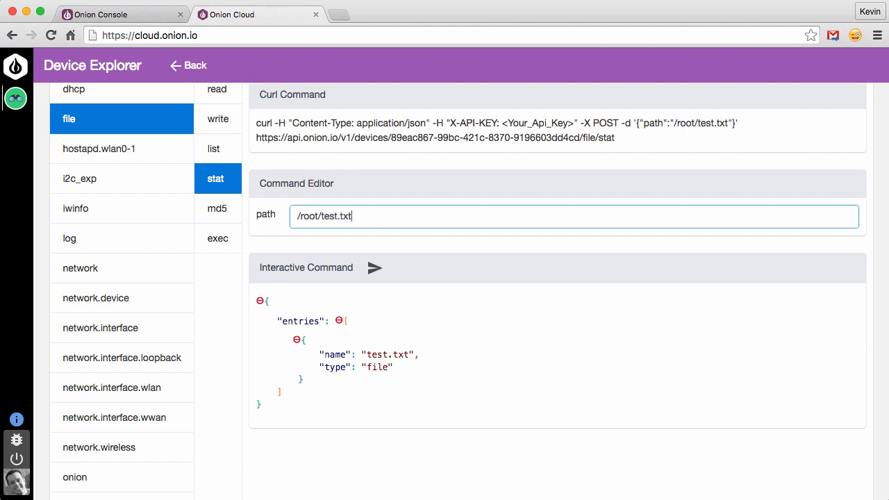
pyautogui.click(375, 267)
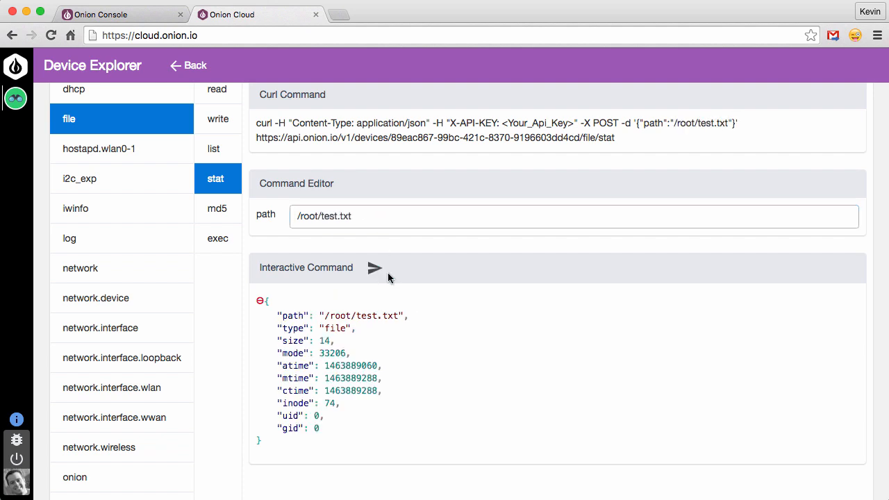
pyautogui.moveTo(422, 367)
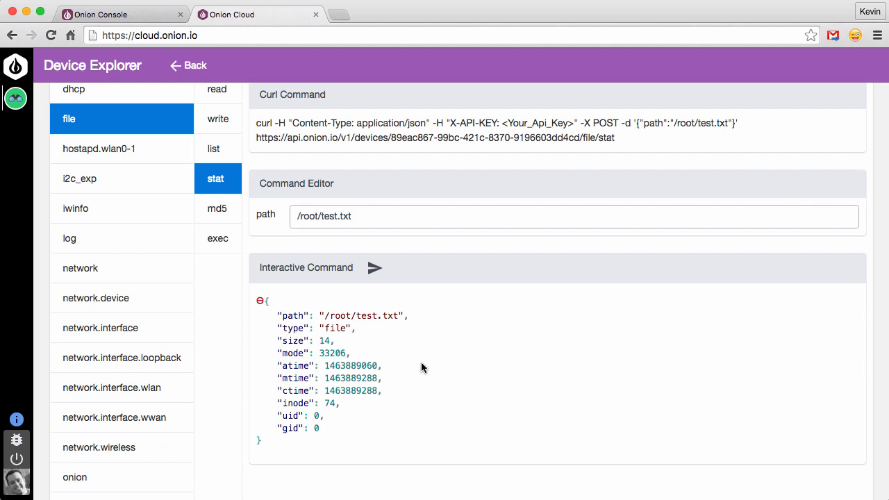
pyautogui.moveTo(256, 252)
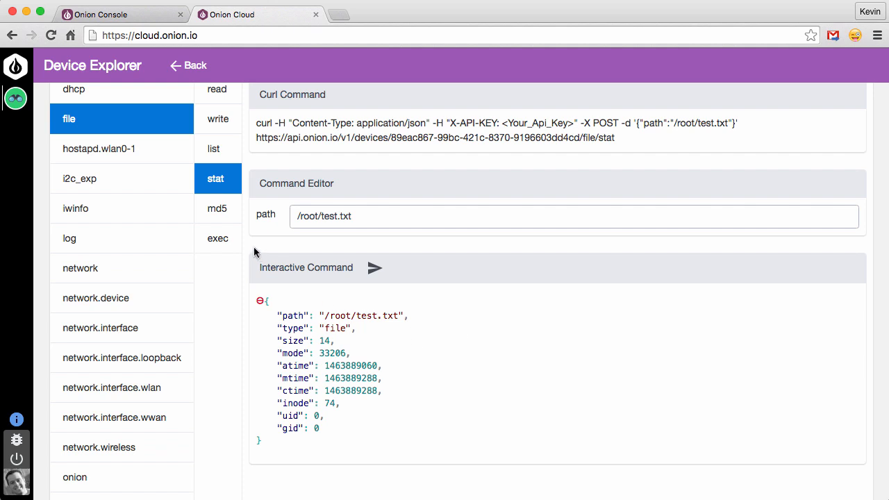
# Run file exec with command rm and params ["/root/test.txt"], emptying /root
pyautogui.click(217, 239)
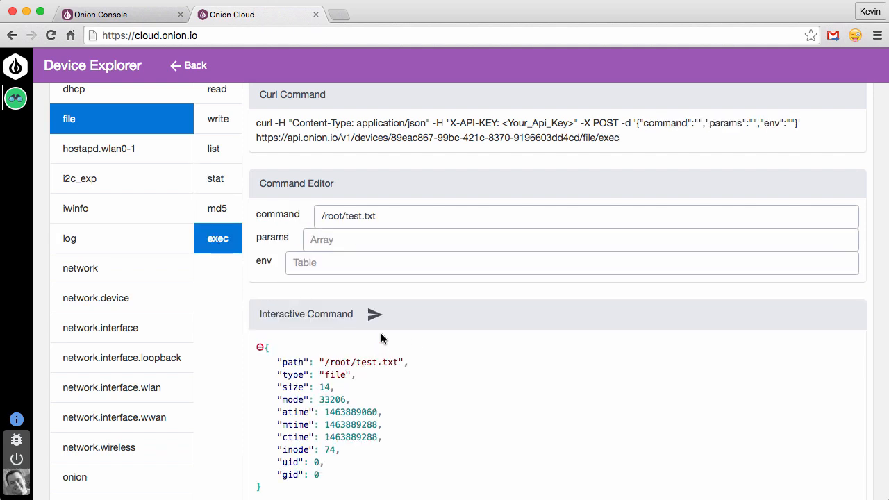
pyautogui.scroll(3)
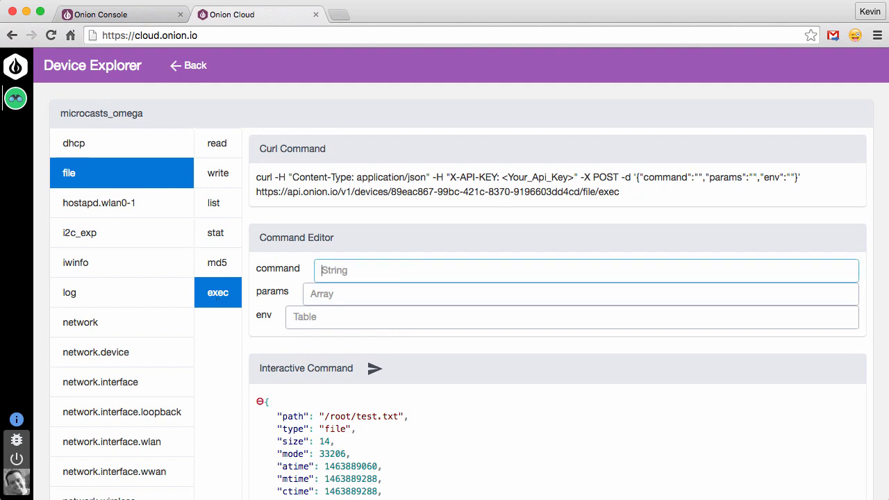
pyautogui.write('rm')
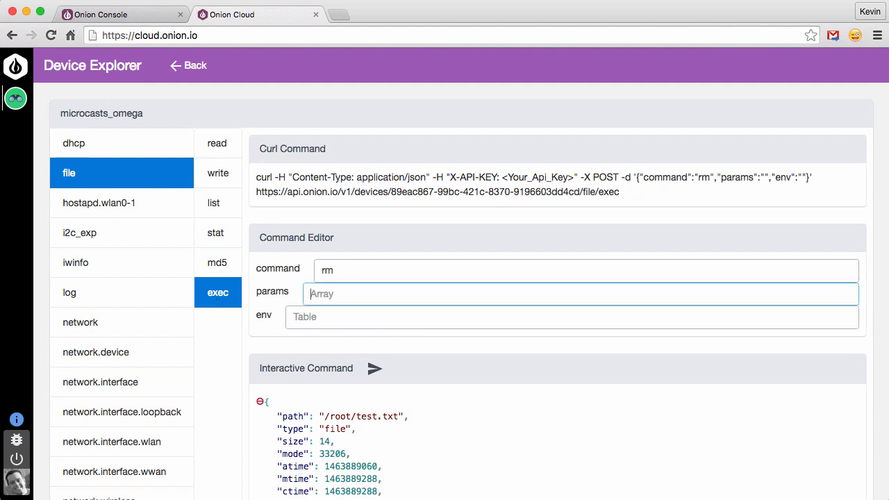
pyautogui.write('/root')
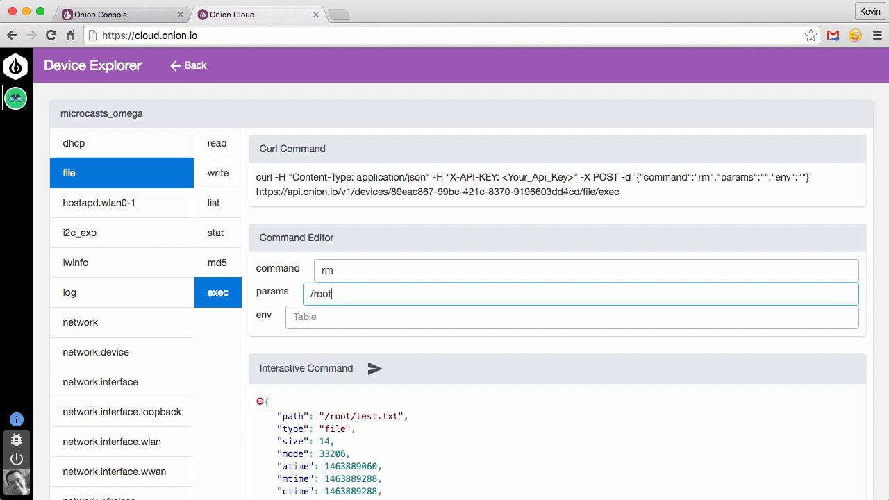
pyautogui.write('/test.txt')
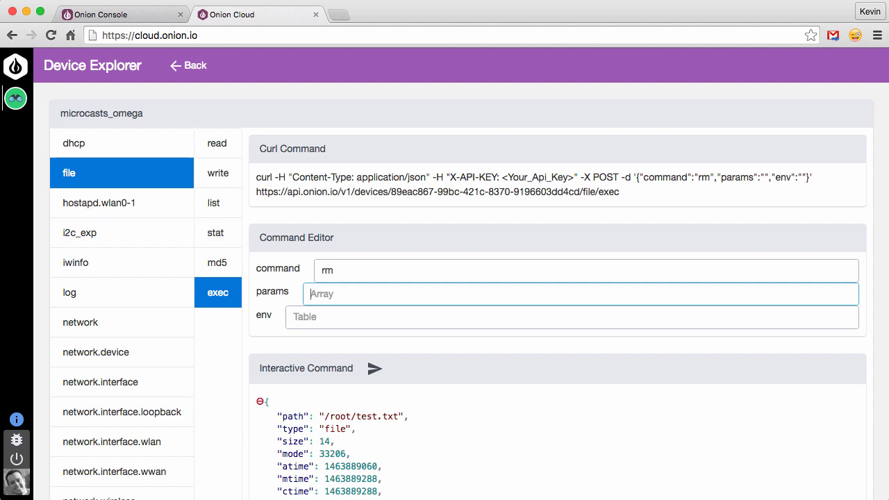
pyautogui.write('[')
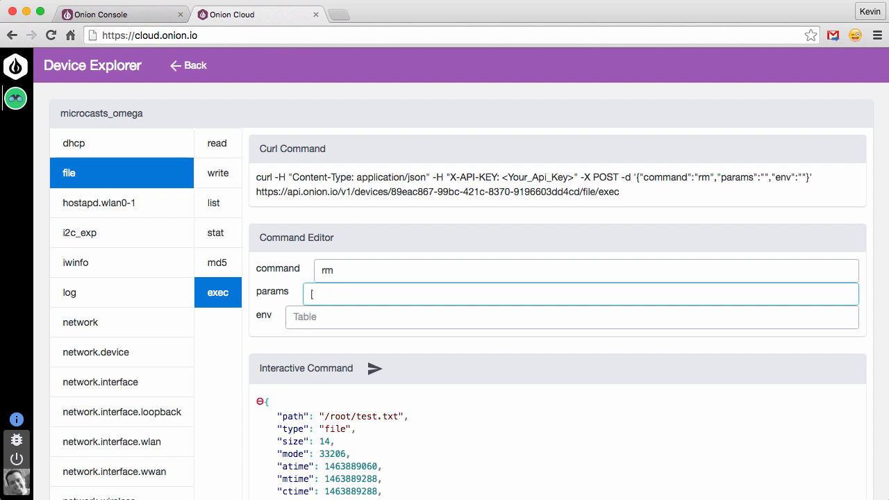
pyautogui.write('"/root/t')
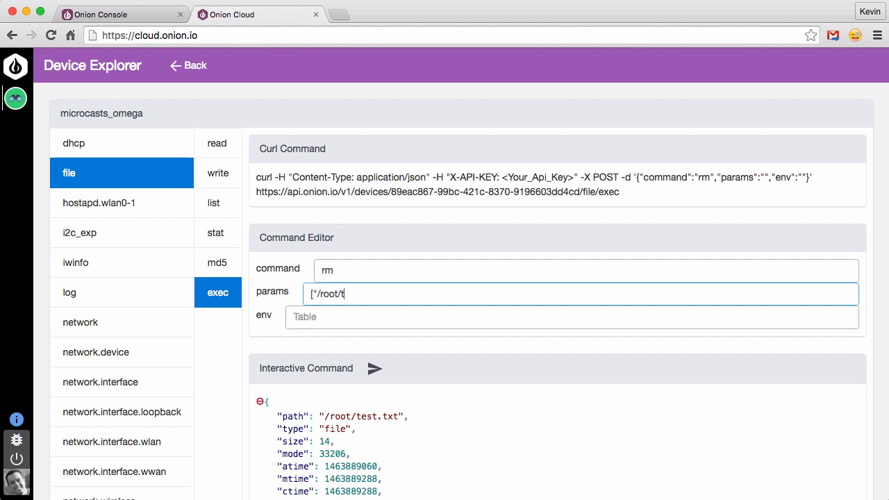
pyautogui.write('est.txt')
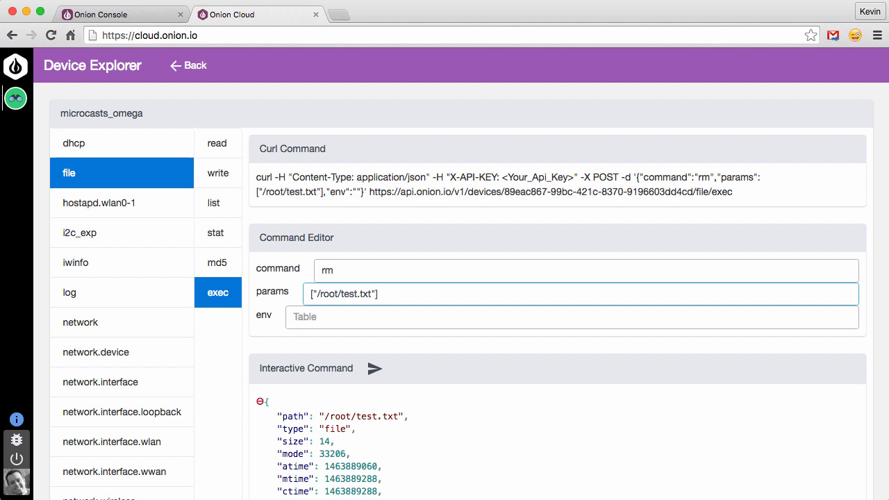
pyautogui.moveTo(374, 368)
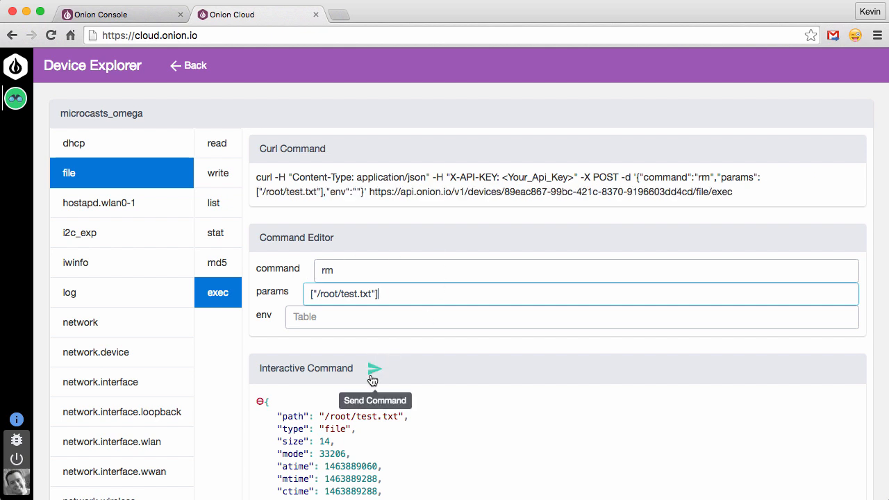
pyautogui.click(375, 368)
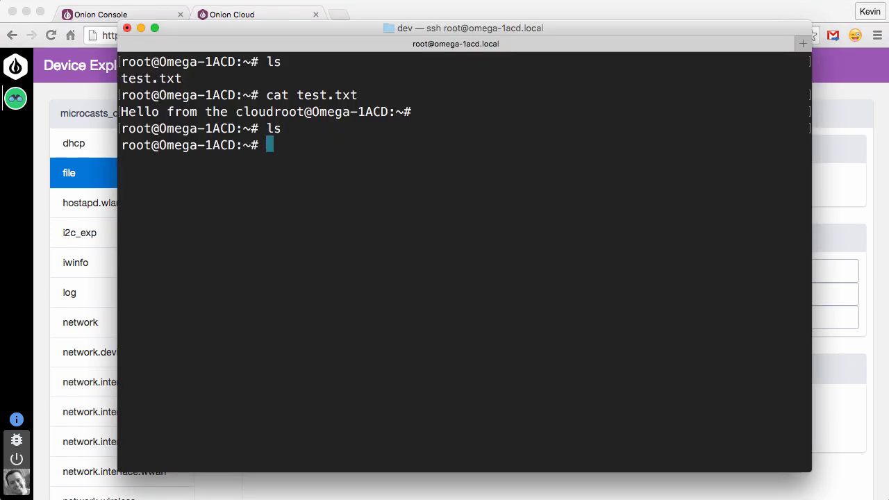
pyautogui.moveTo(69, 93)
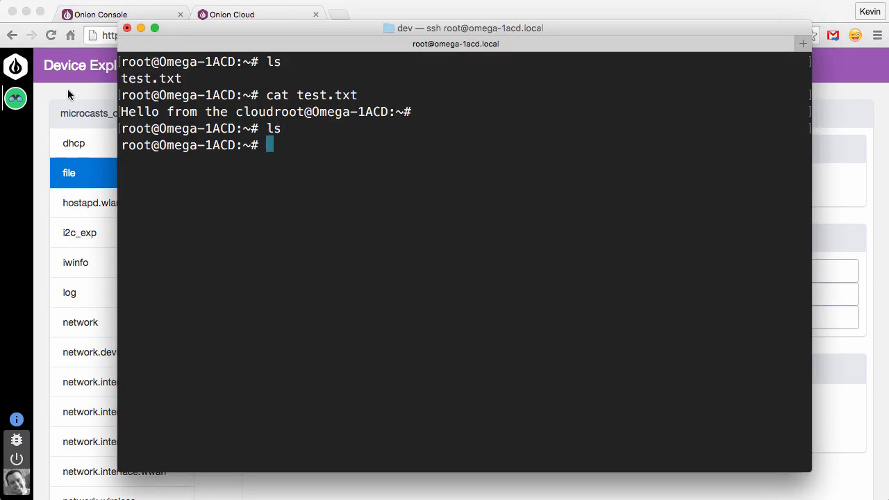
pyautogui.moveTo(865, 224)
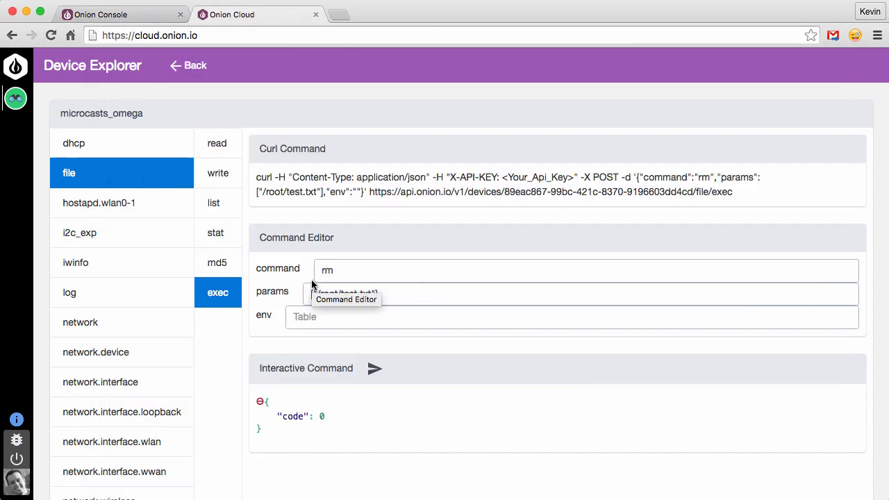
pyautogui.moveTo(367, 262)
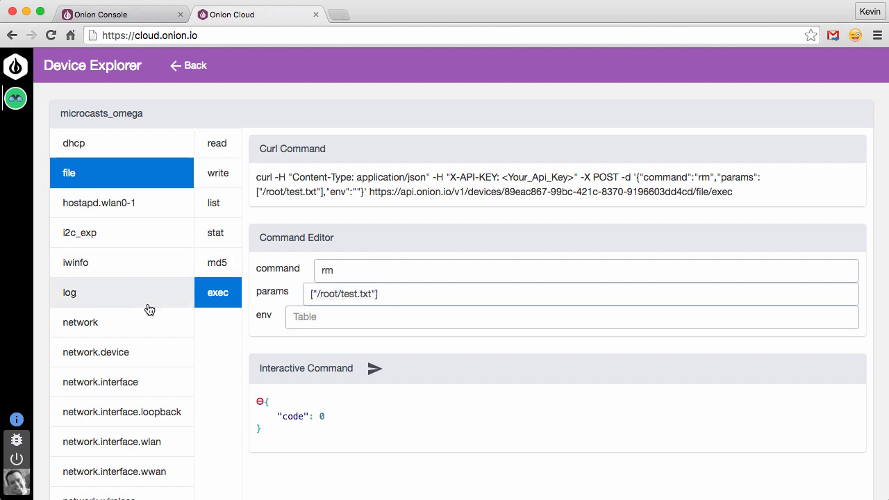
# Send onion > wifi-scan from Device Explorer with the device field left empty
pyautogui.scroll(-3)
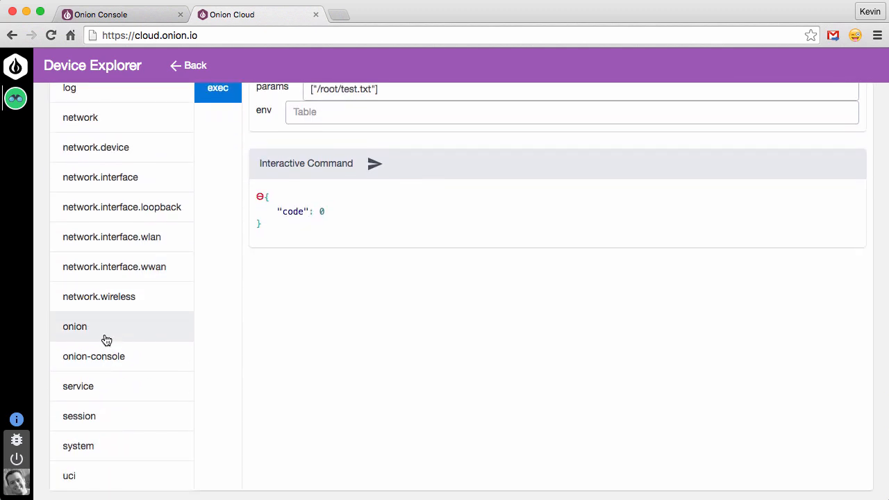
pyautogui.click(75, 326)
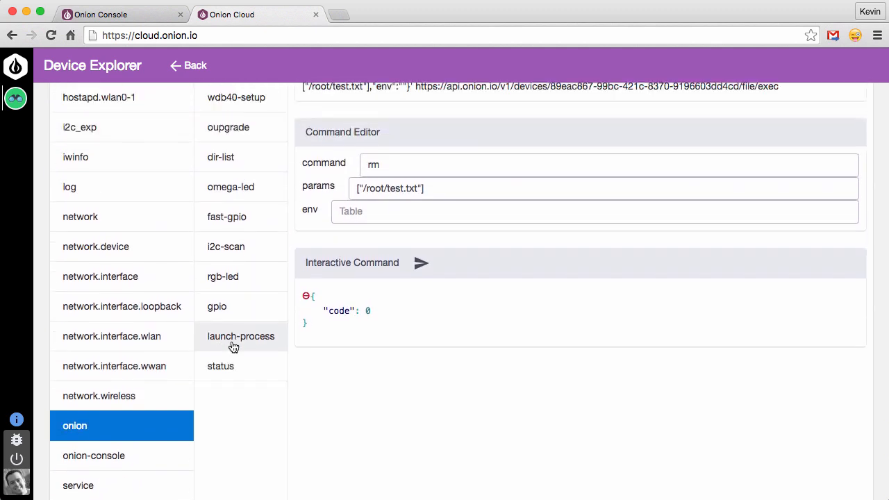
pyautogui.scroll(3)
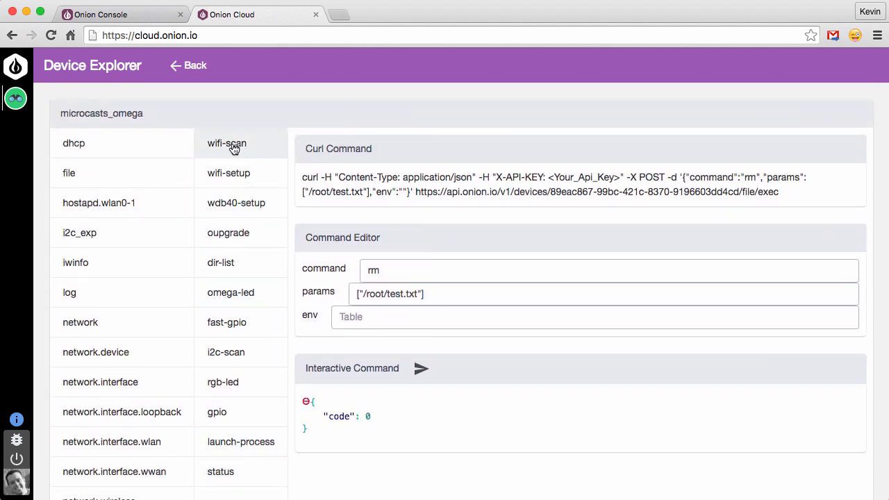
pyautogui.click(227, 143)
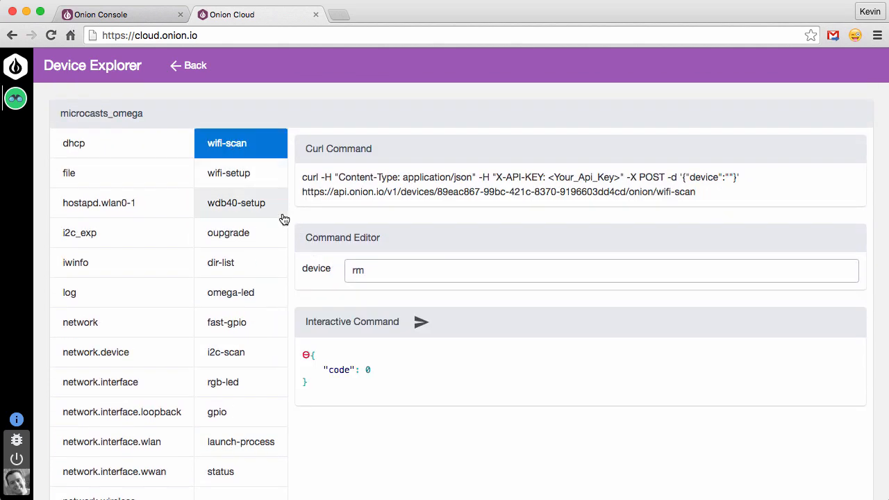
pyautogui.moveTo(387, 218)
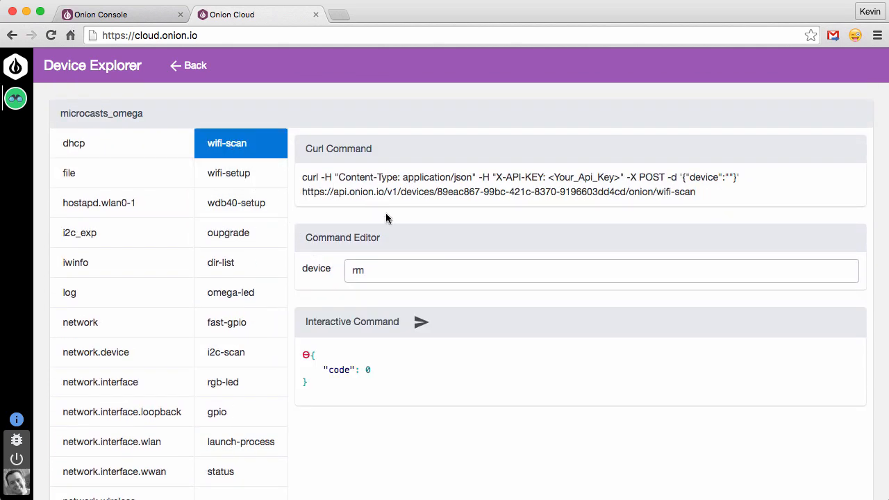
pyautogui.click(392, 270)
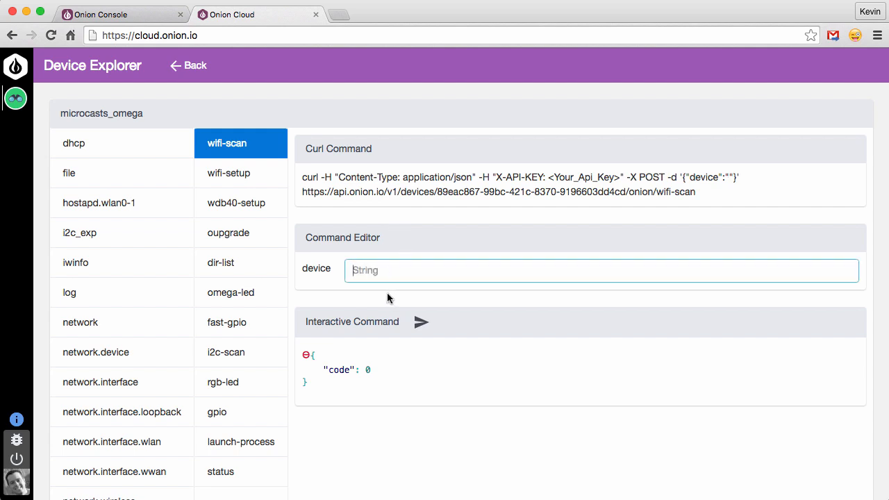
pyautogui.moveTo(421, 321)
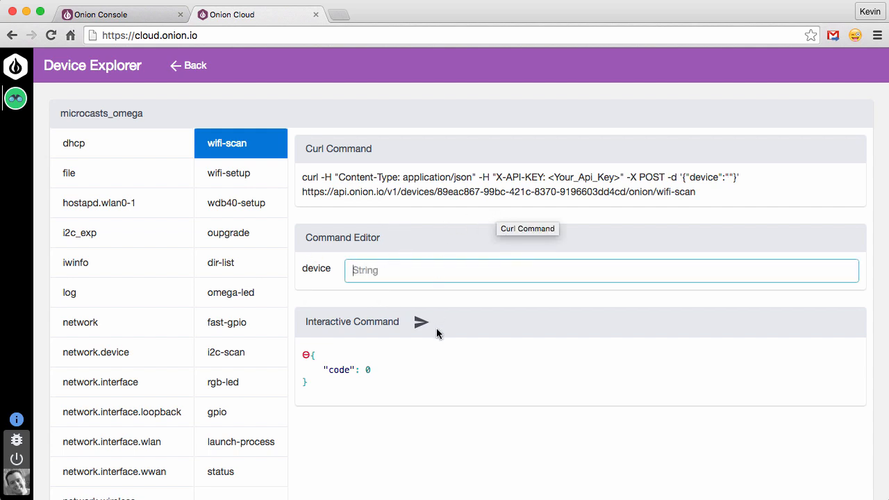
pyautogui.moveTo(423, 322)
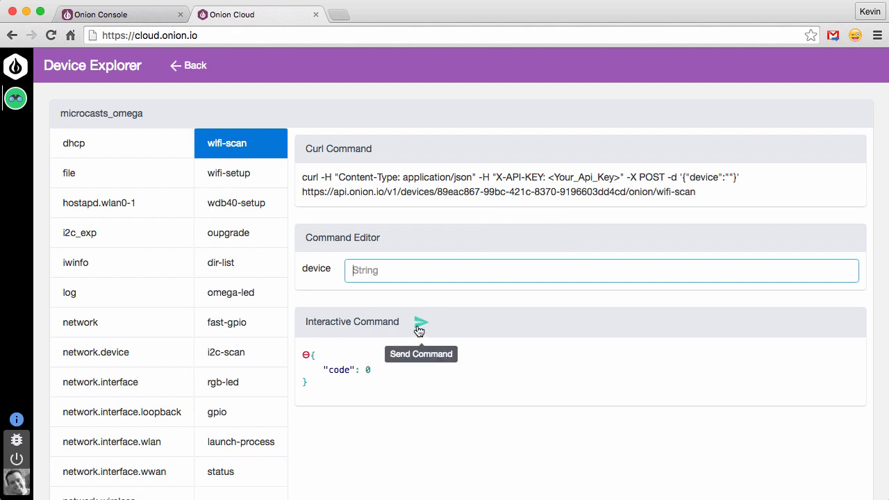
pyautogui.click(421, 321)
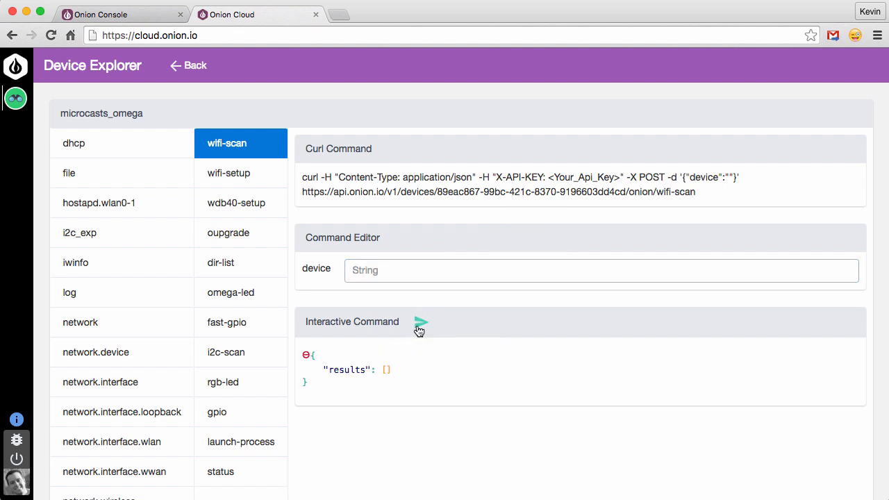
pyautogui.moveTo(450, 379)
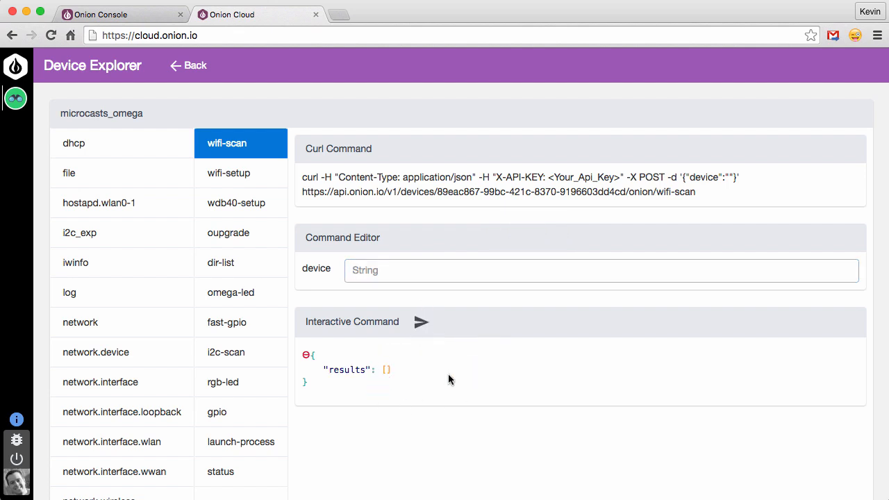
pyautogui.moveTo(361, 383)
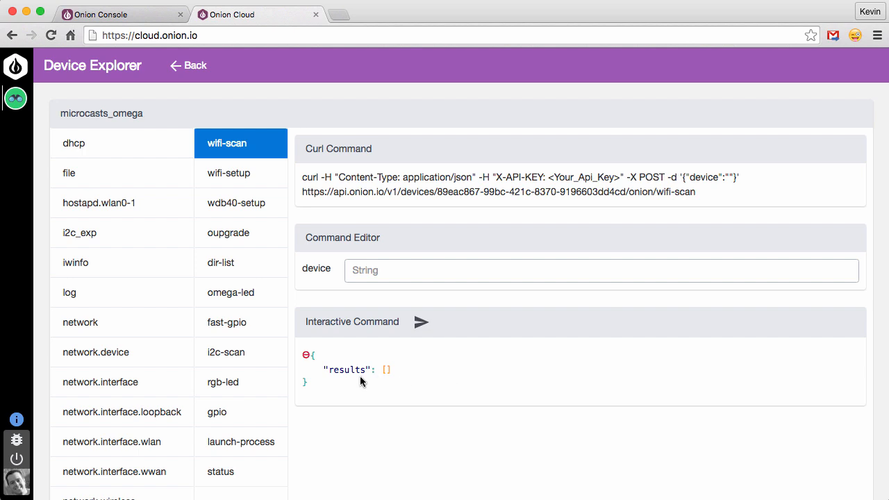
pyautogui.moveTo(311, 329)
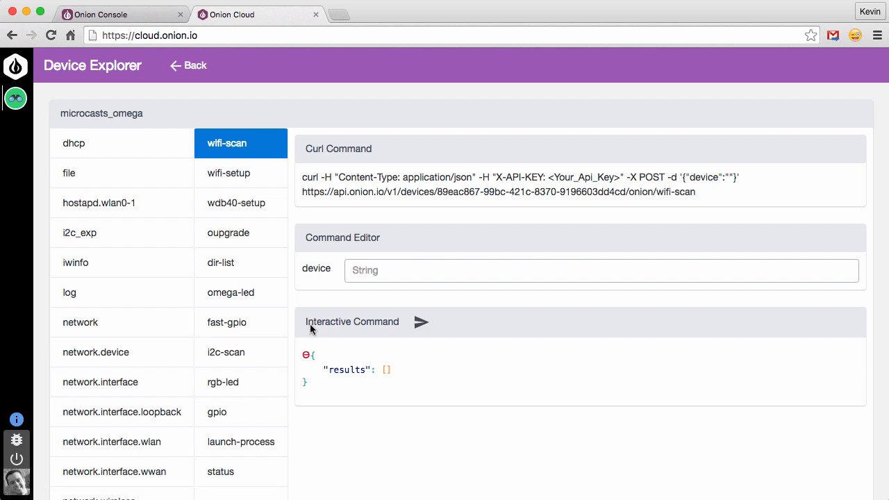
pyautogui.moveTo(373, 282)
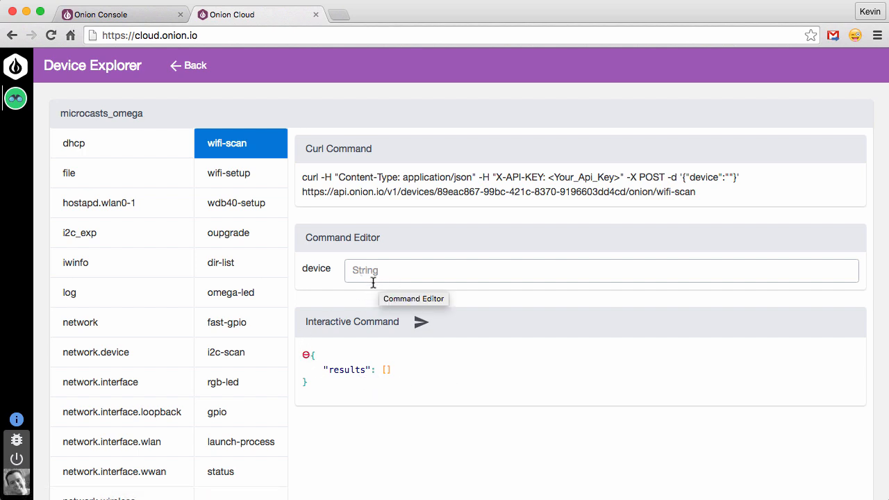
pyautogui.moveTo(18, 70)
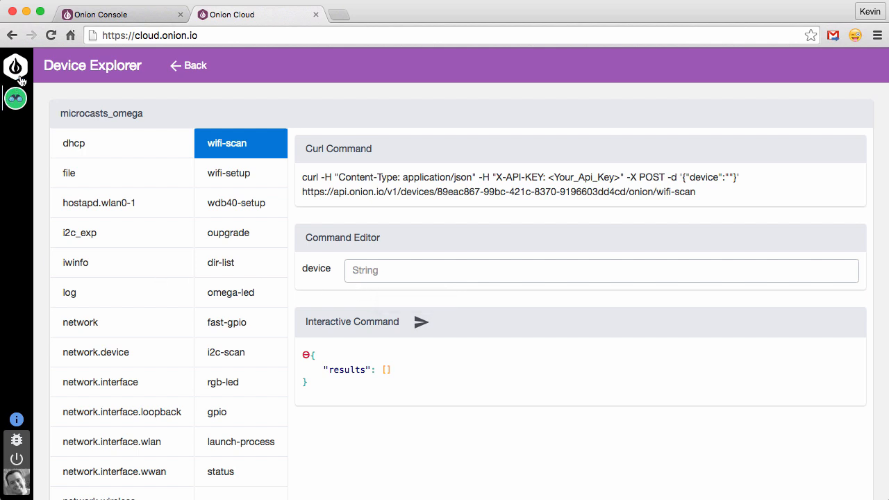
pyautogui.click(188, 65)
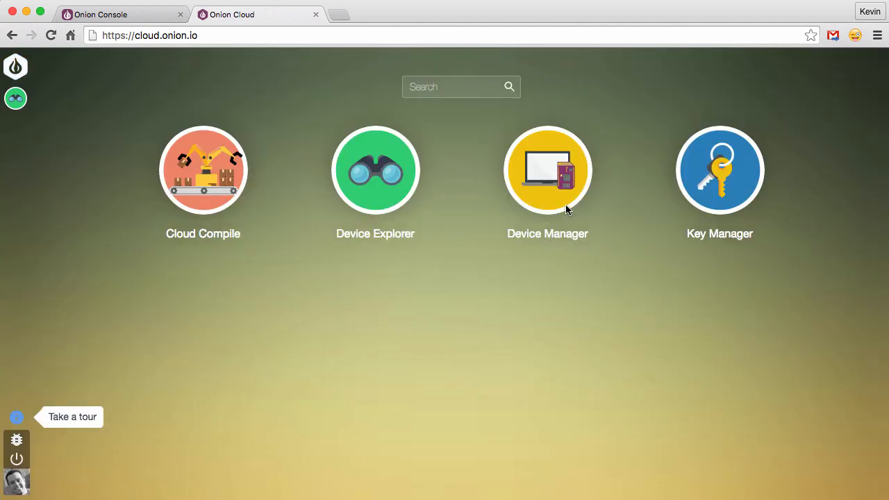
pyautogui.click(547, 171)
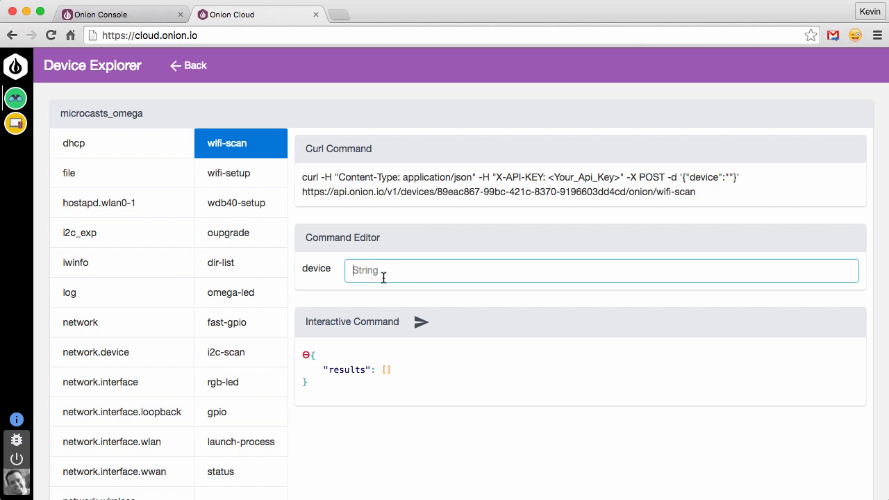
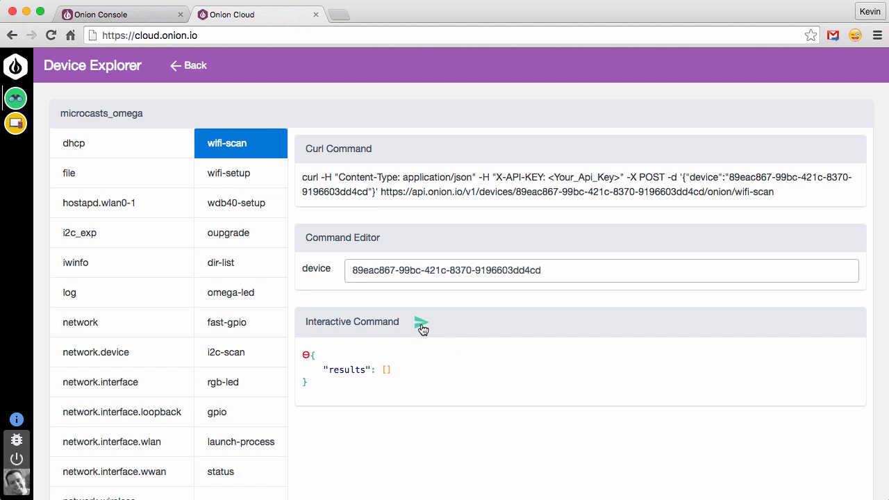
pyautogui.moveTo(399, 394)
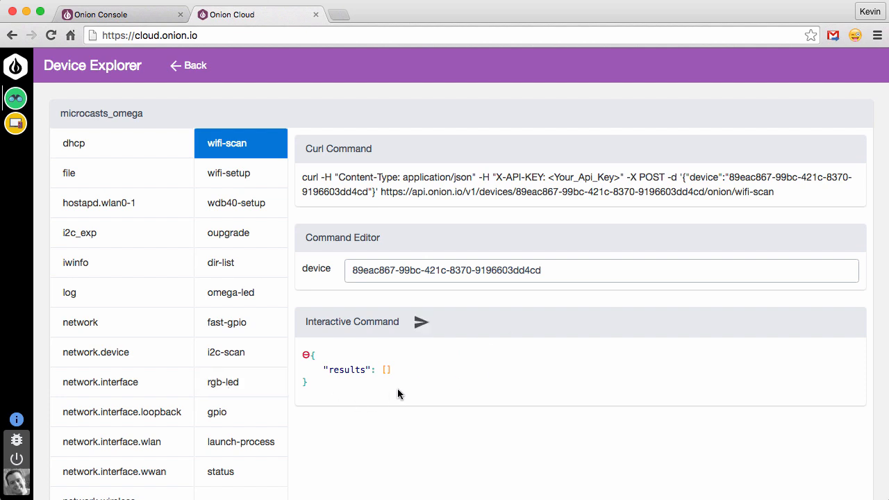
pyautogui.click(555, 270)
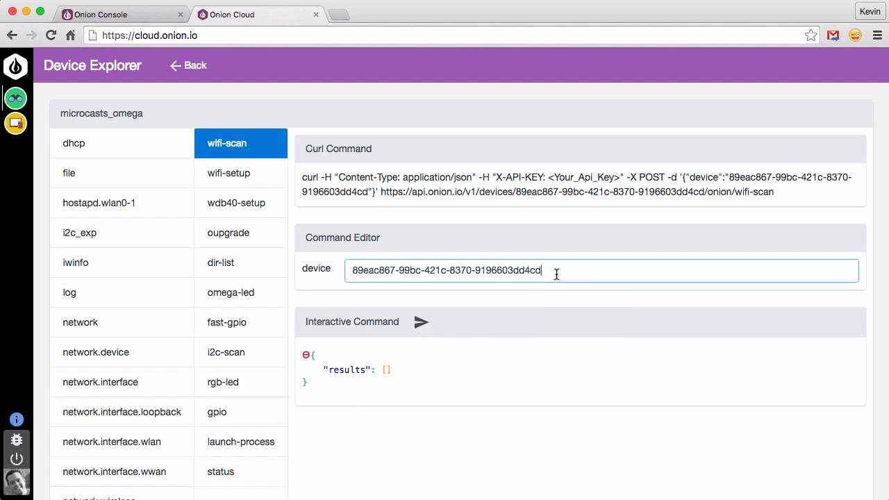
pyautogui.tripleClick(445, 271)
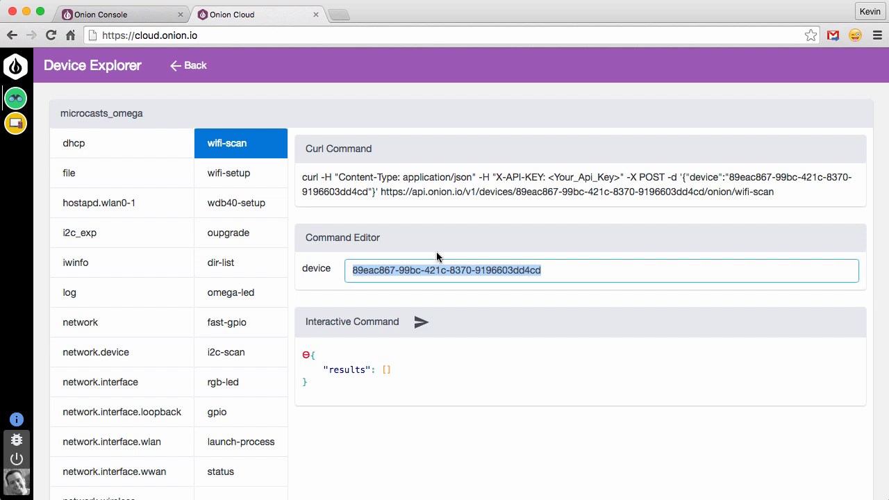
pyautogui.write('wl')
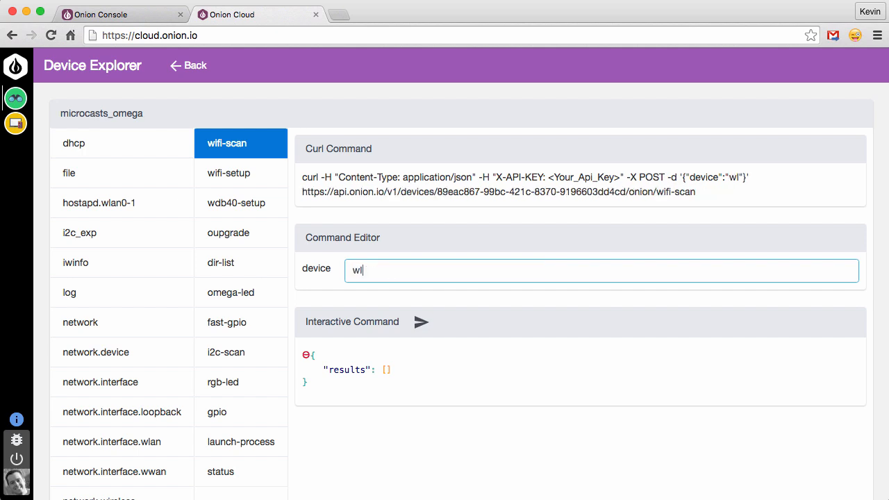
pyautogui.write('an0')
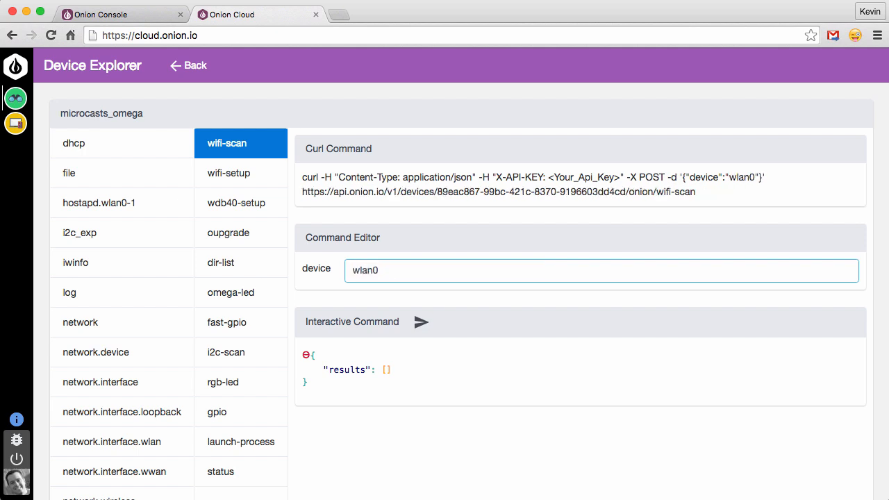
pyautogui.moveTo(482, 252)
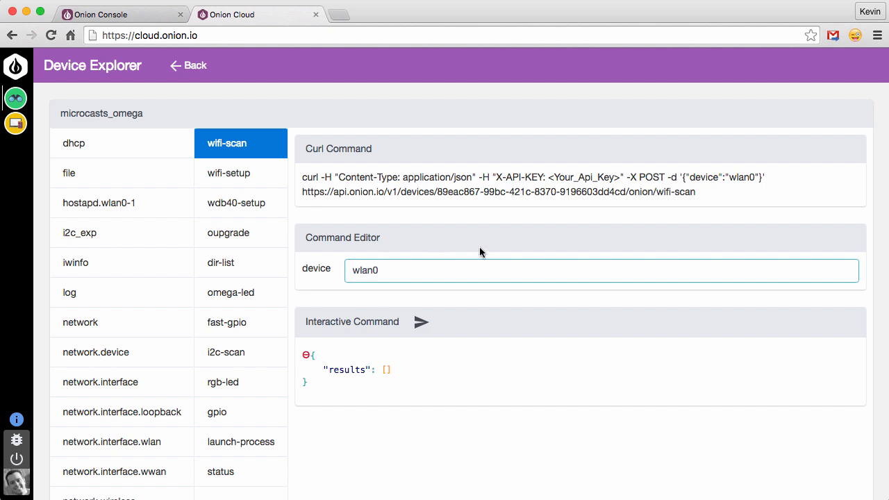
pyautogui.moveTo(474, 325)
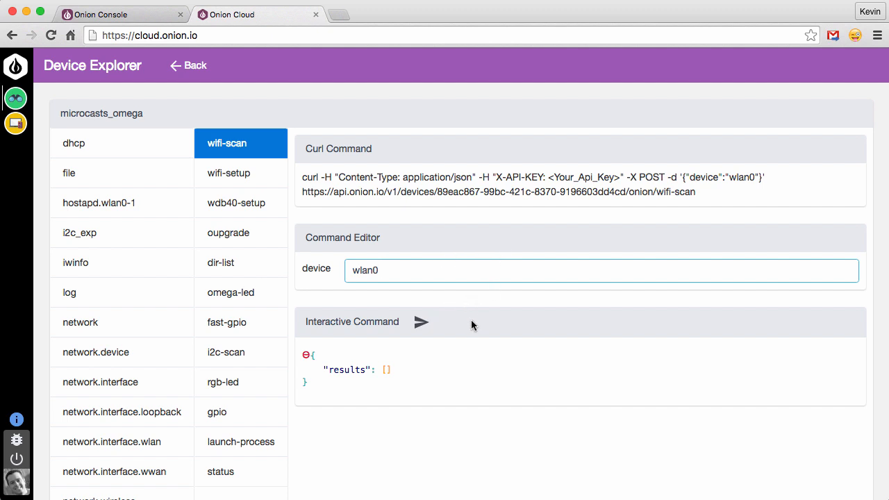
pyautogui.moveTo(421, 321)
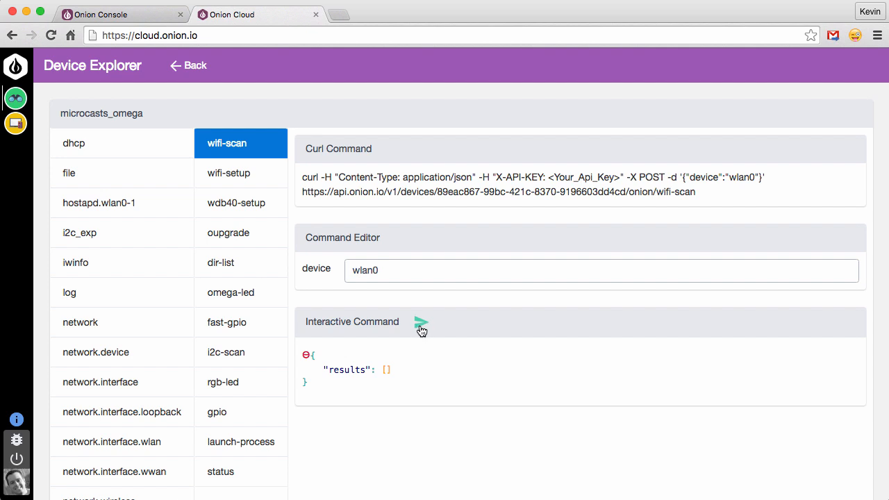
pyautogui.click(422, 323)
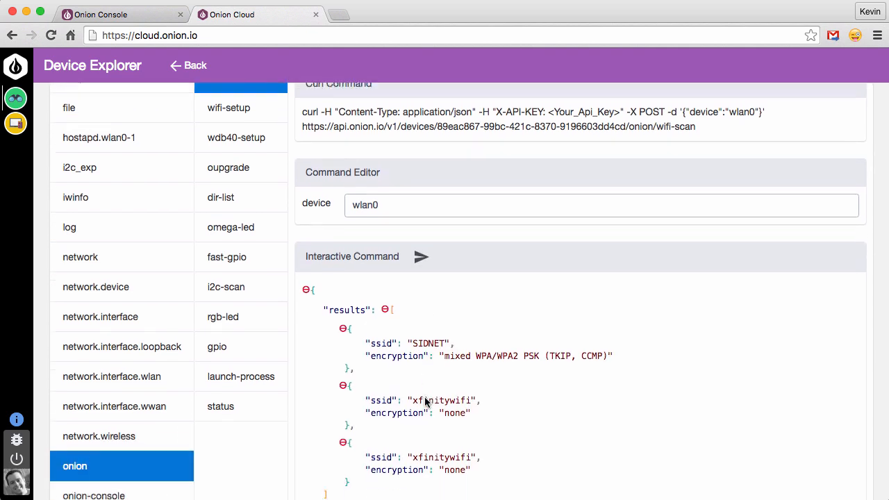
pyautogui.scroll(-3)
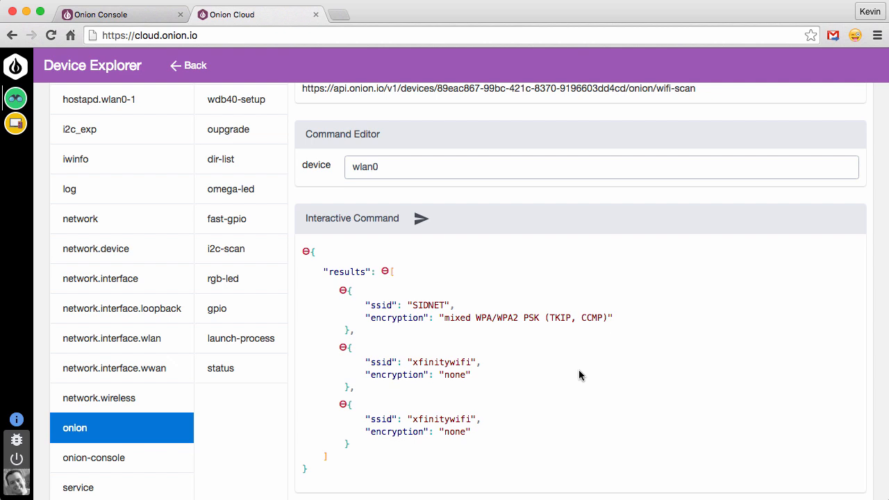
pyautogui.moveTo(548, 394)
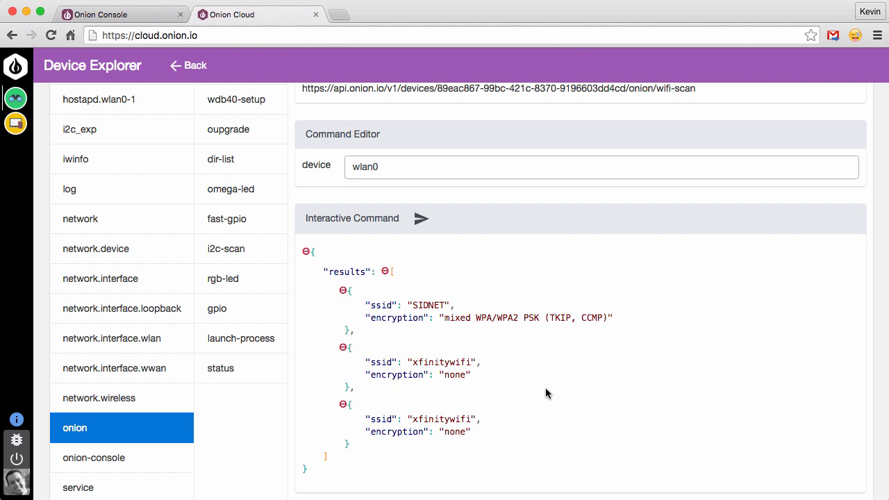
pyautogui.moveTo(368, 364)
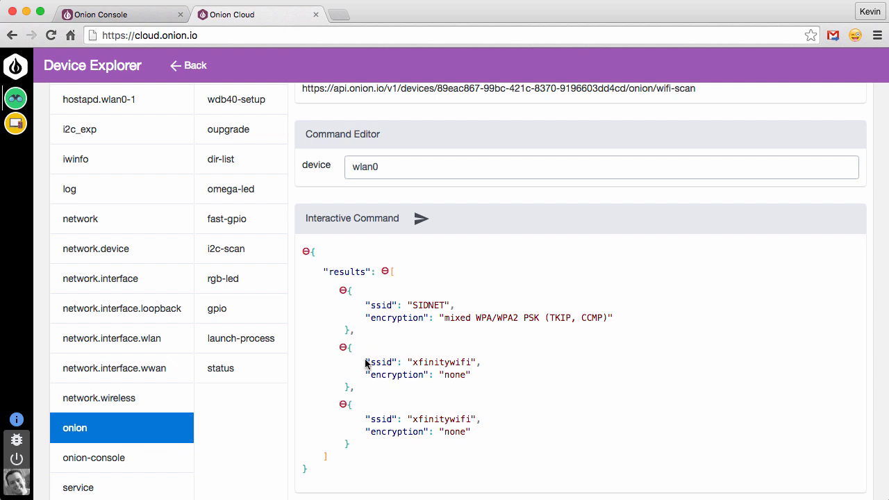
pyautogui.scroll(3)
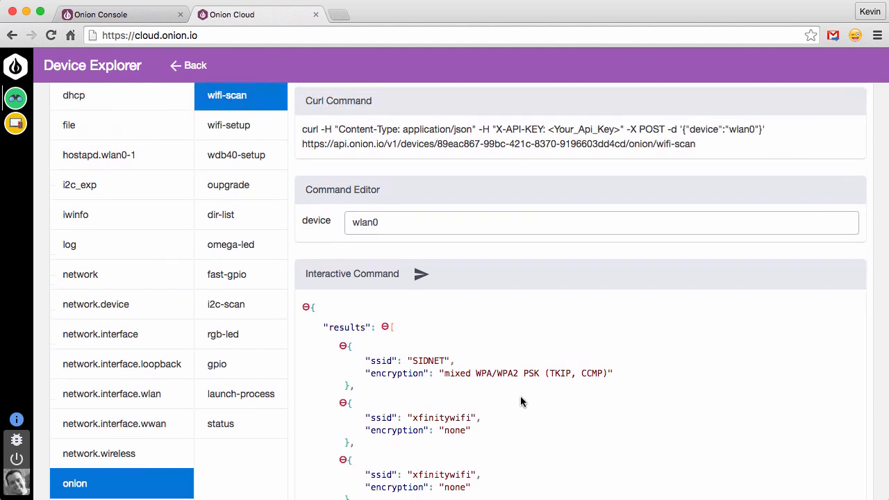
# Start selecting the wifi-scan curl command, beginning at the word 'curl'
pyautogui.scroll(3)
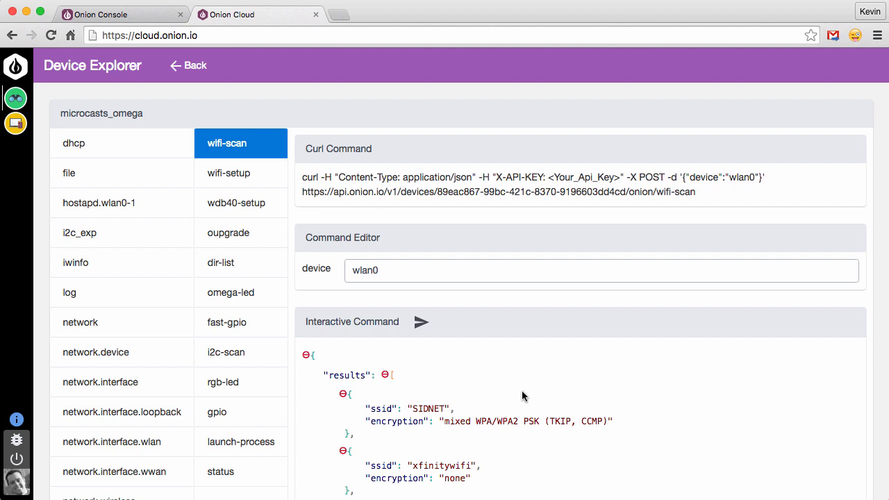
pyautogui.moveTo(499, 294)
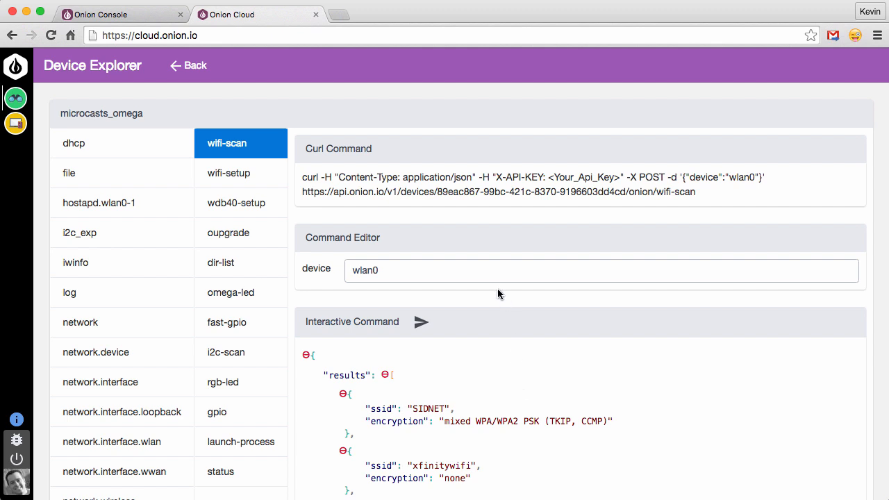
pyautogui.moveTo(688, 209)
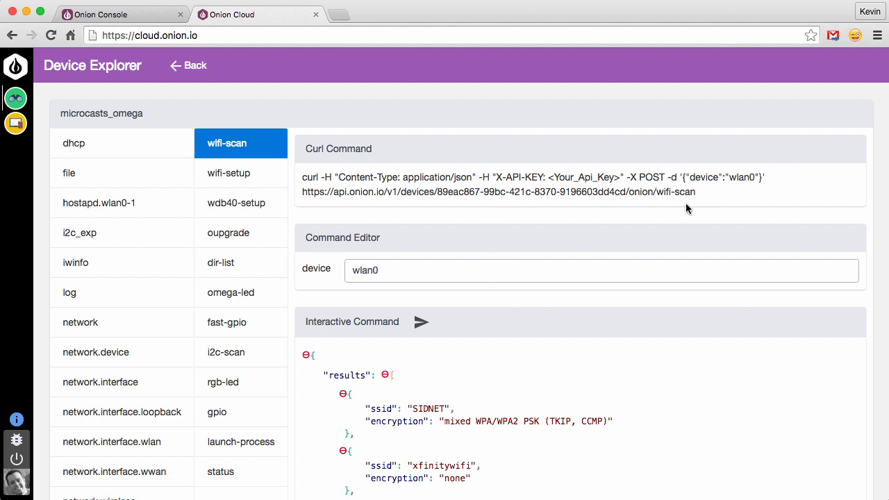
pyautogui.moveTo(720, 201)
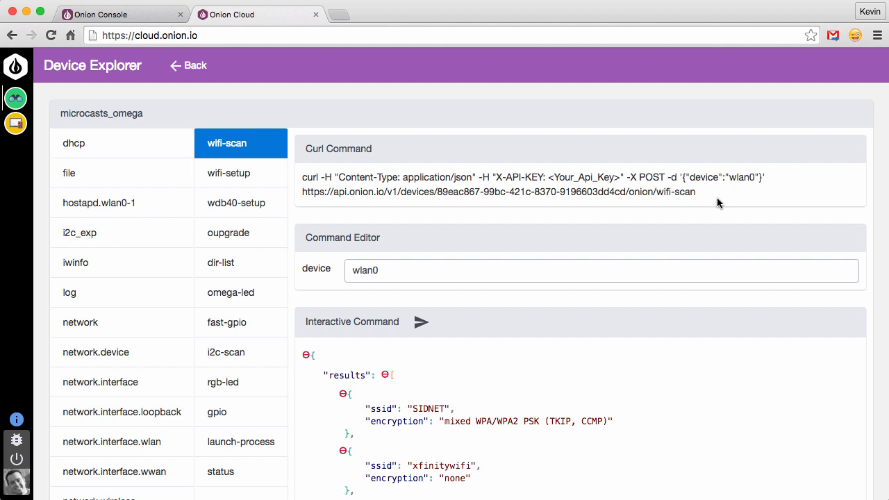
pyautogui.moveTo(307, 197)
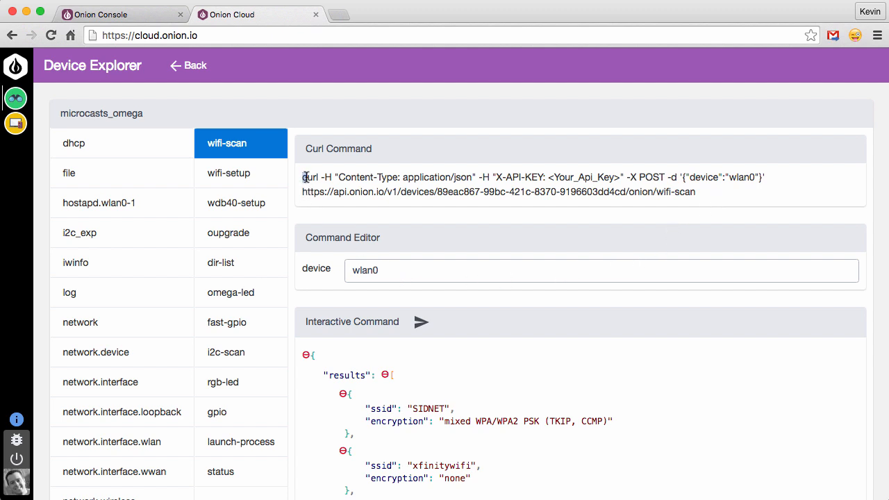
pyautogui.doubleClick(310, 178)
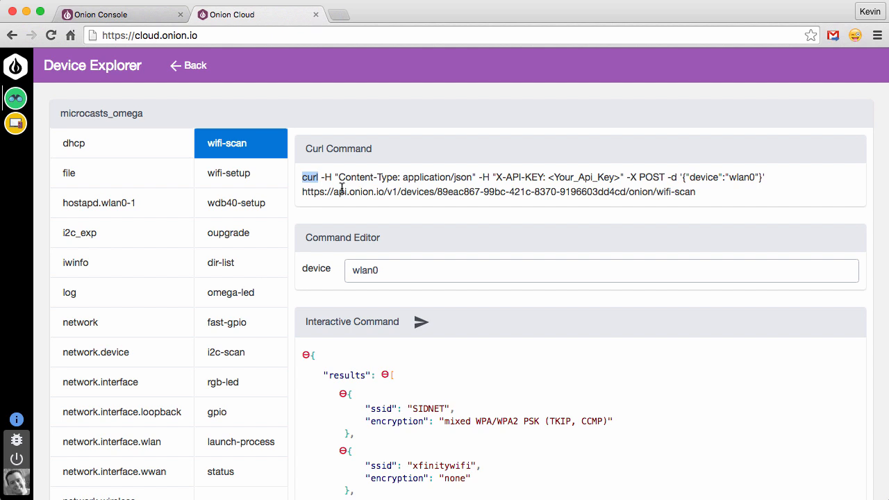
pyautogui.moveTo(646, 172)
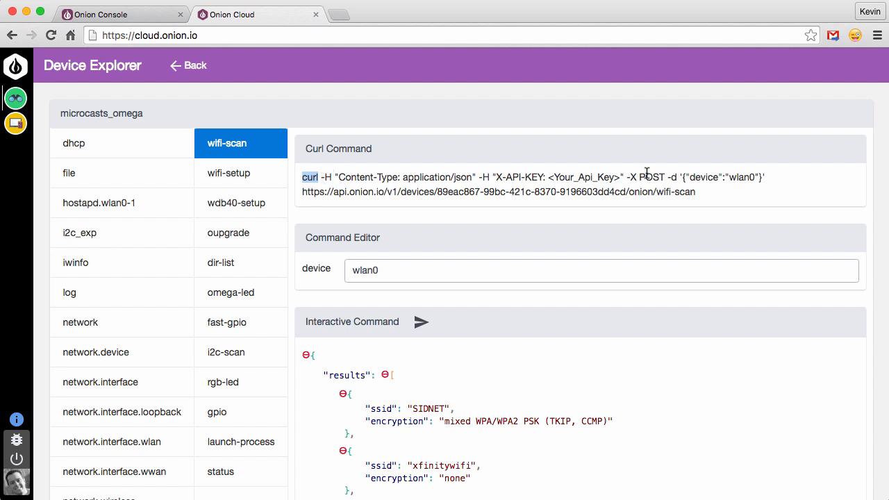
pyautogui.moveTo(712, 198)
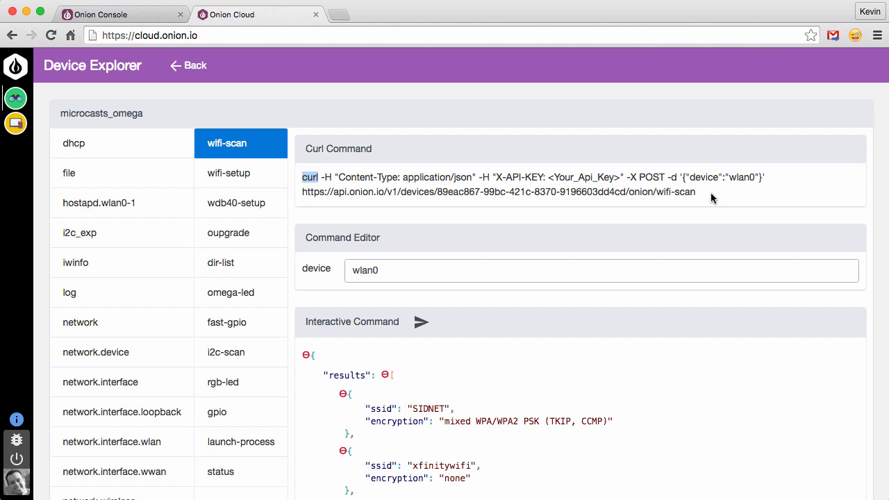
pyautogui.moveTo(702, 204)
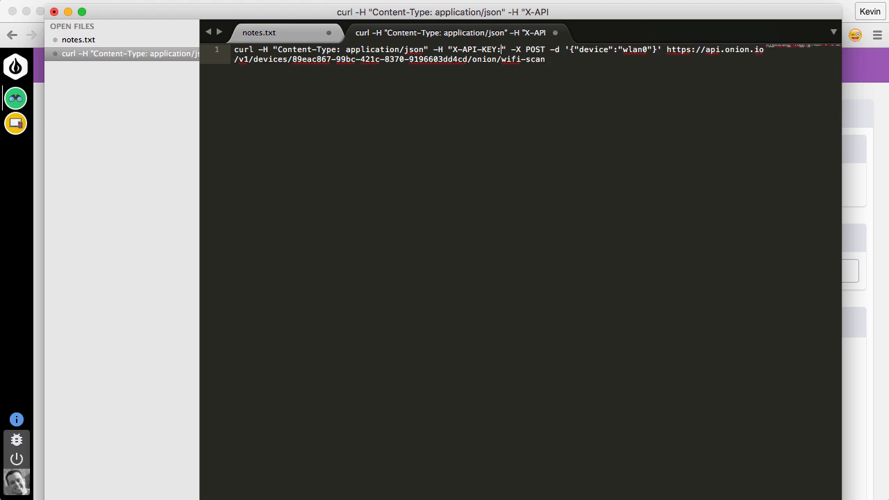
pyautogui.moveTo(638, 50)
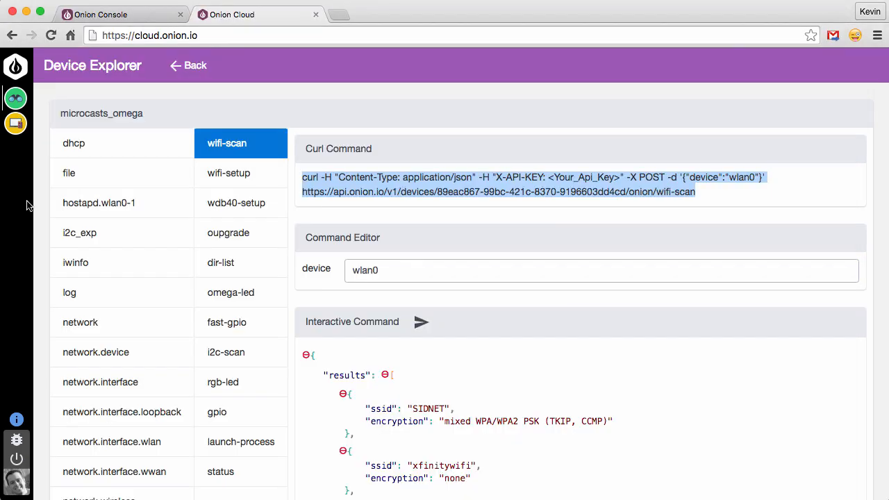
# Open the omega_api_key entry in Key Manager to view its API key and device
pyautogui.click(188, 64)
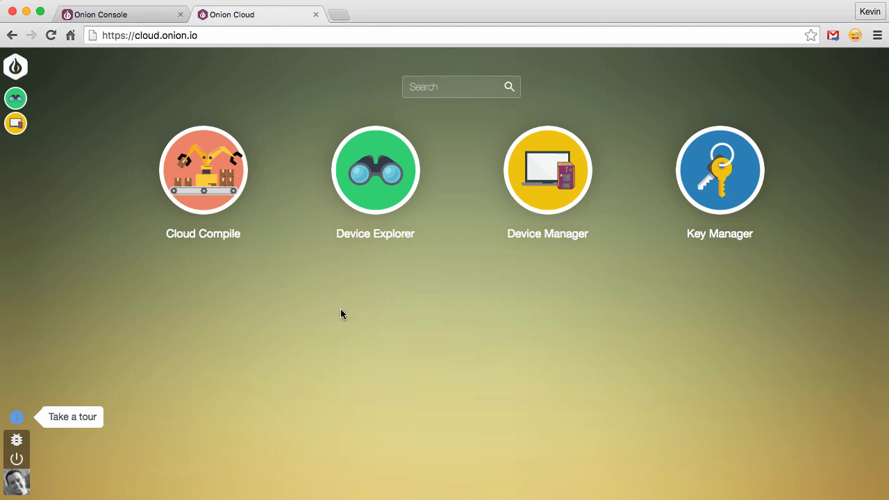
pyautogui.moveTo(722, 181)
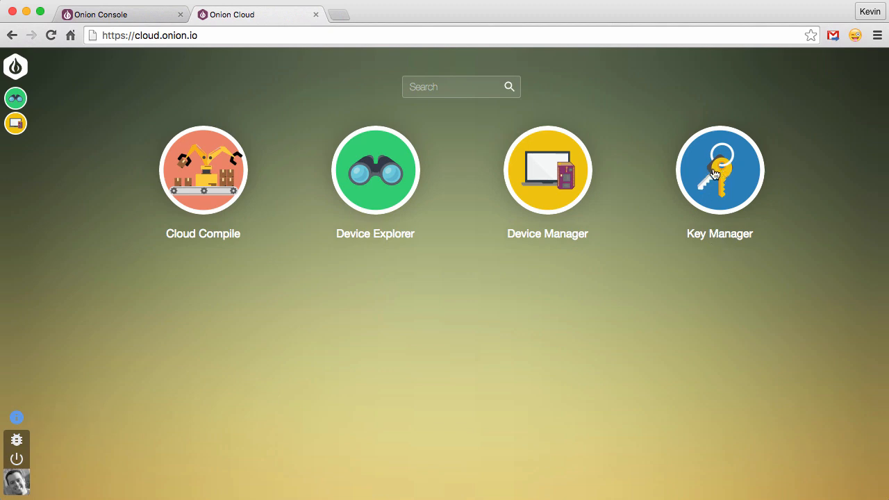
pyautogui.click(720, 171)
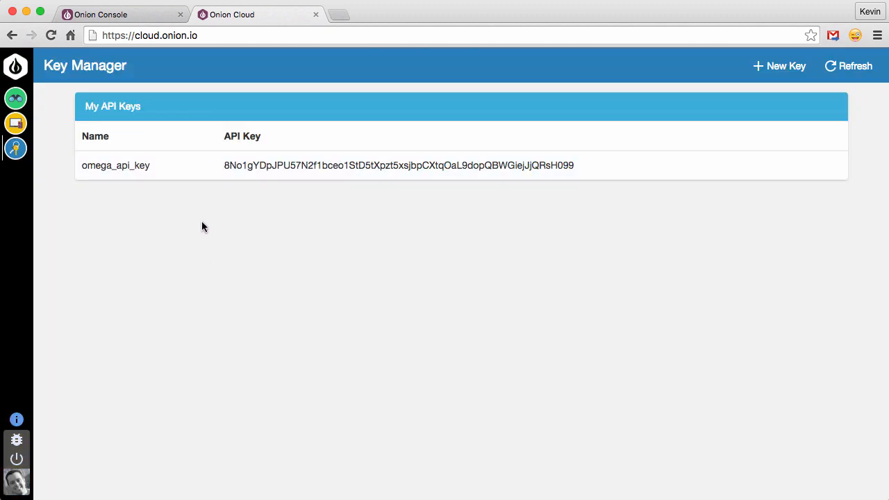
pyautogui.moveTo(248, 169)
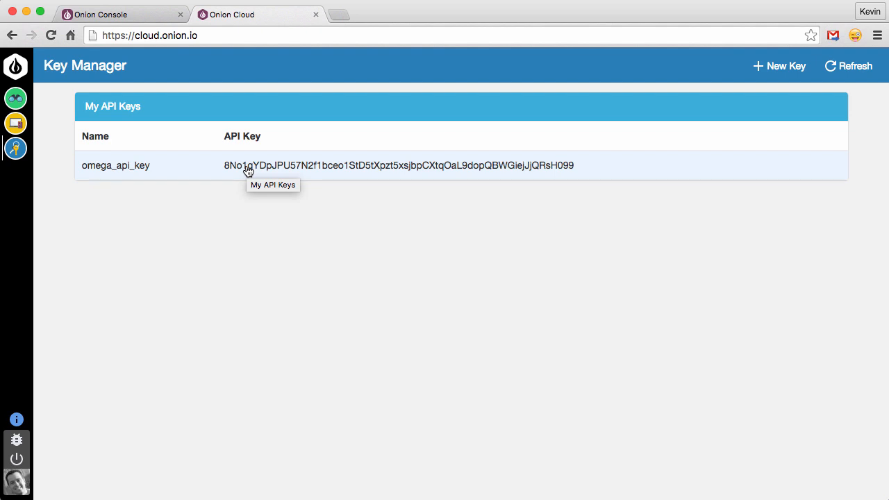
pyautogui.moveTo(270, 191)
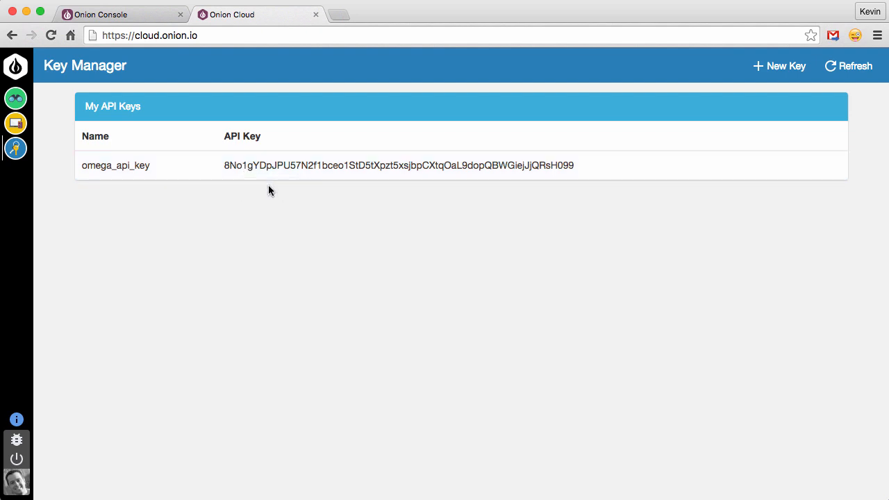
pyautogui.click(115, 165)
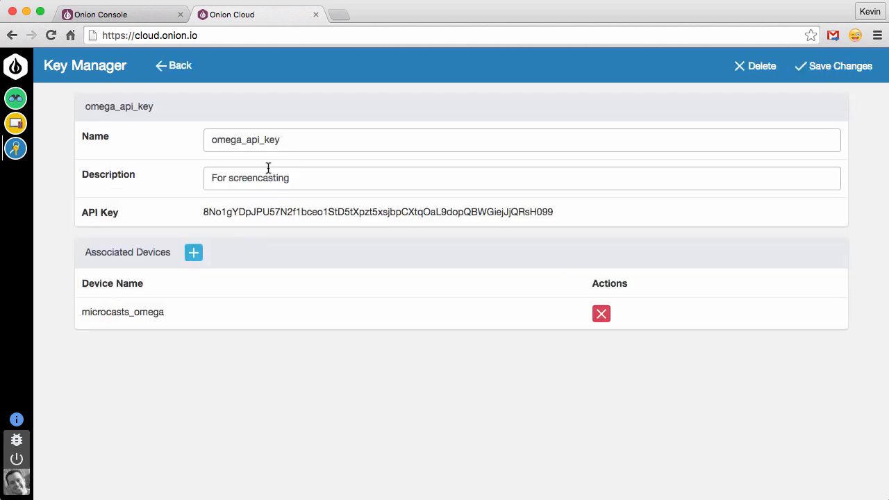
pyautogui.moveTo(393, 234)
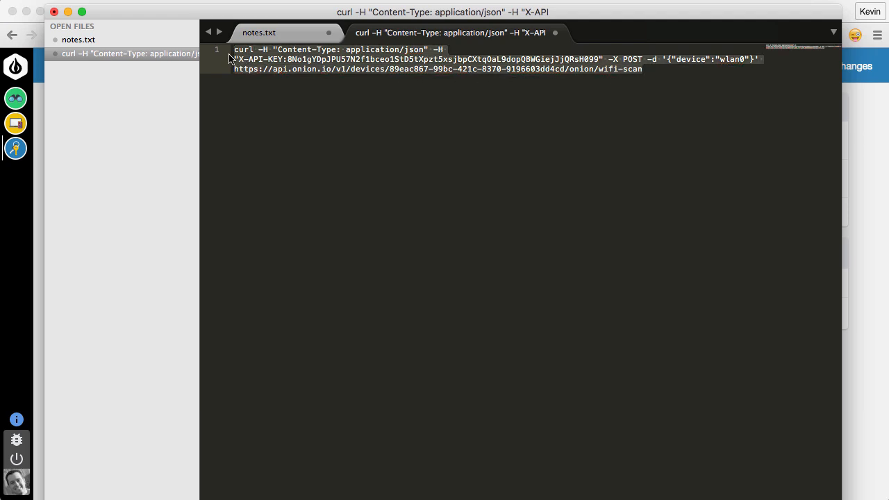
pyautogui.moveTo(128, 313)
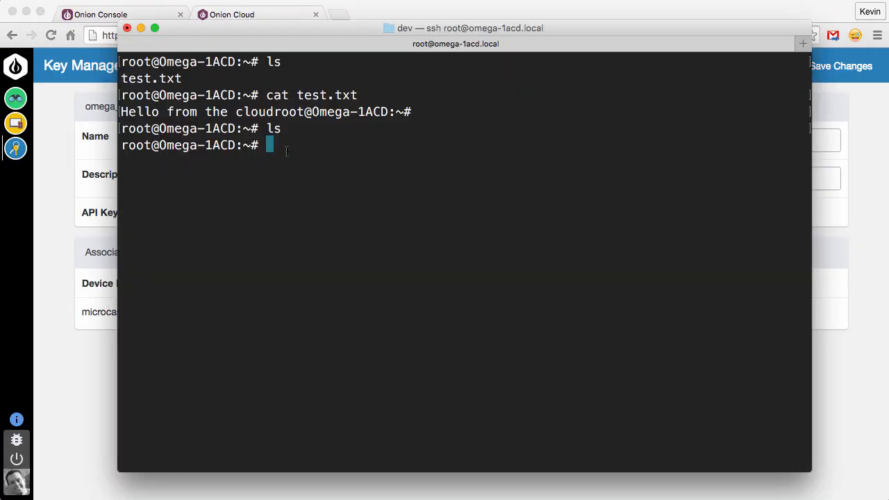
# Paste the edited curl command into the Omega SSH tab and run it
pyautogui.rightClick(292, 144)
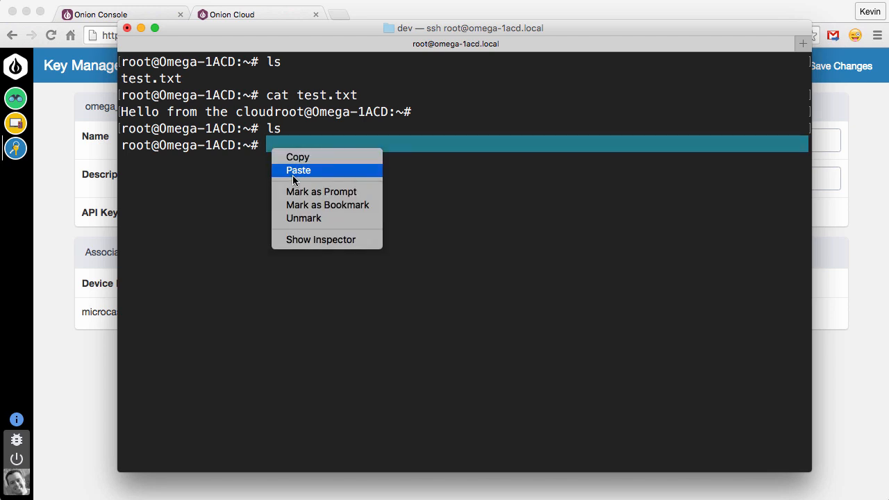
pyautogui.click(298, 171)
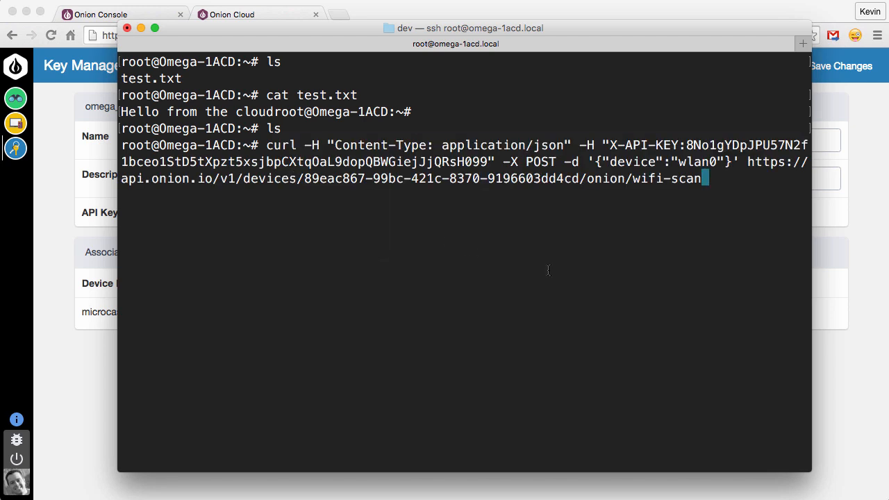
pyautogui.press('Return')
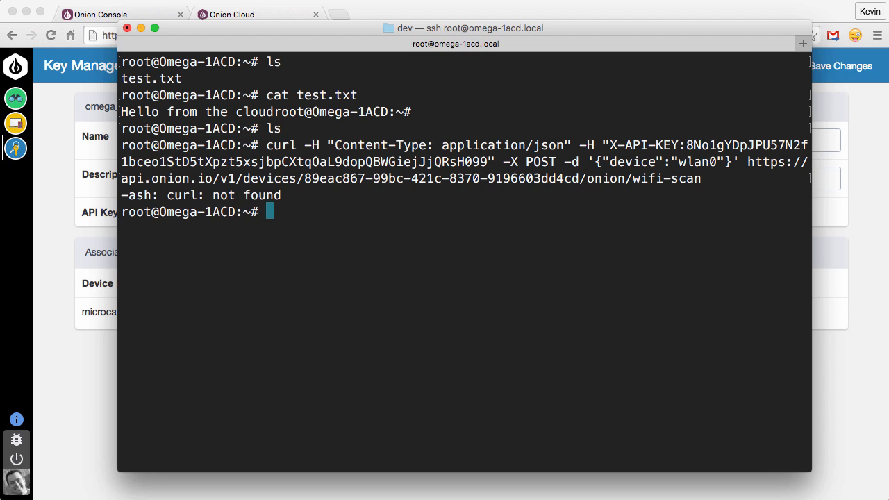
pyautogui.moveTo(264, 250)
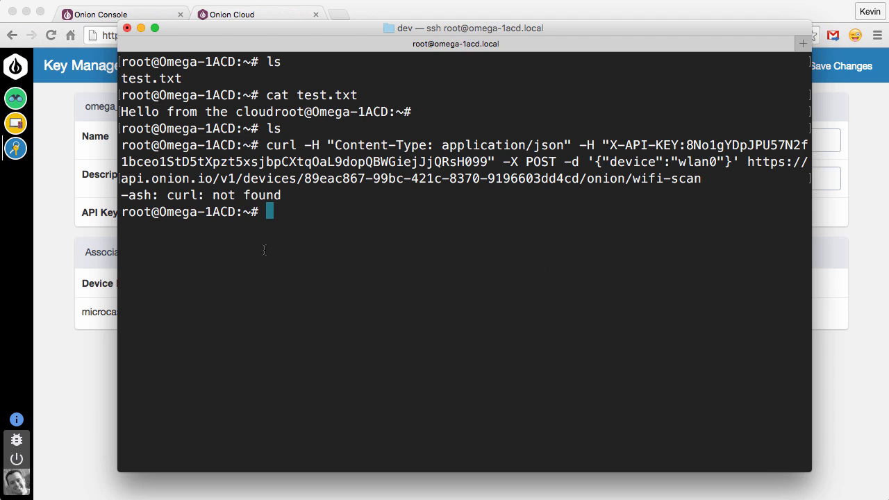
pyautogui.moveTo(339, 207)
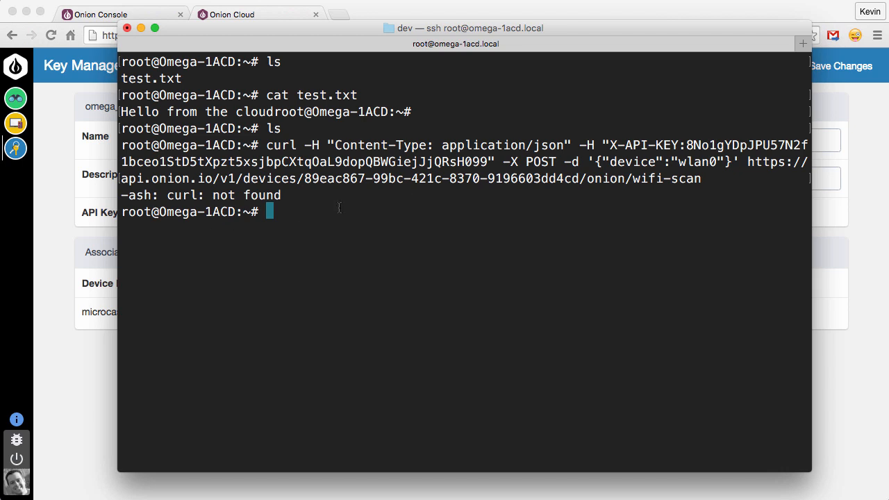
pyautogui.moveTo(344, 212)
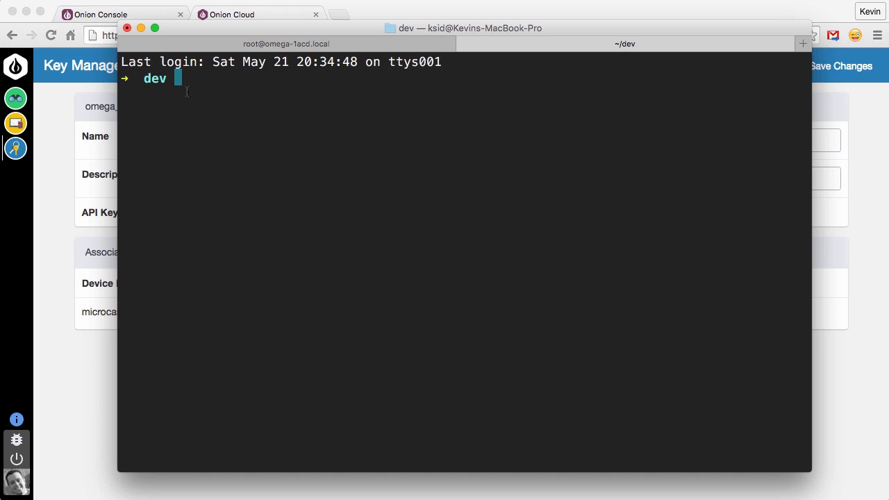
# Paste the curl command into the Mac's local Terminal tab and run it
pyautogui.rightClick(187, 90)
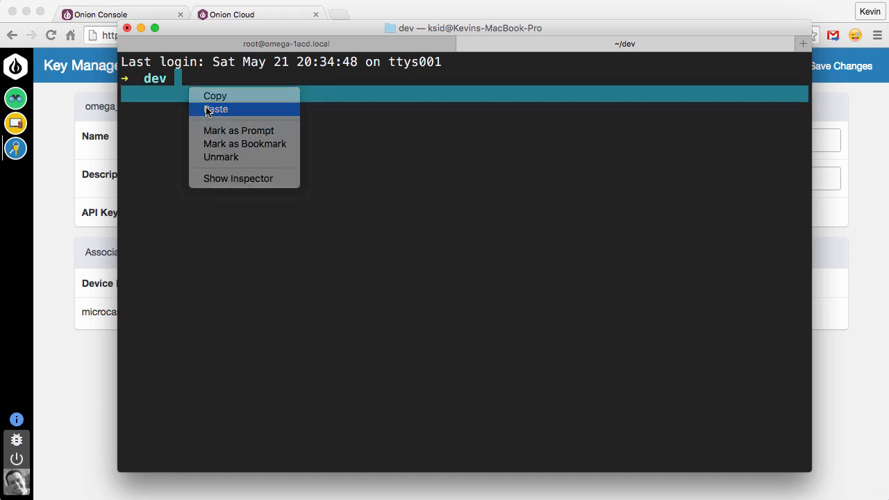
pyautogui.click(216, 109)
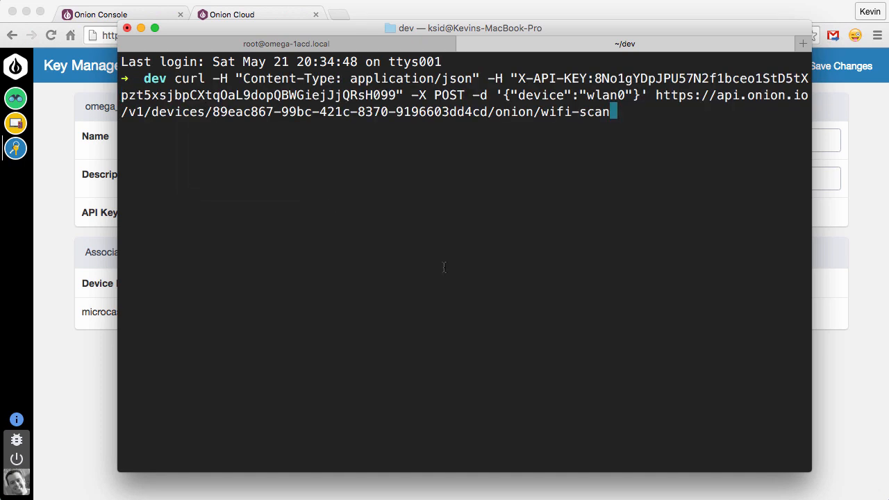
pyautogui.press('Return')
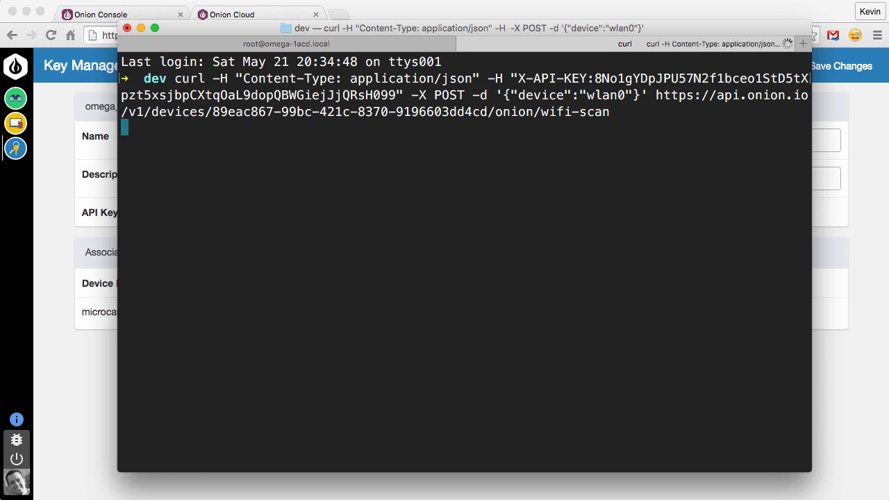
pyautogui.press('Return')
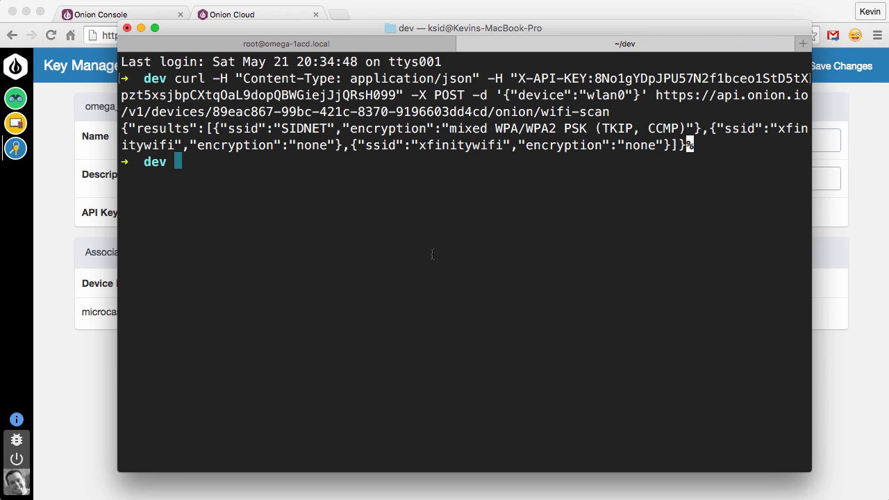